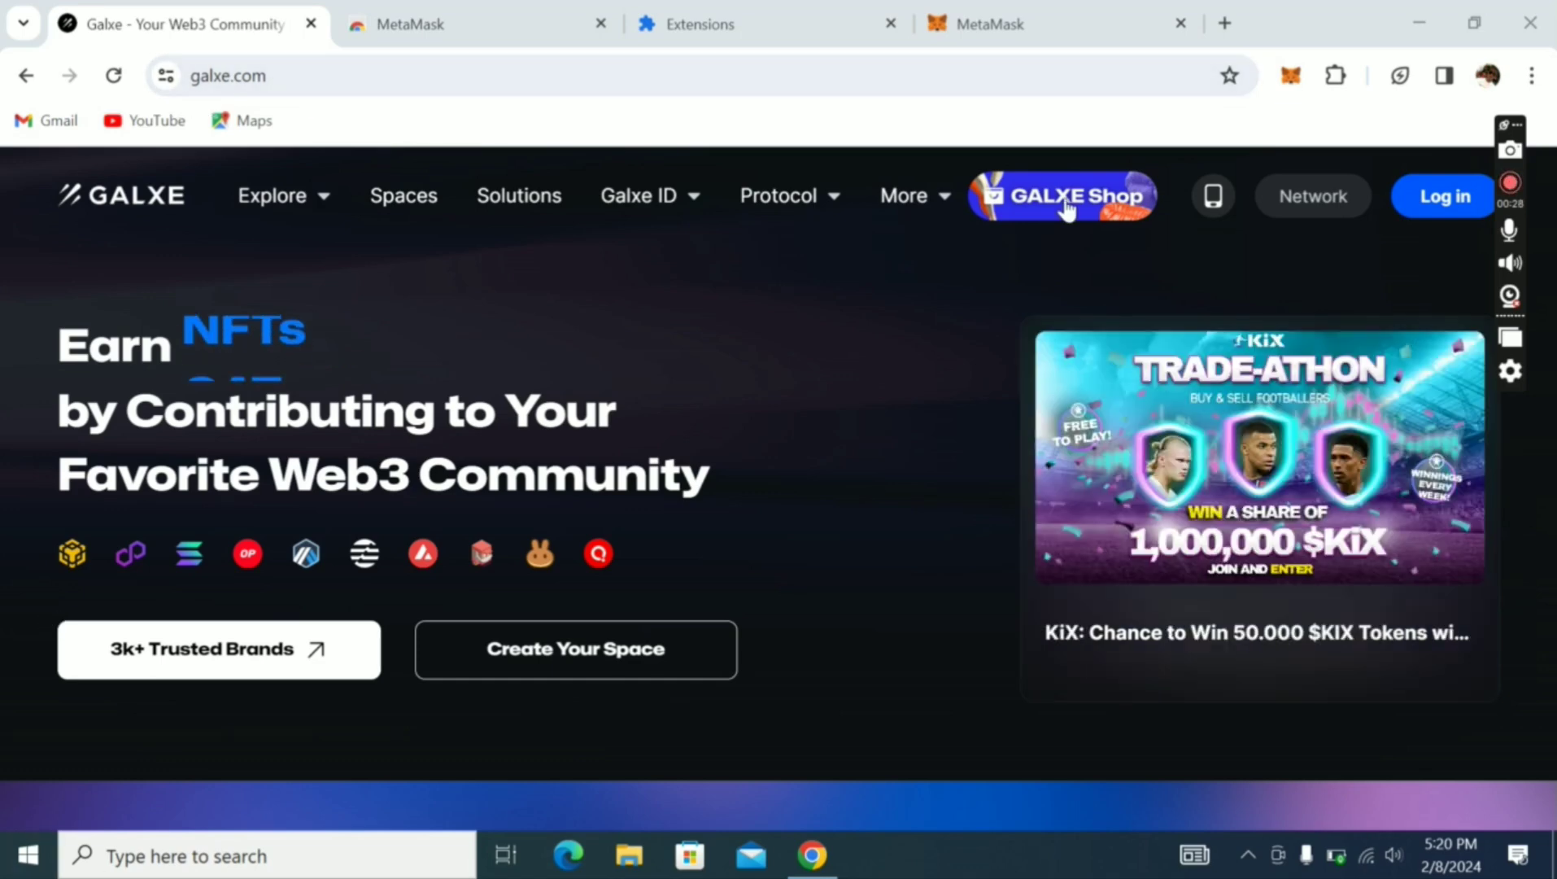
# Log in and approve connecting the MetaMask wallet account to Galxe
pyautogui.click(1442, 195)
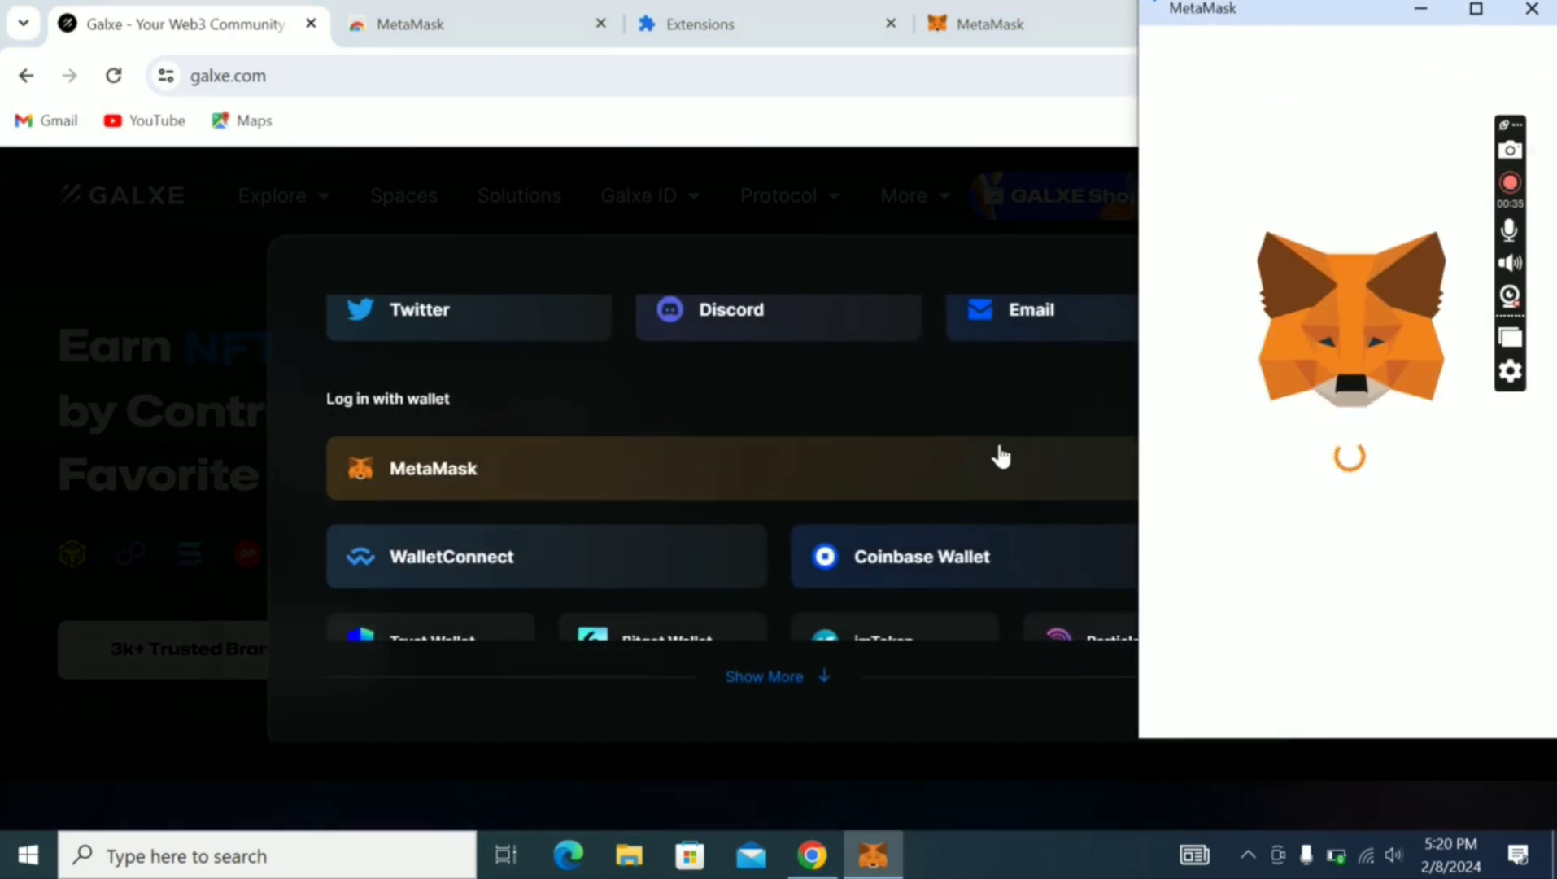
pyautogui.moveTo(703, 335)
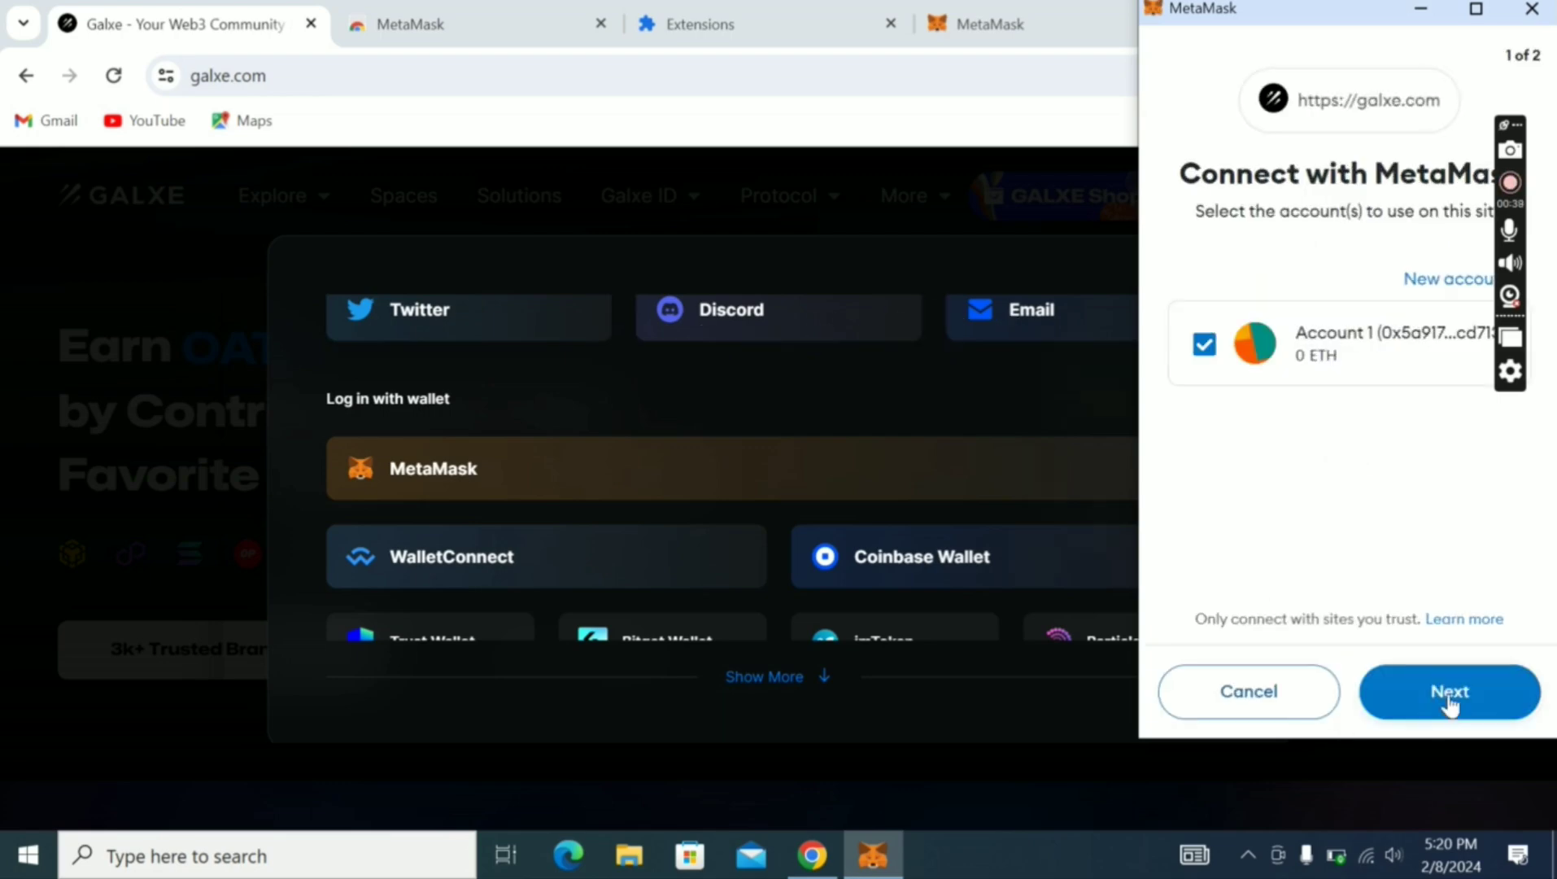
pyautogui.click(1448, 692)
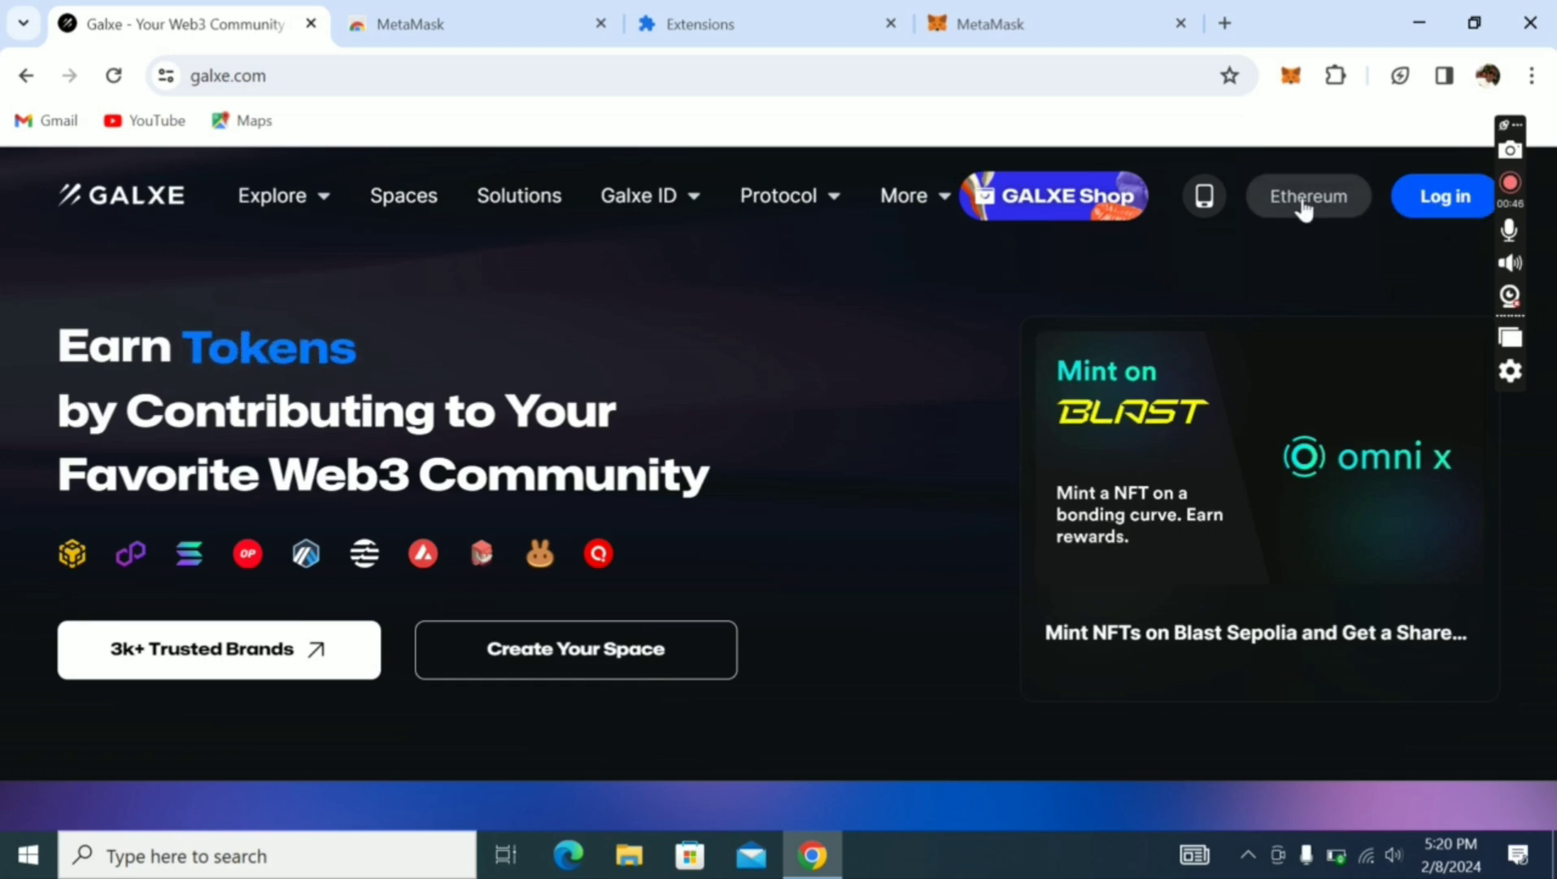
pyautogui.click(1441, 195)
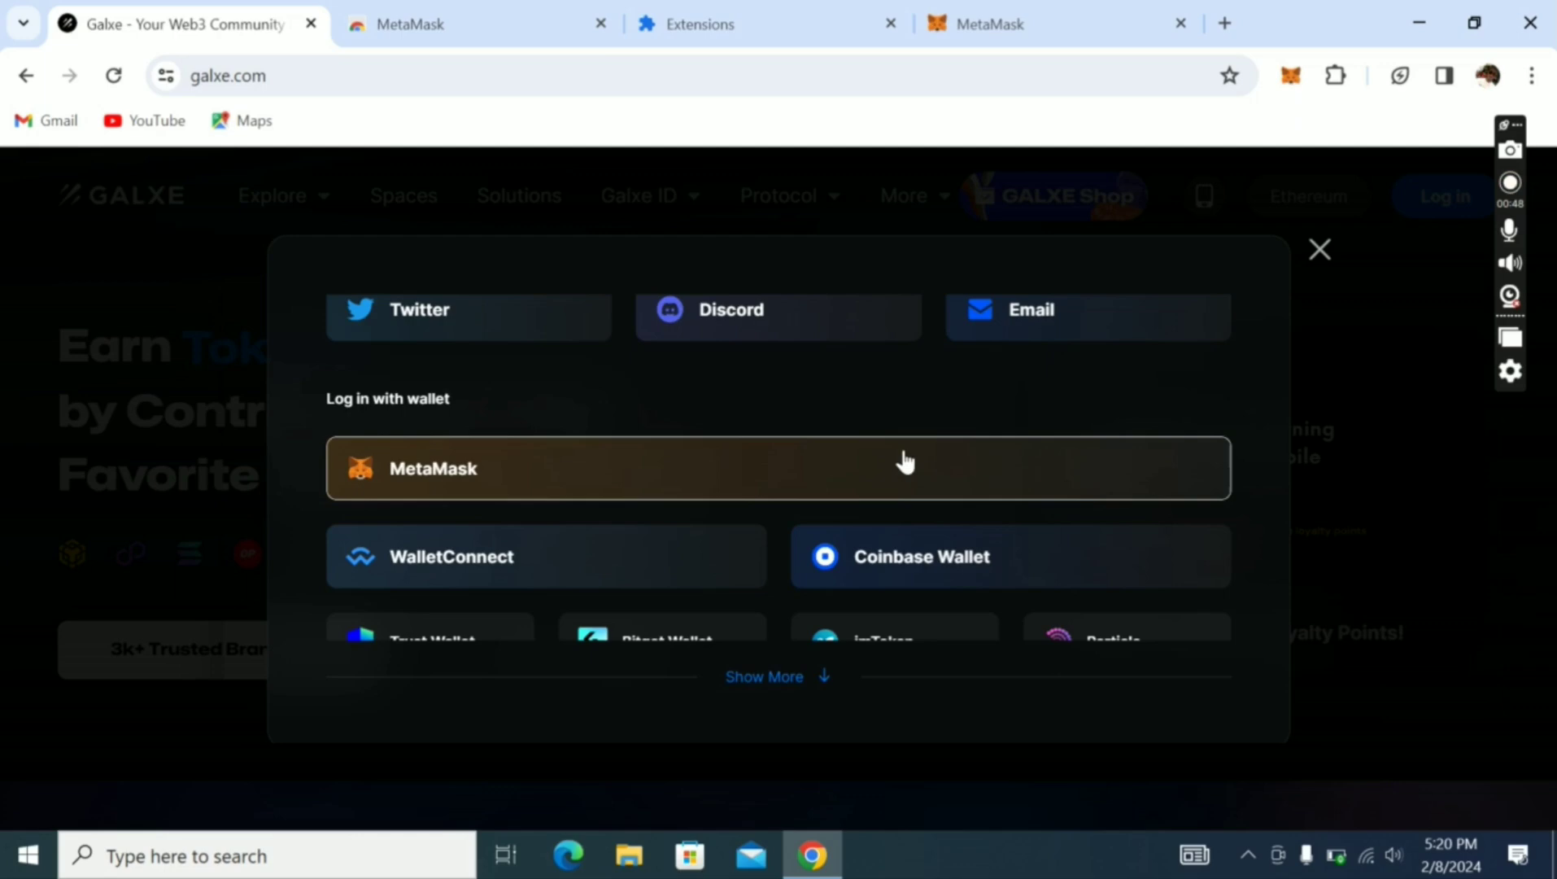
# Choose MetaMask login and confirm the sign-in message to complete wallet sign-in
pyautogui.click(1320, 249)
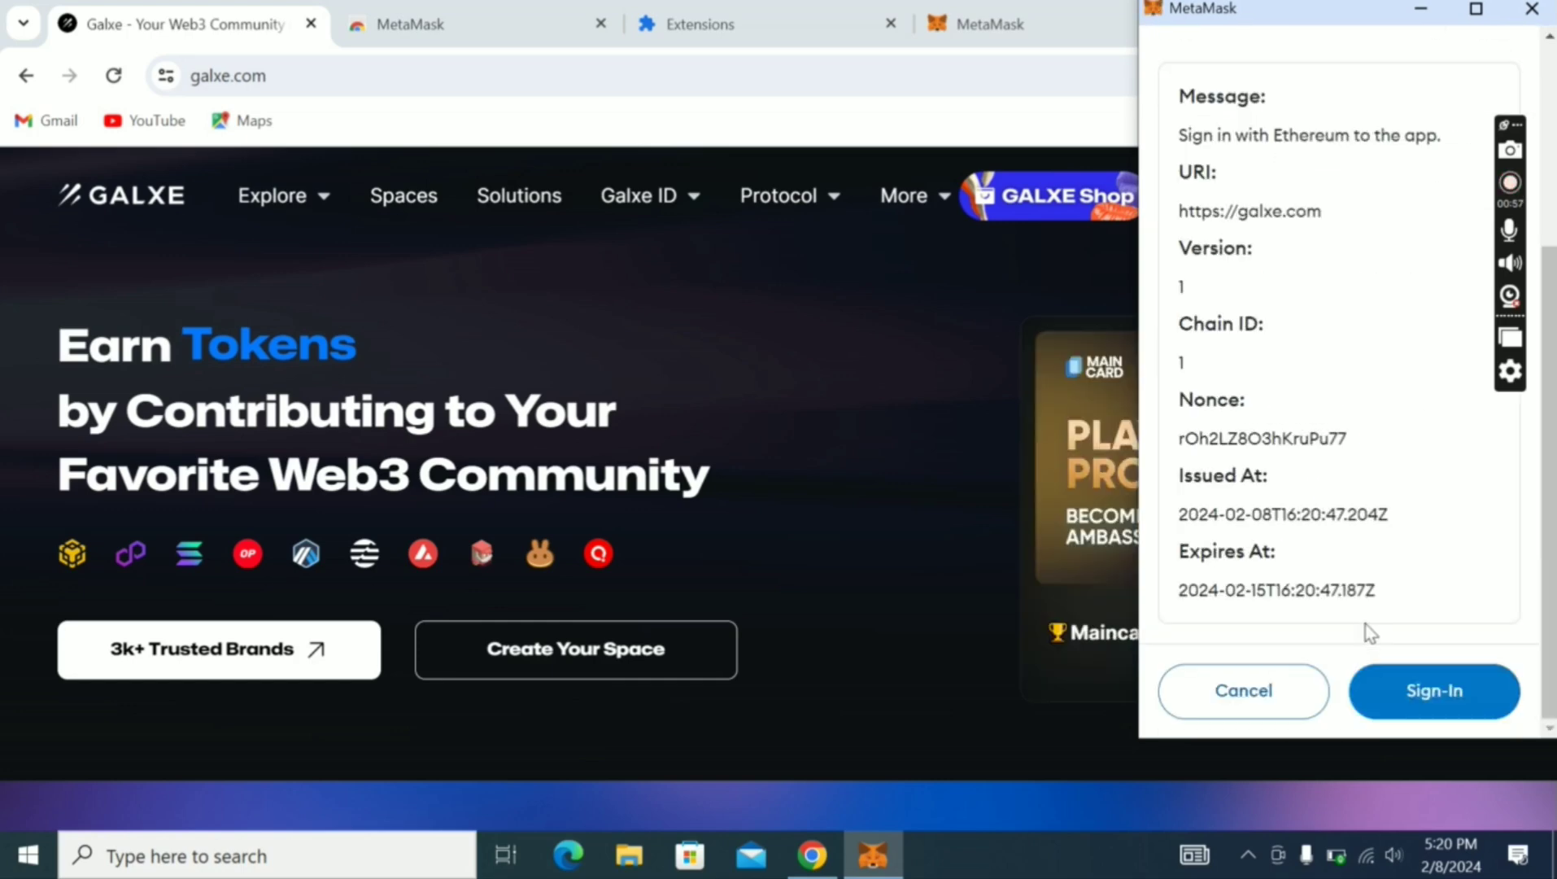
pyautogui.click(1432, 690)
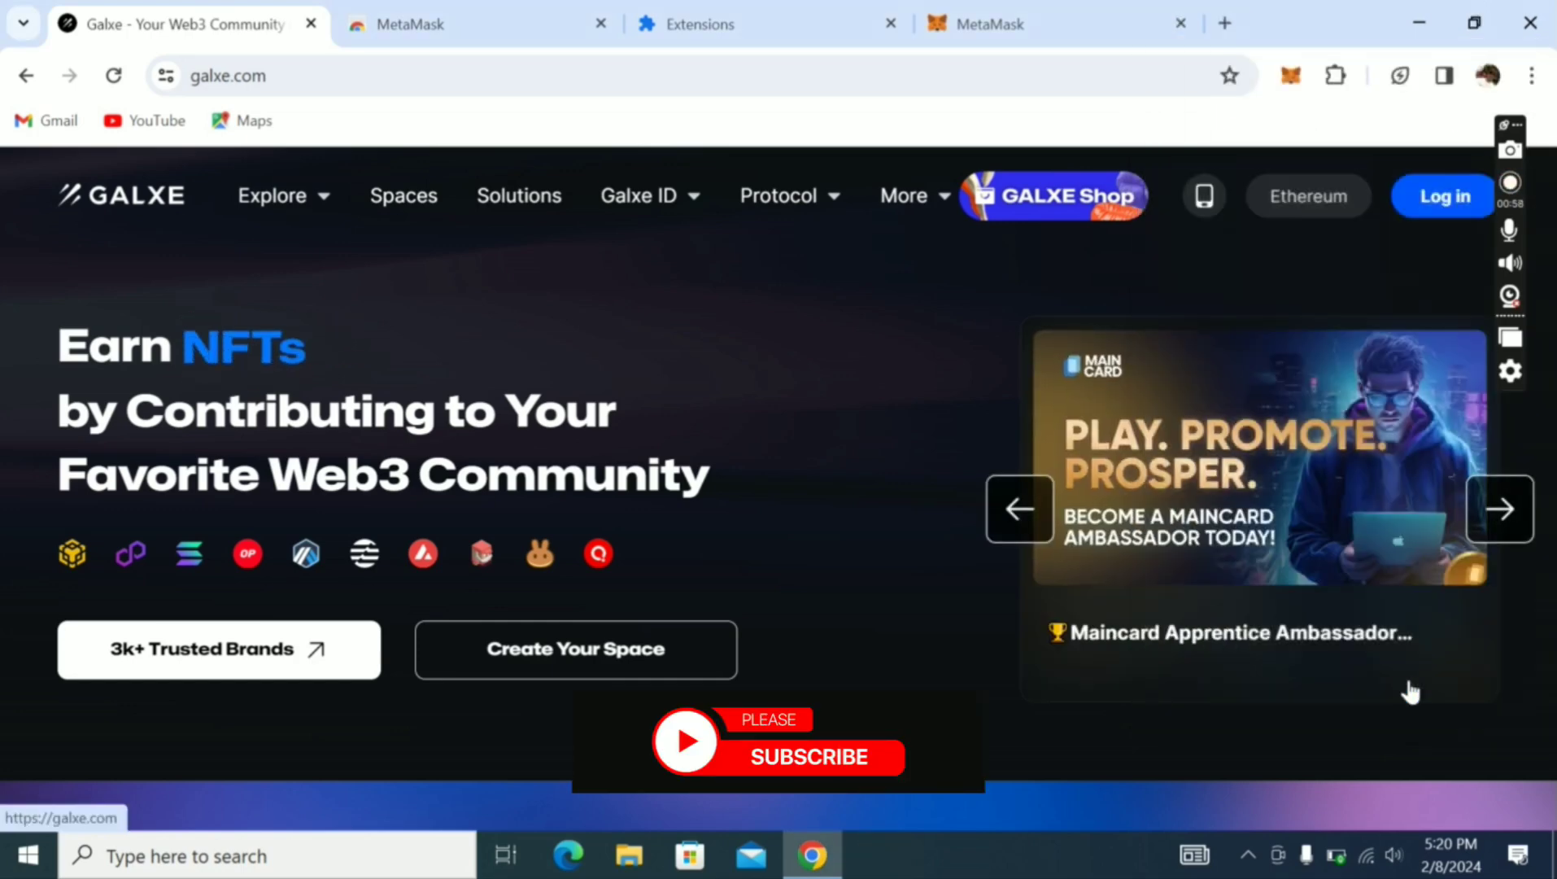
pyautogui.click(1441, 195)
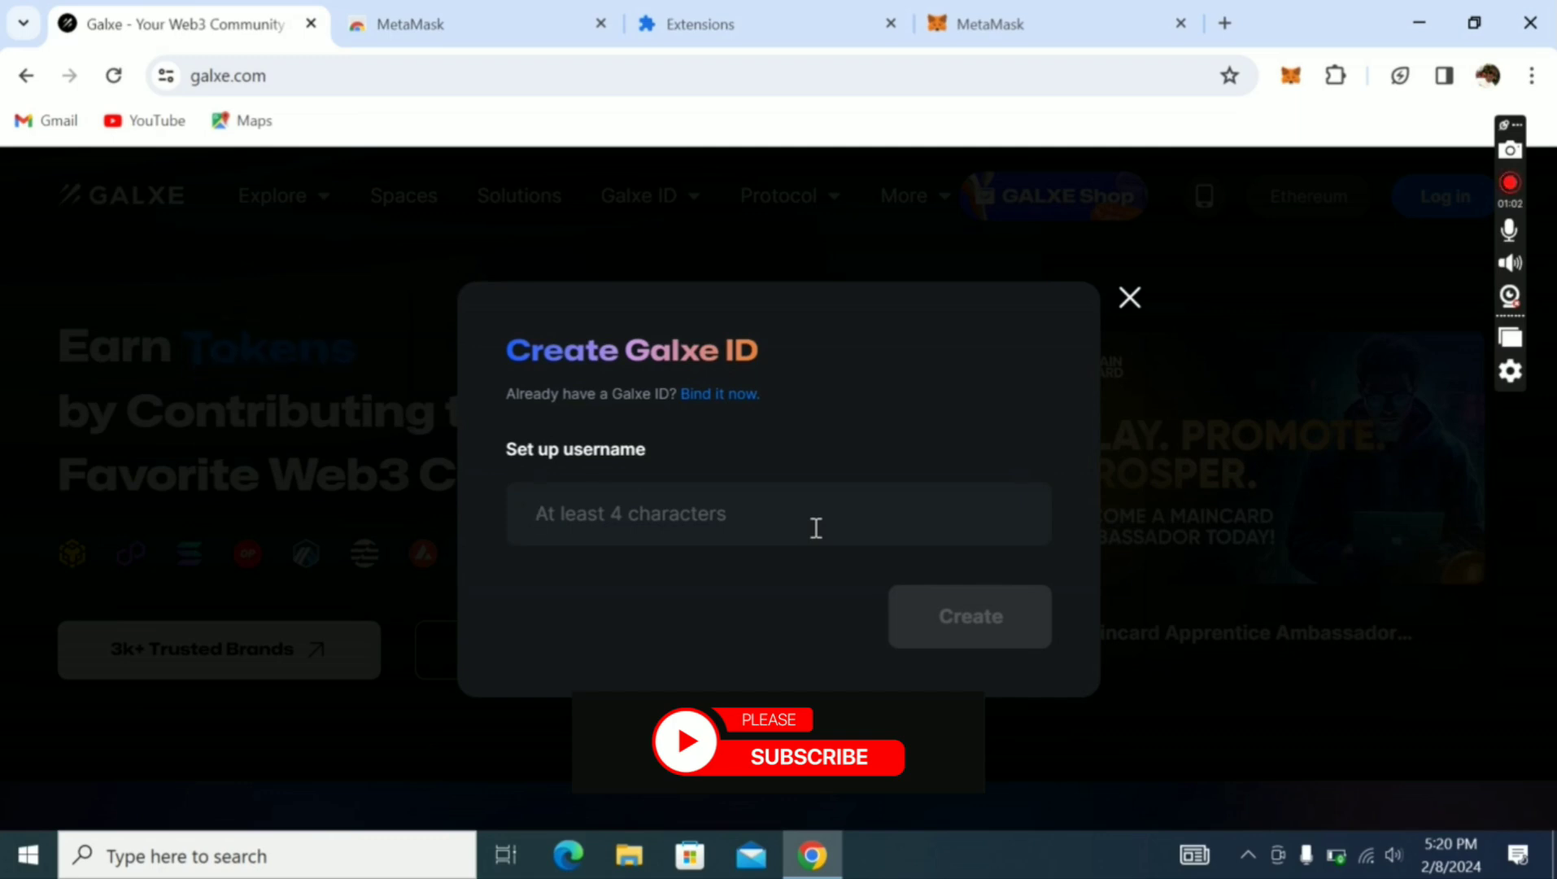
# Create the Galxe ID with the username 'BossEesha'
pyautogui.write('B')
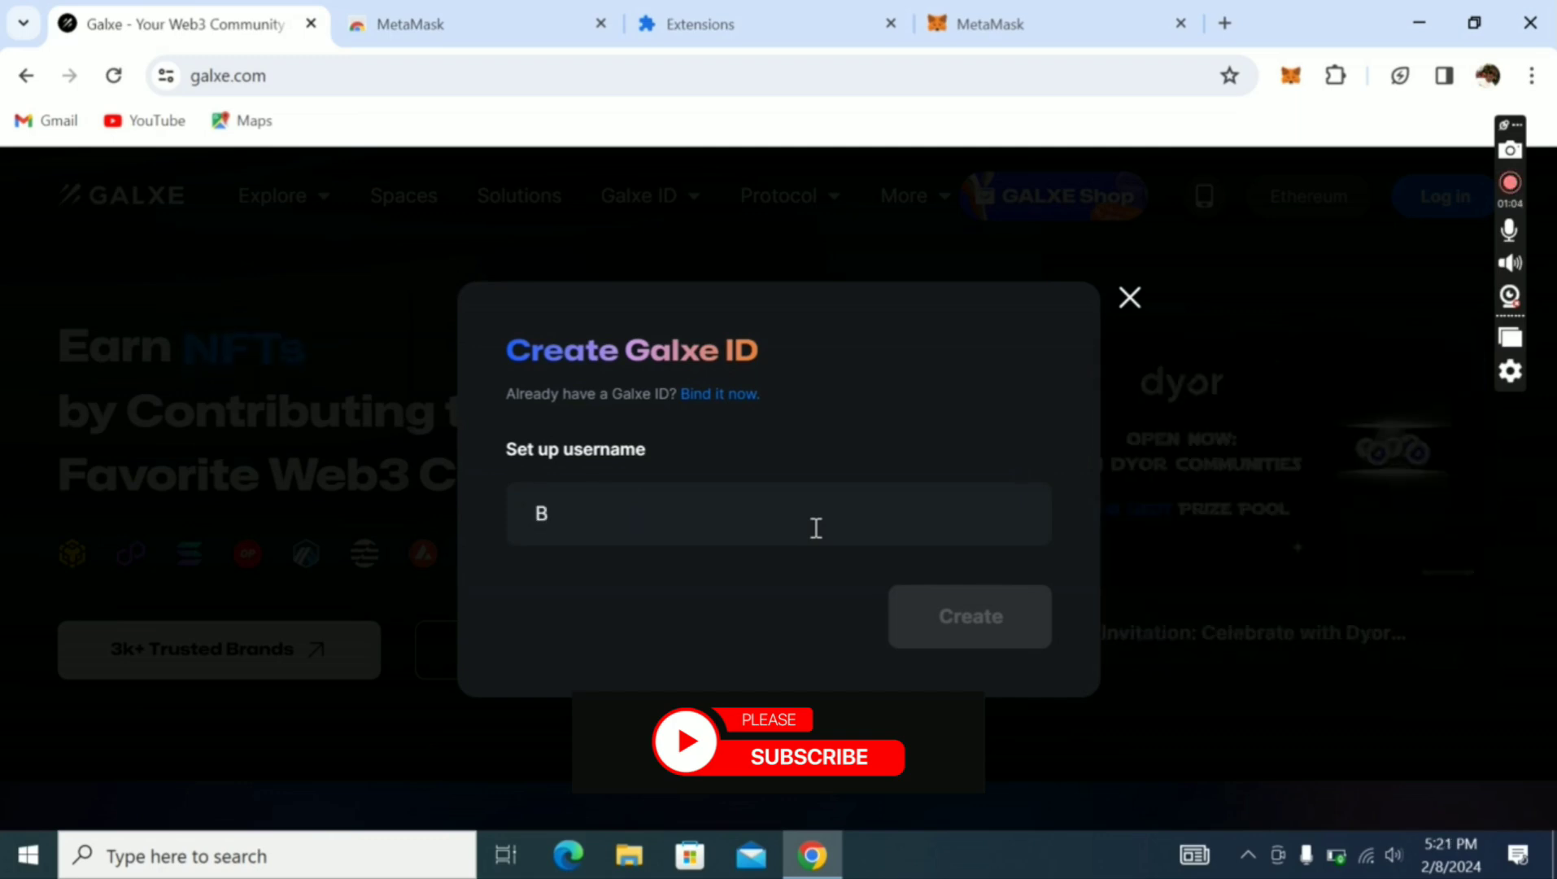
pyautogui.write('ossE')
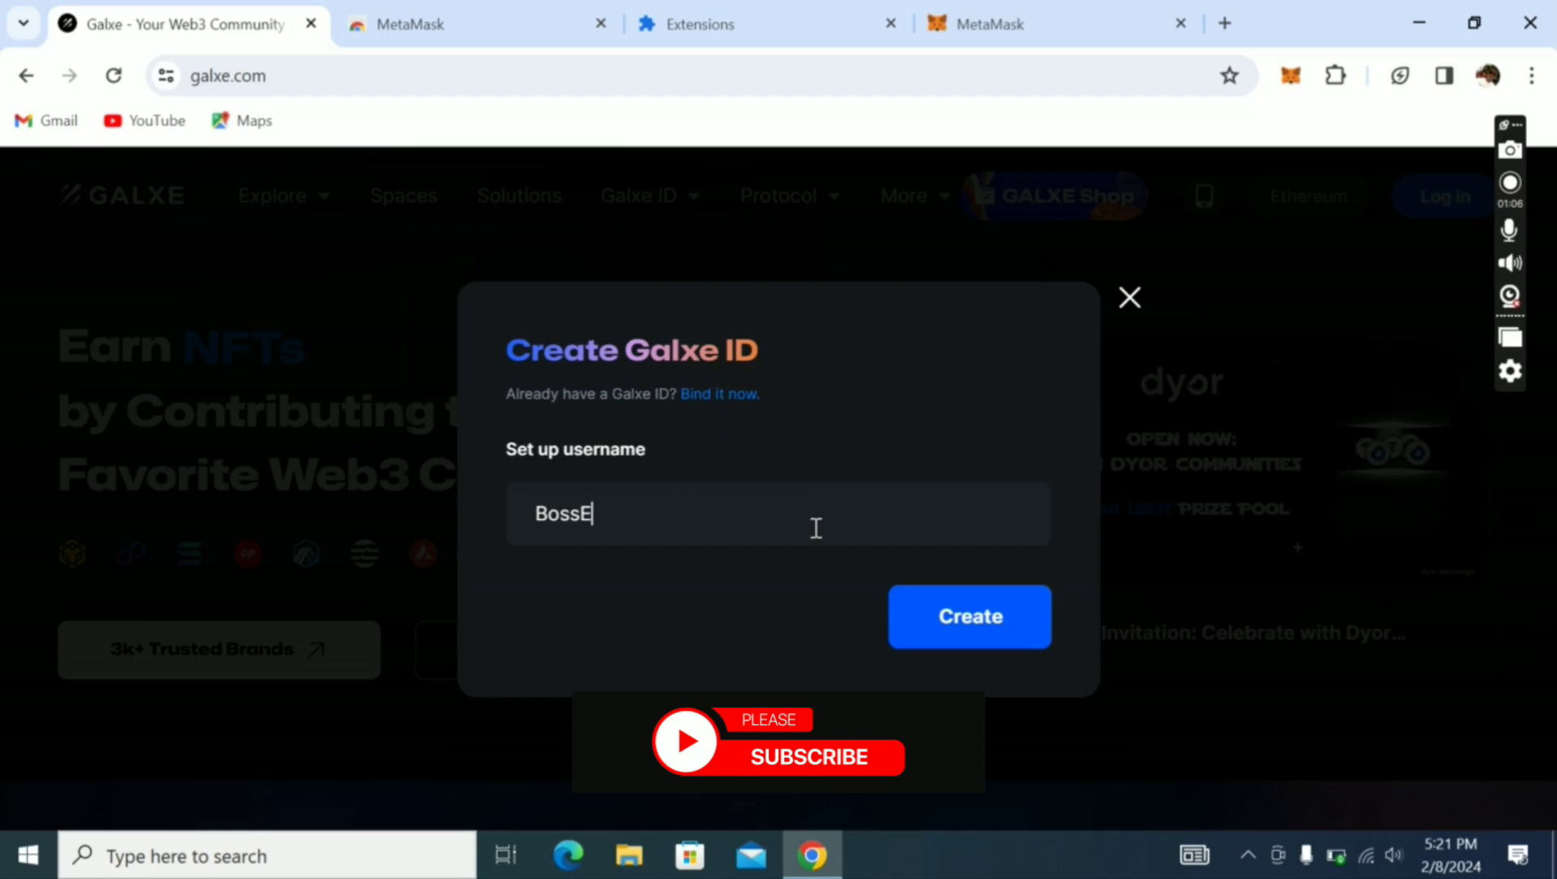
pyautogui.write('esha')
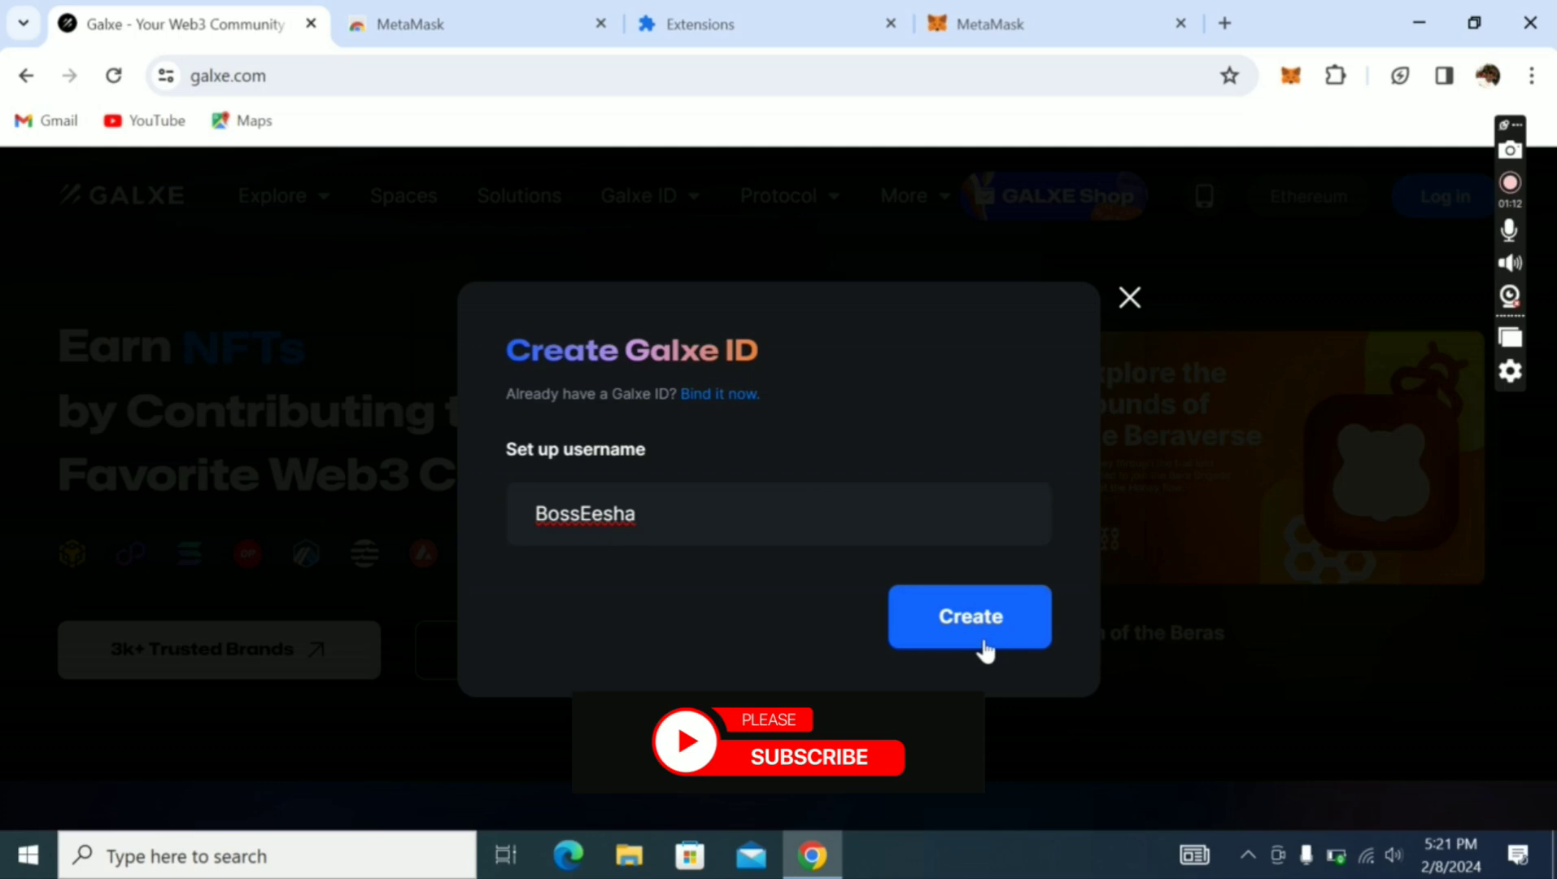
pyautogui.click(970, 615)
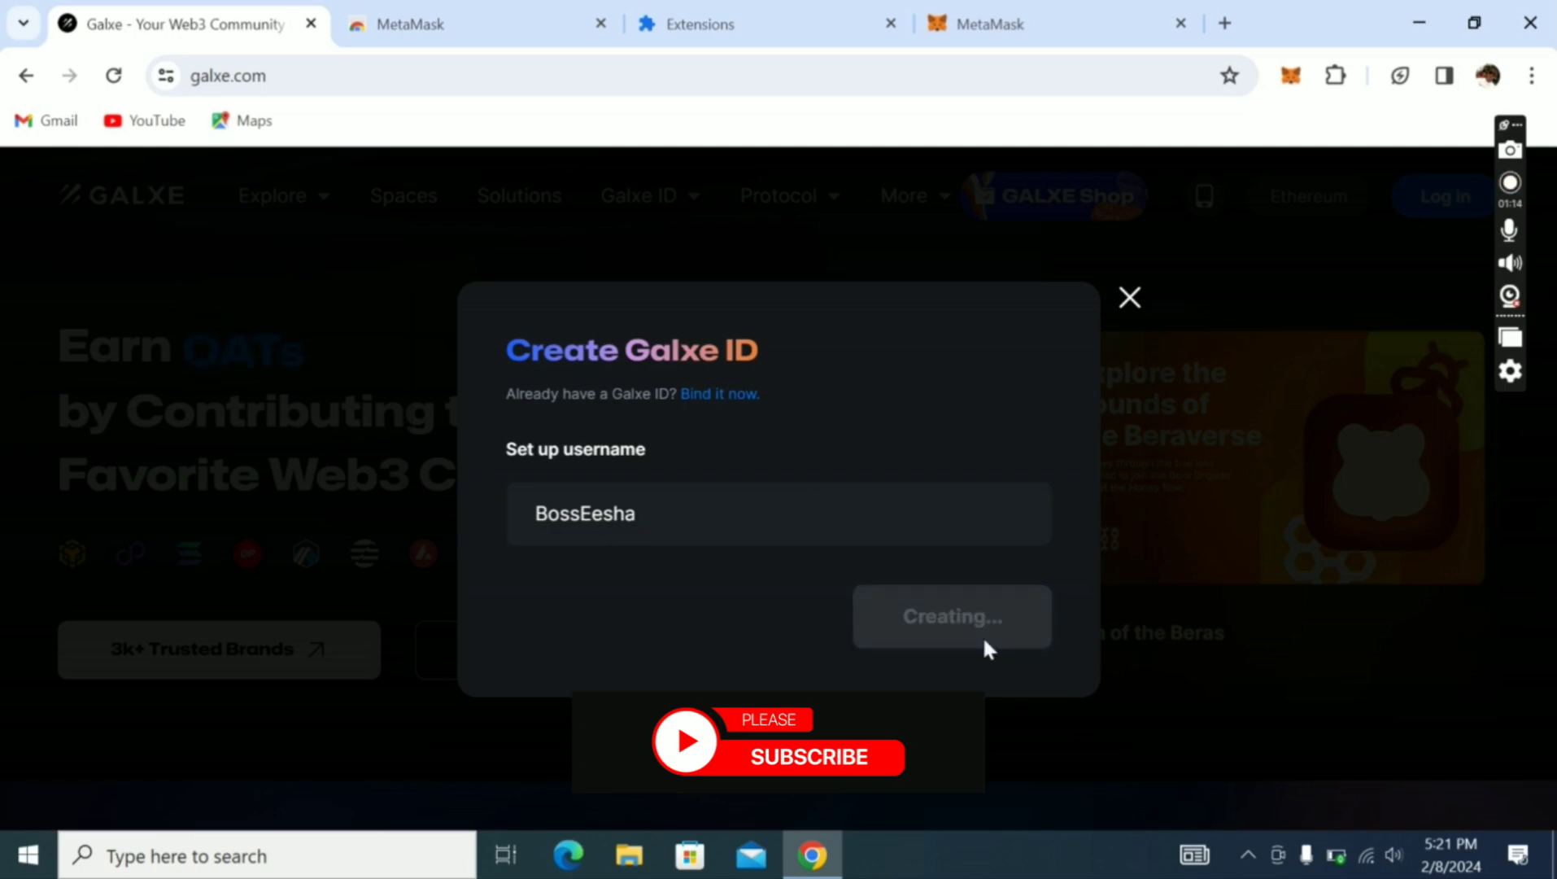
pyautogui.click(950, 615)
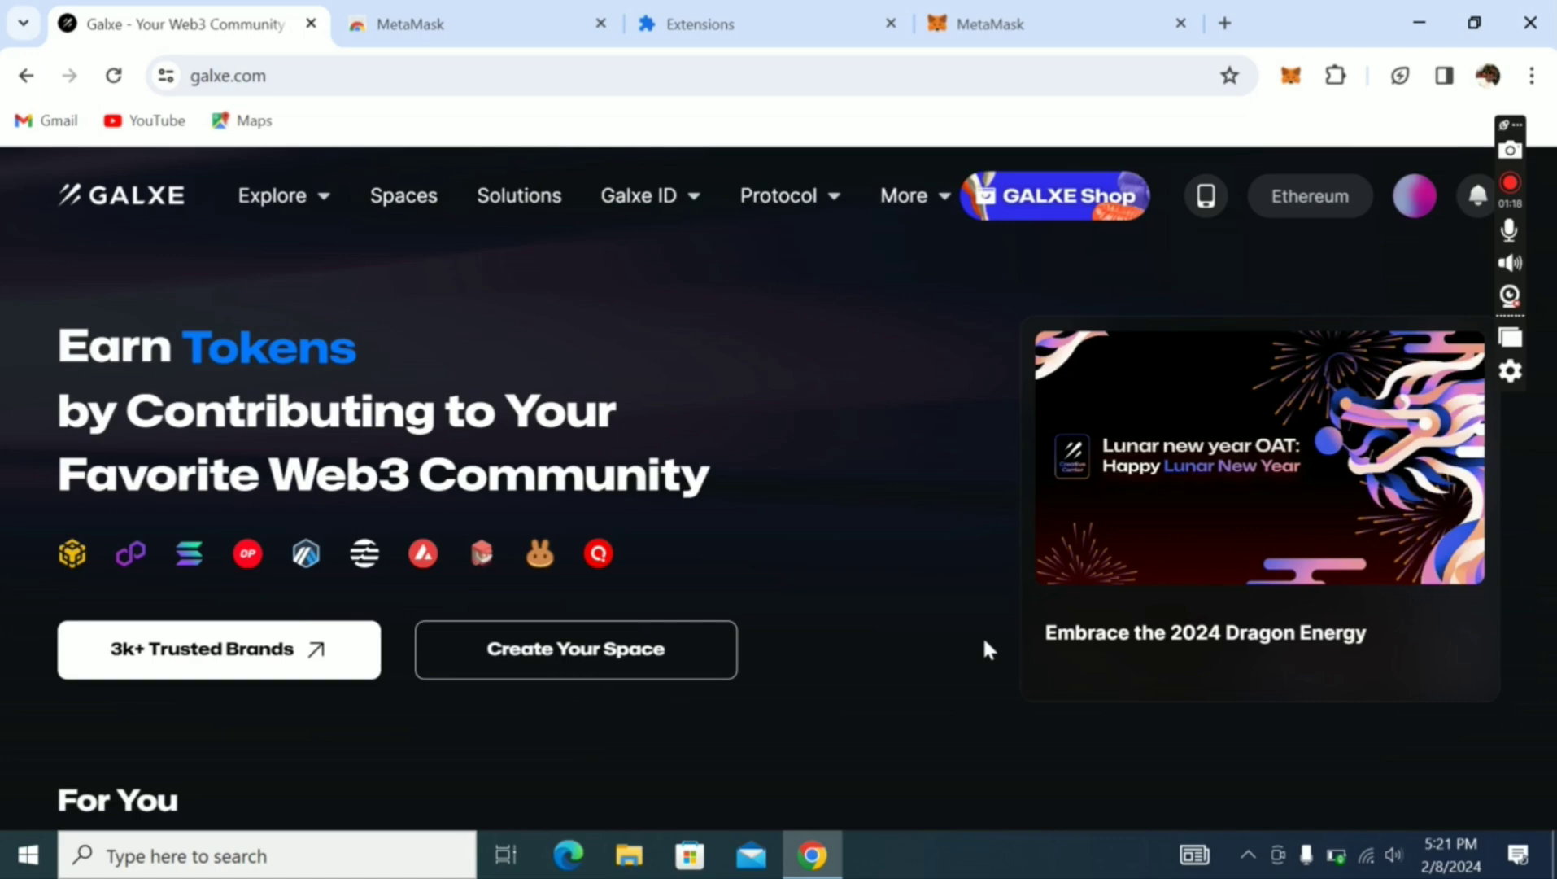
# Go to the account Settings page from the profile avatar menu
pyautogui.scroll(-3)
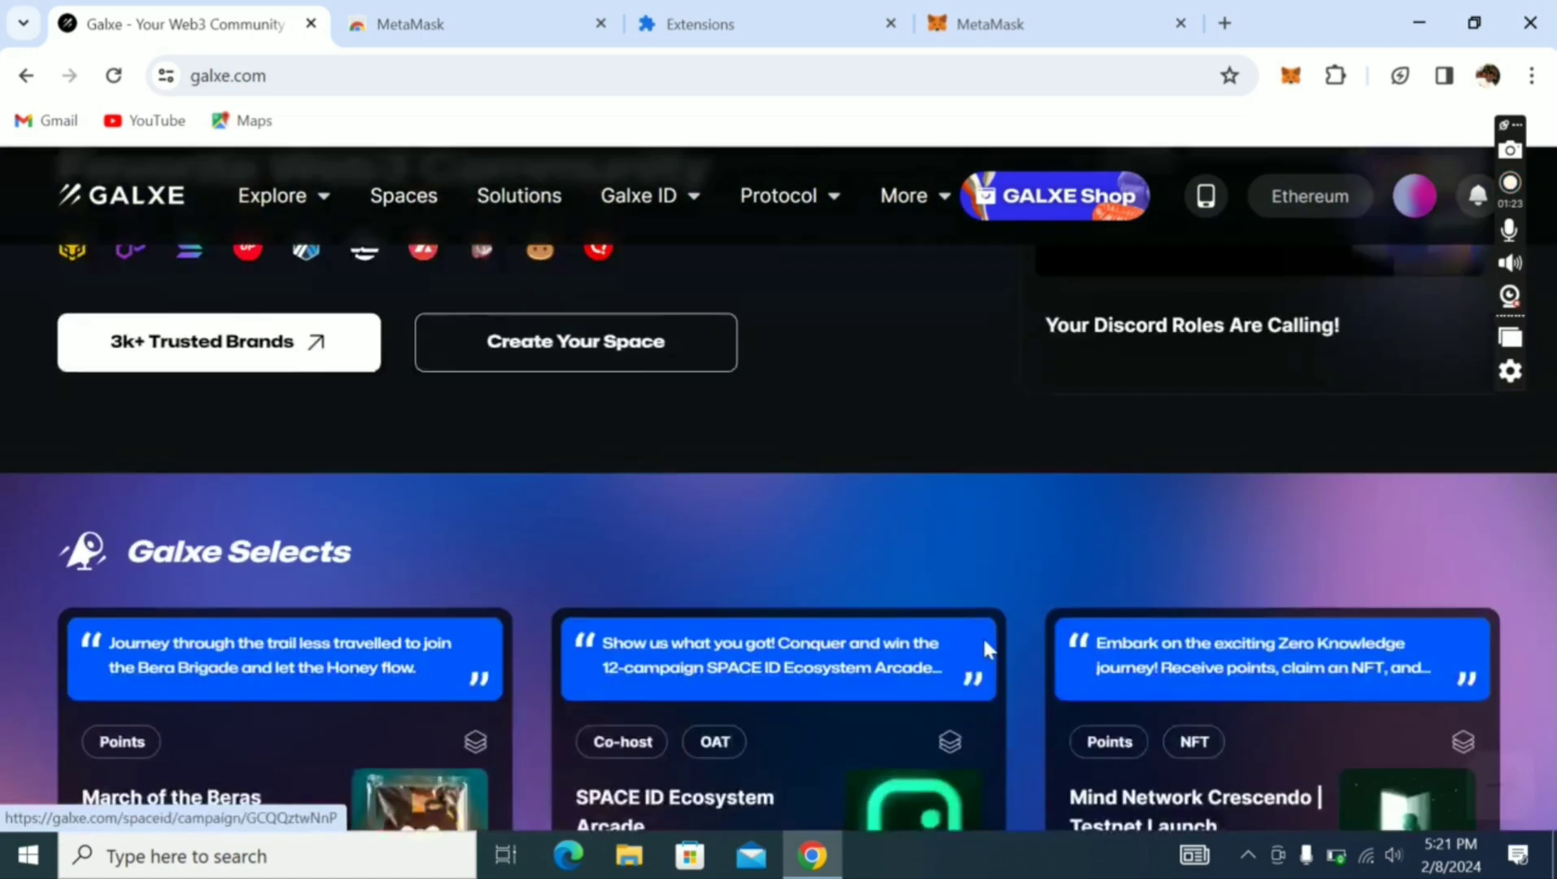
pyautogui.scroll(3)
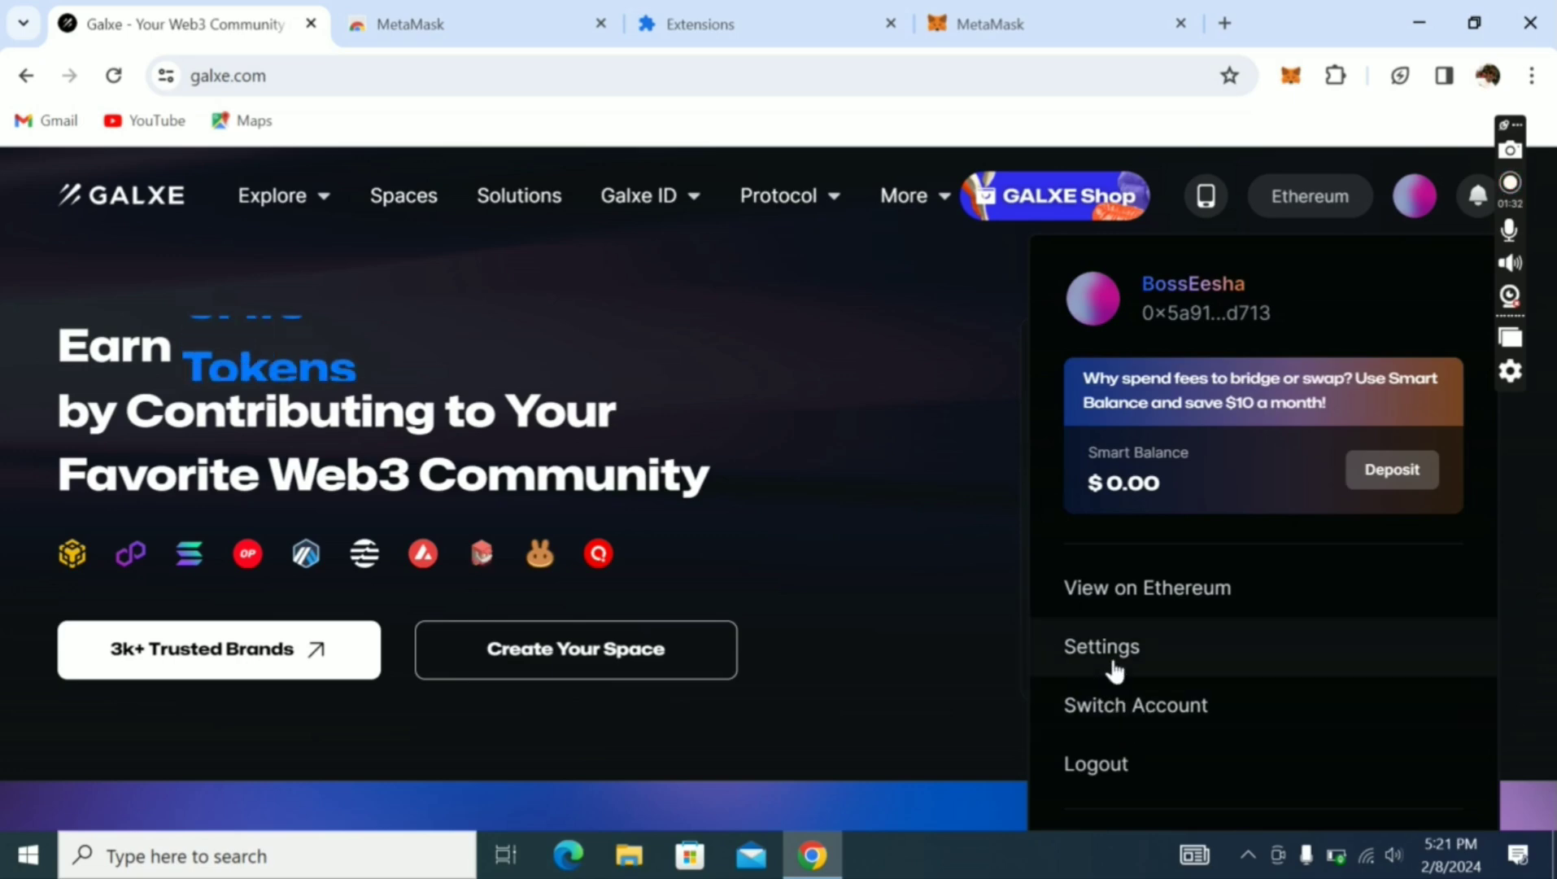
pyautogui.click(1101, 646)
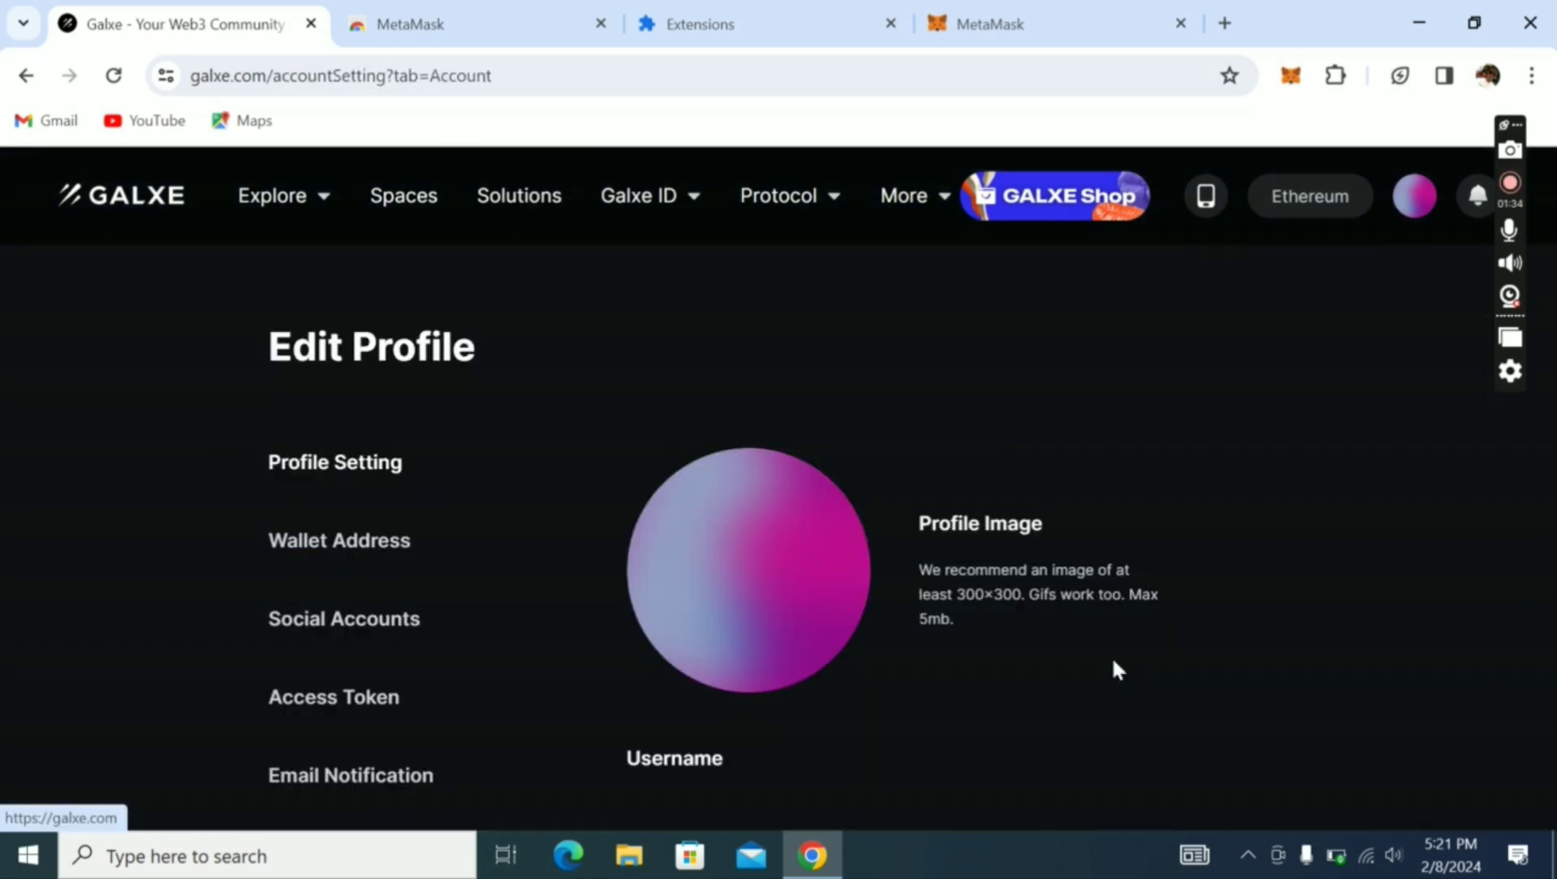
pyautogui.scroll(-3)
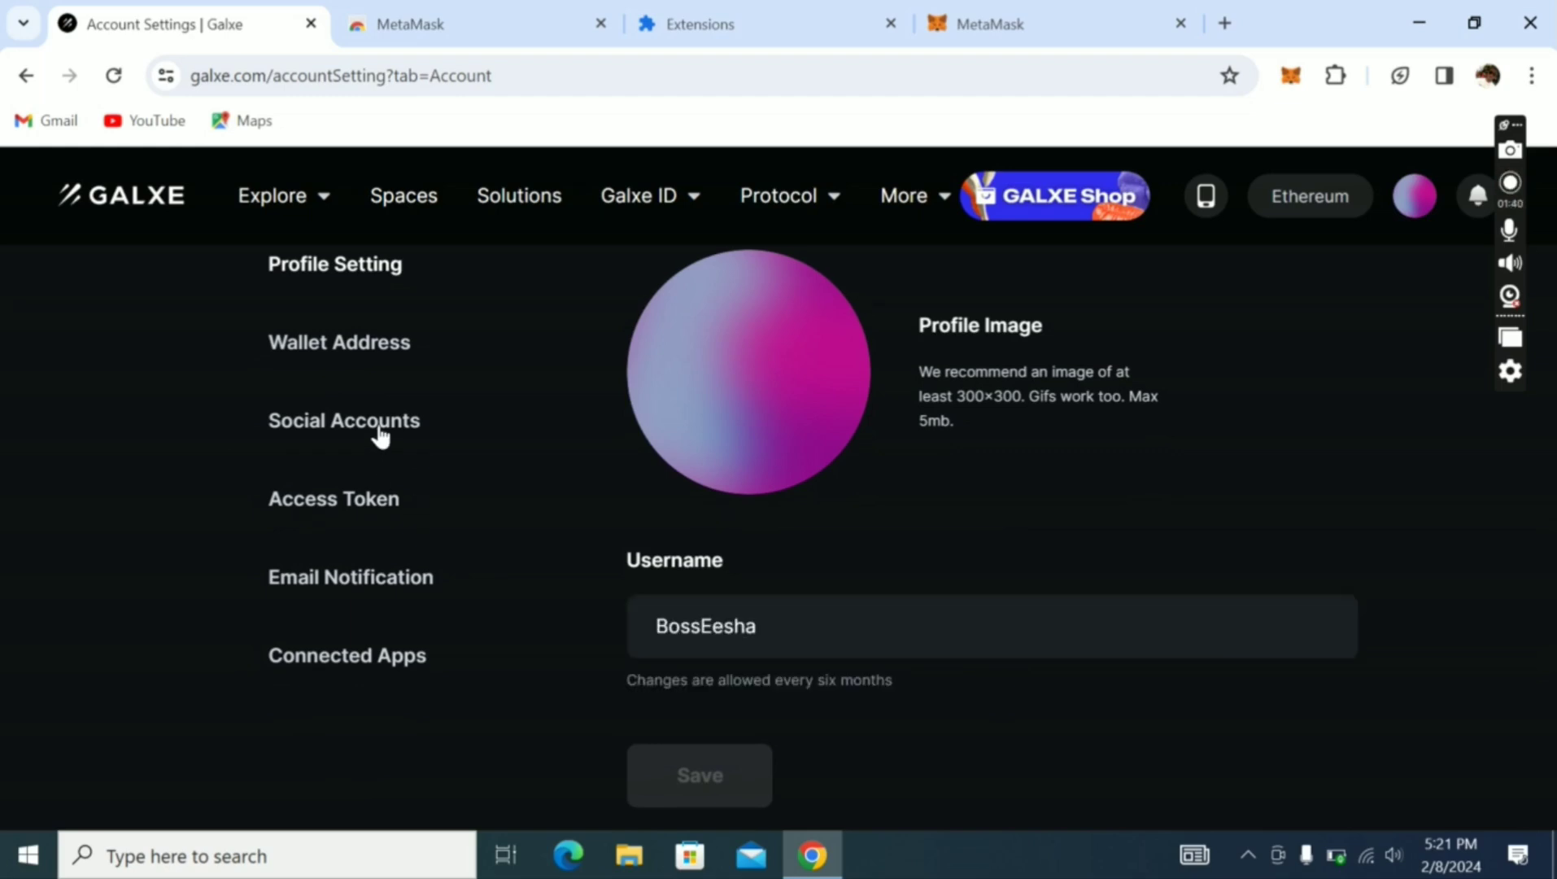
# Show the Social Accounts section with email, Twitter, Discord, GitHub and Telegram options
pyautogui.click(343, 418)
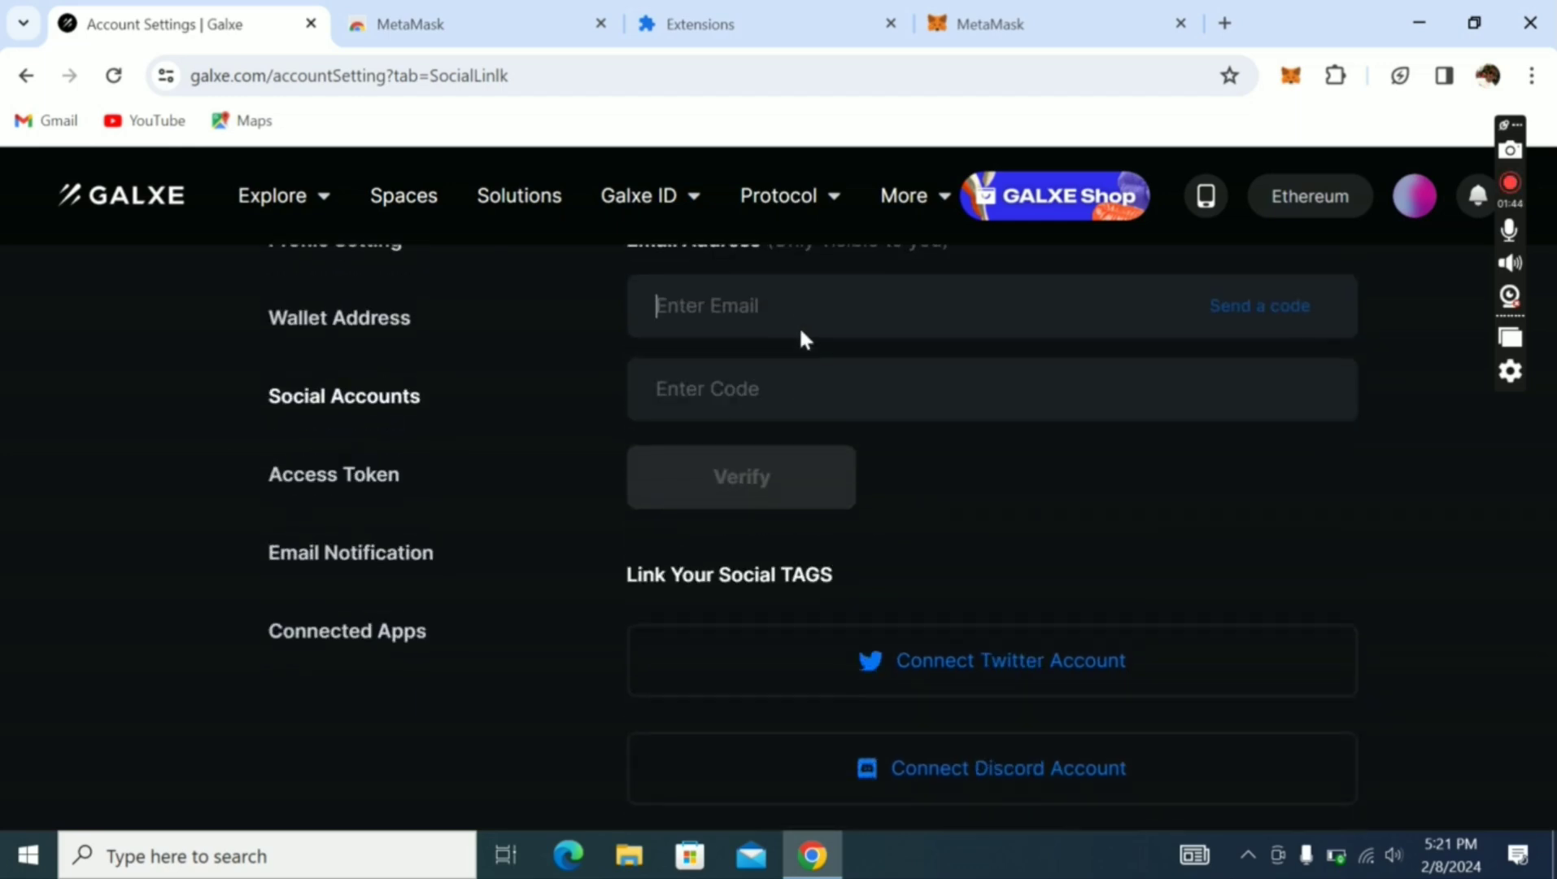
pyautogui.scroll(-3)
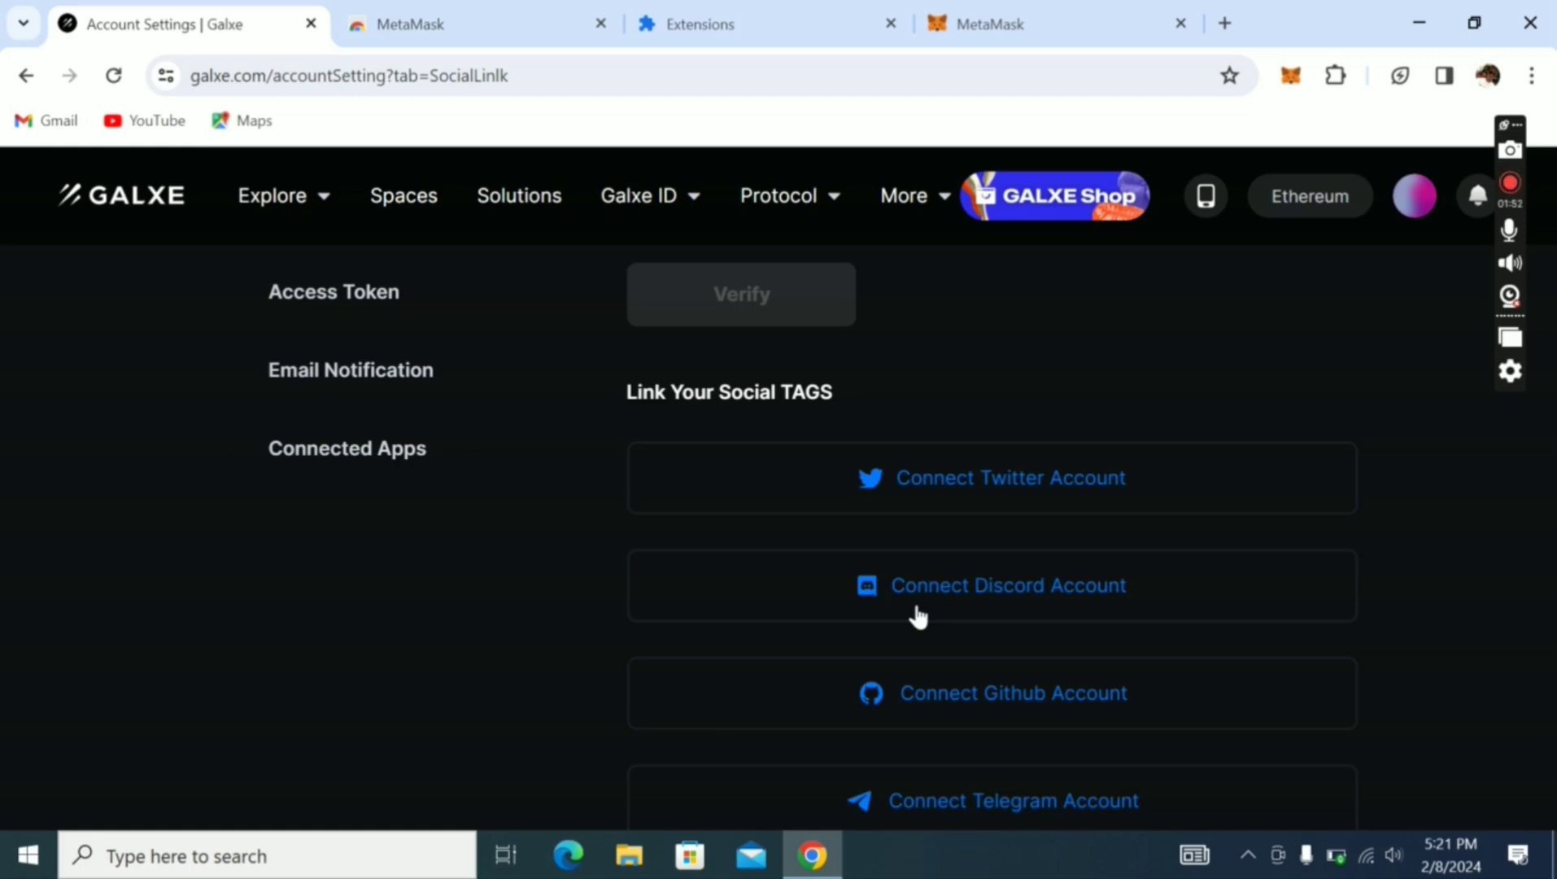
pyautogui.moveTo(1038, 615)
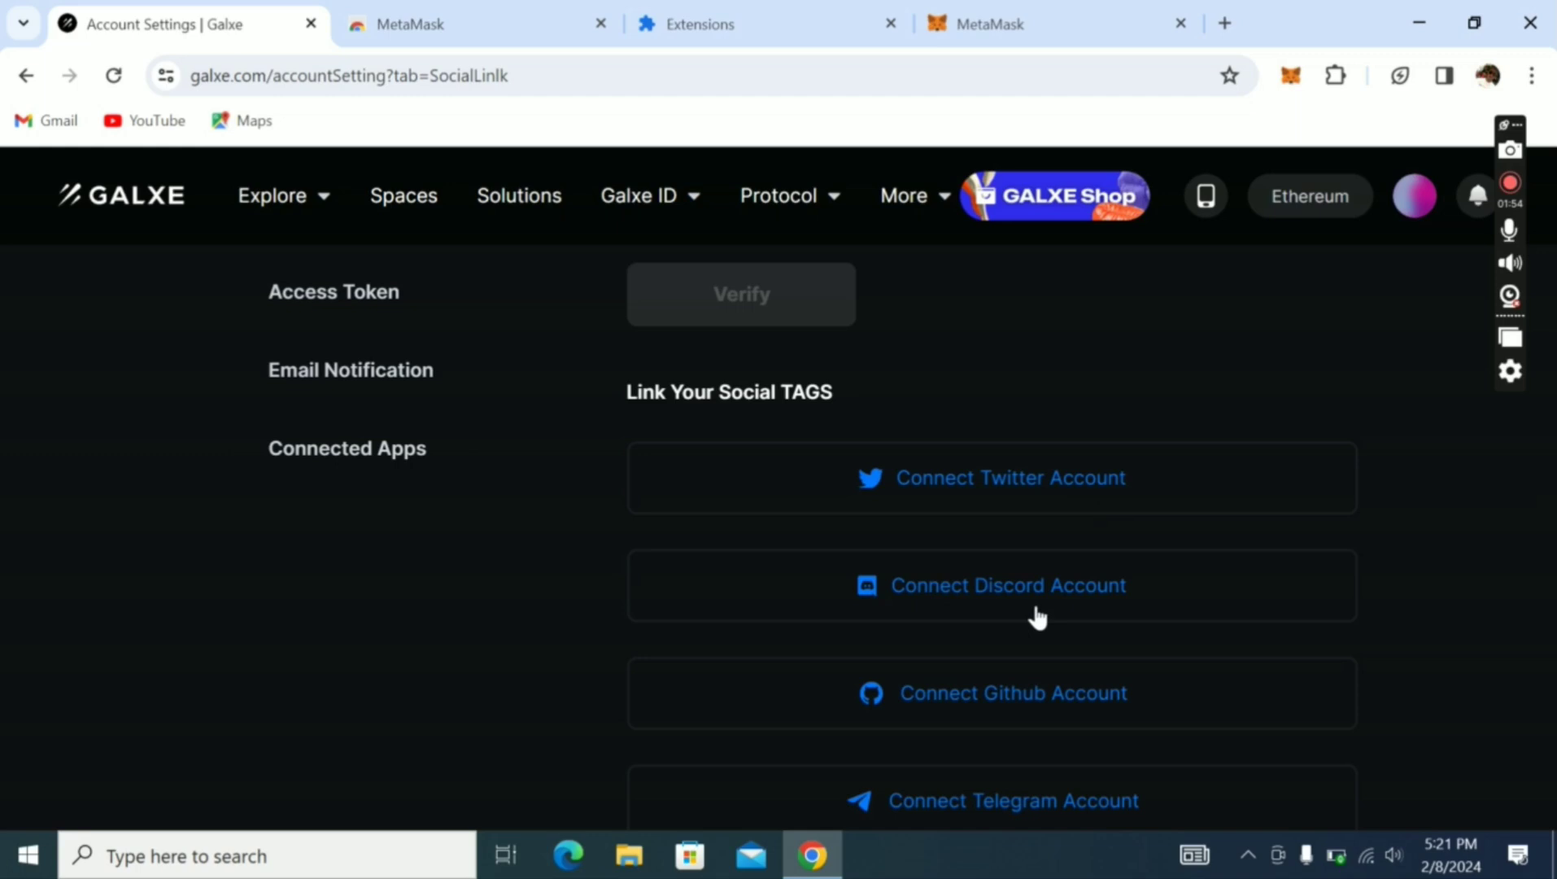
pyautogui.moveTo(1034, 539)
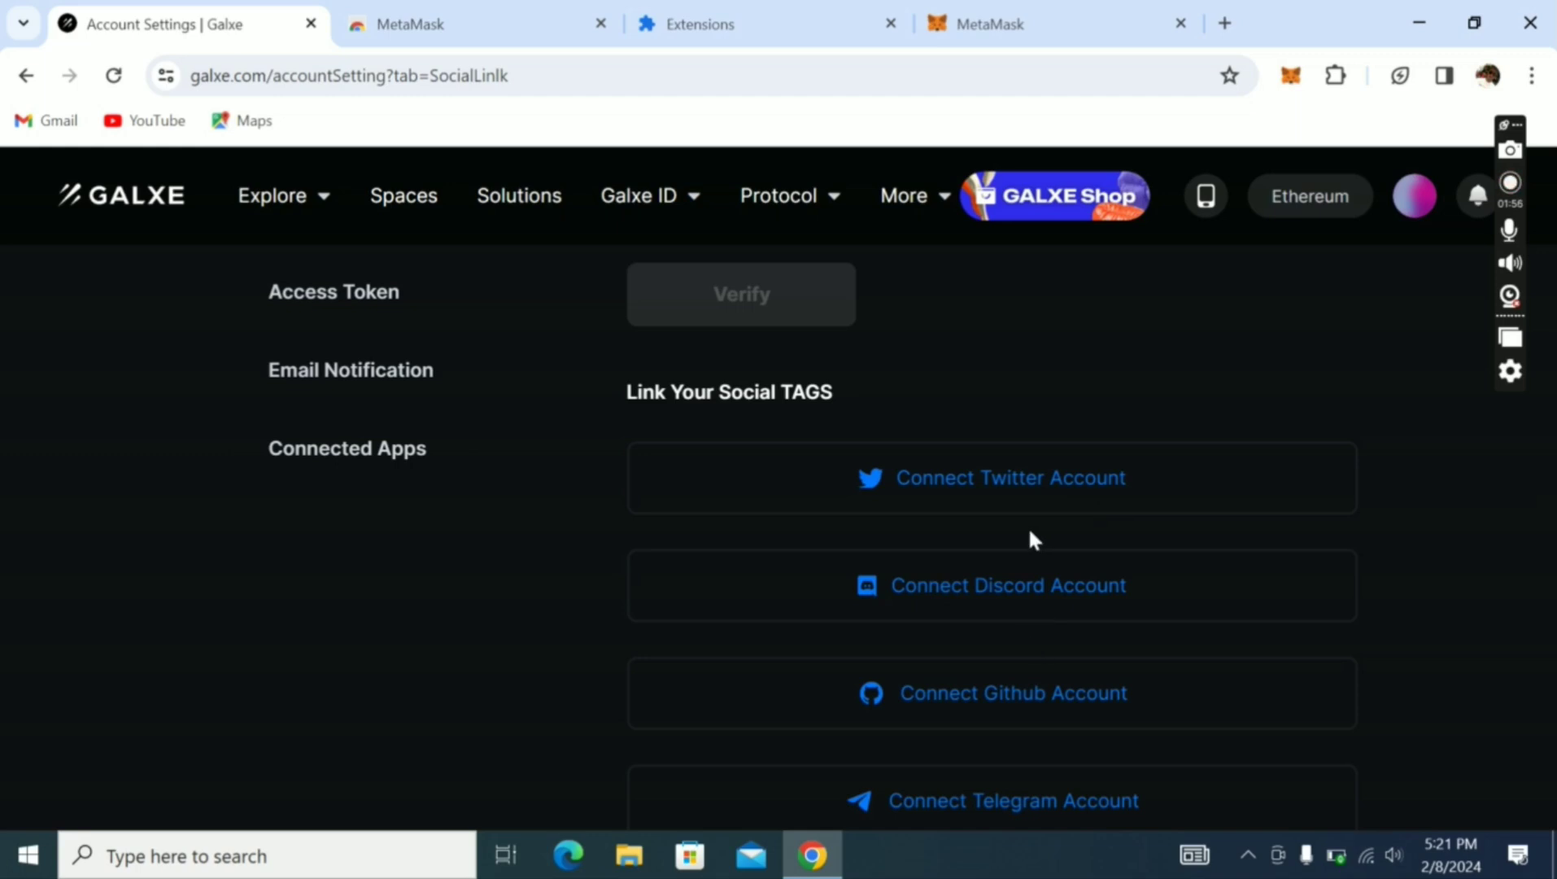
pyautogui.moveTo(992, 579)
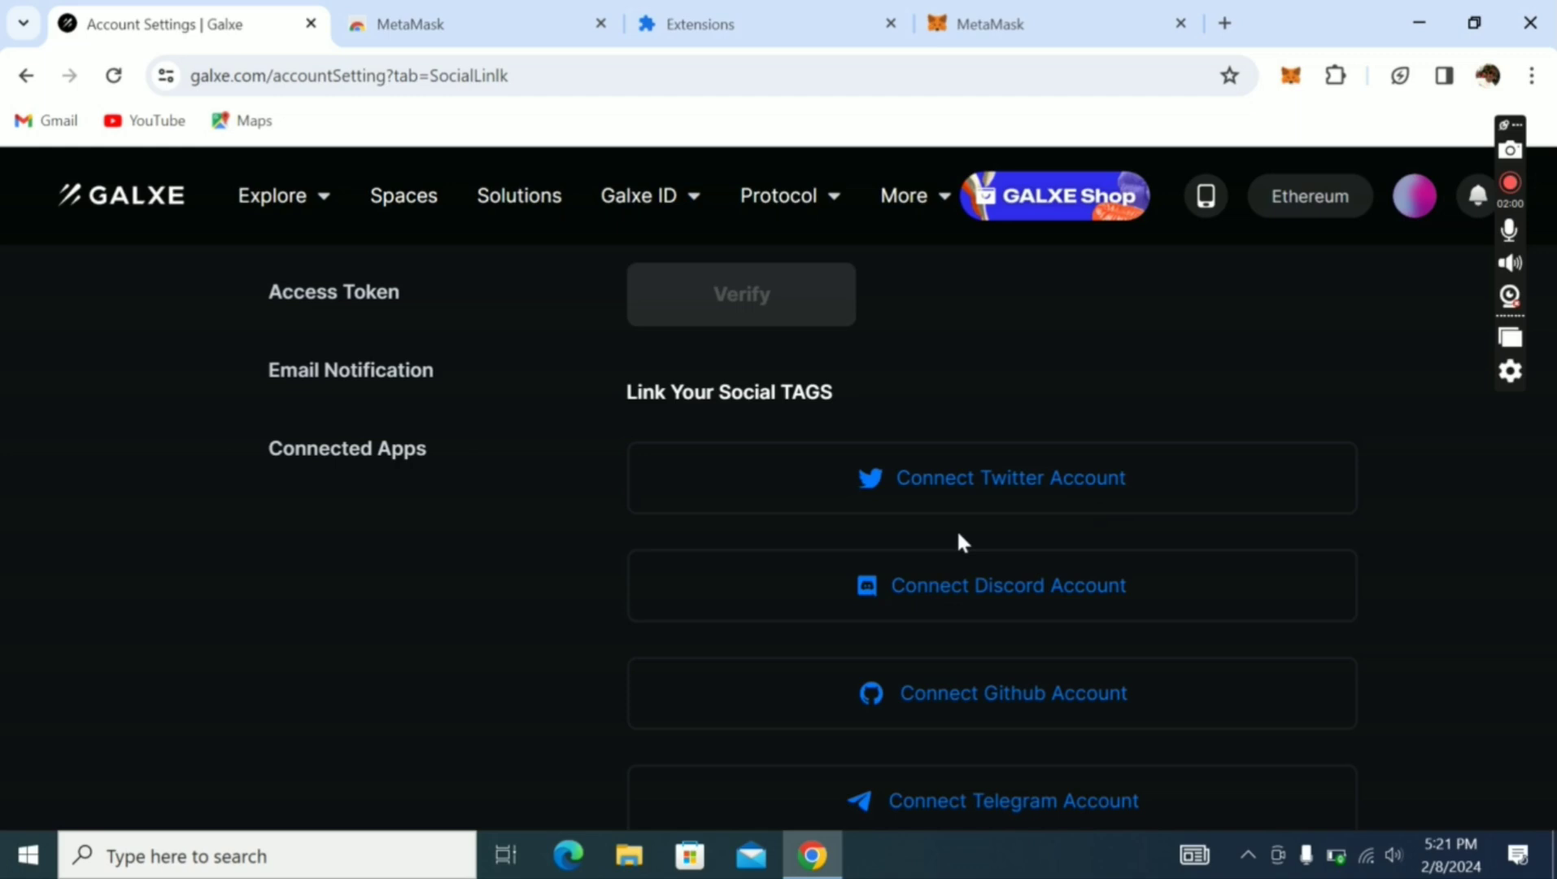
pyautogui.moveTo(982, 775)
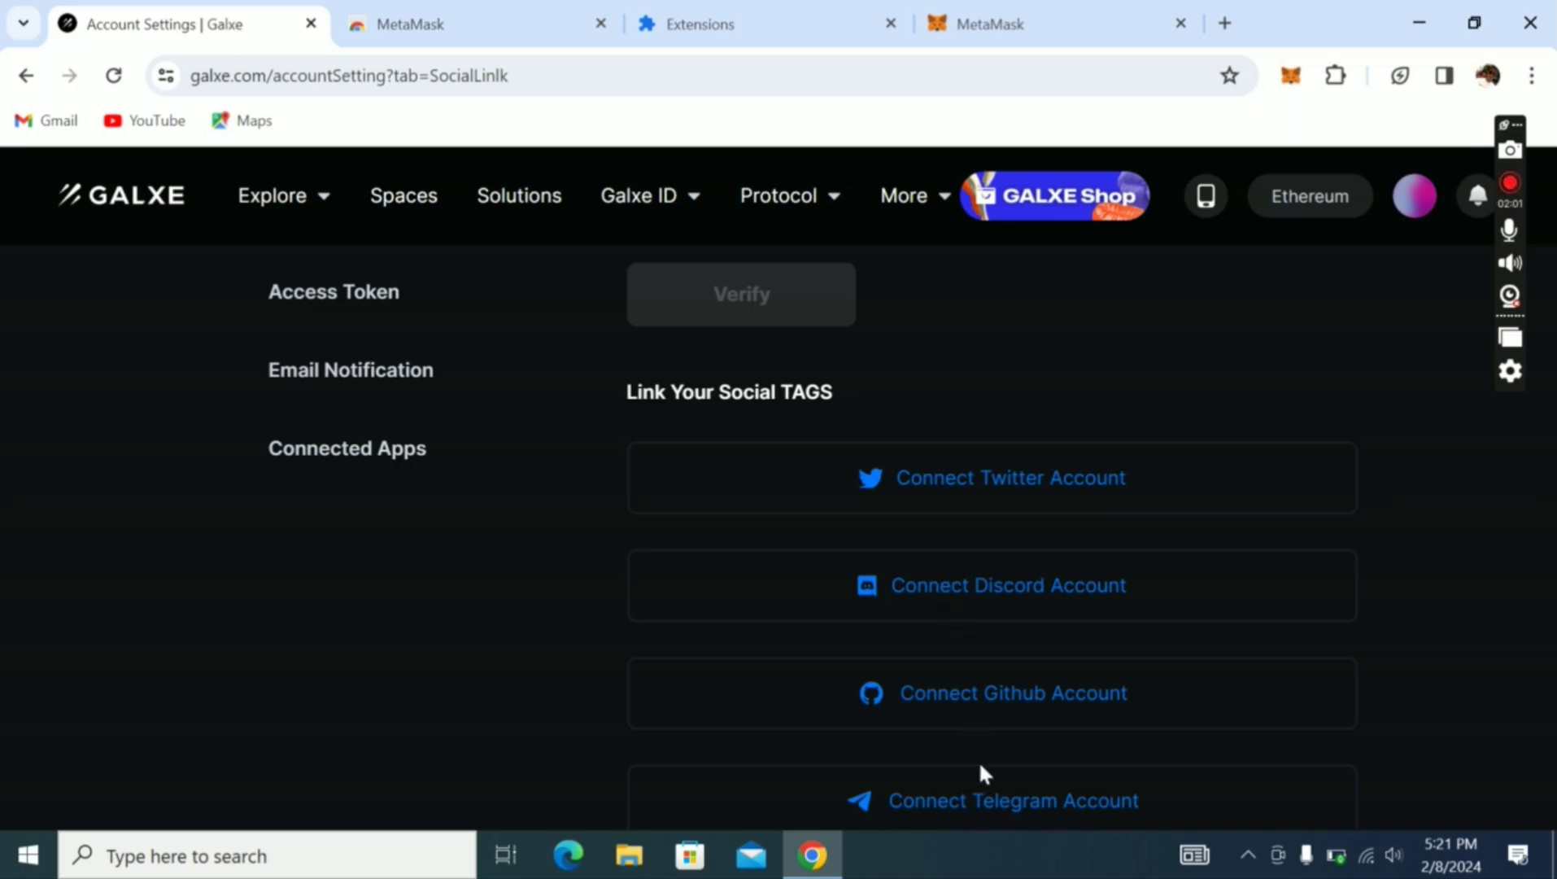
pyautogui.scroll(-3)
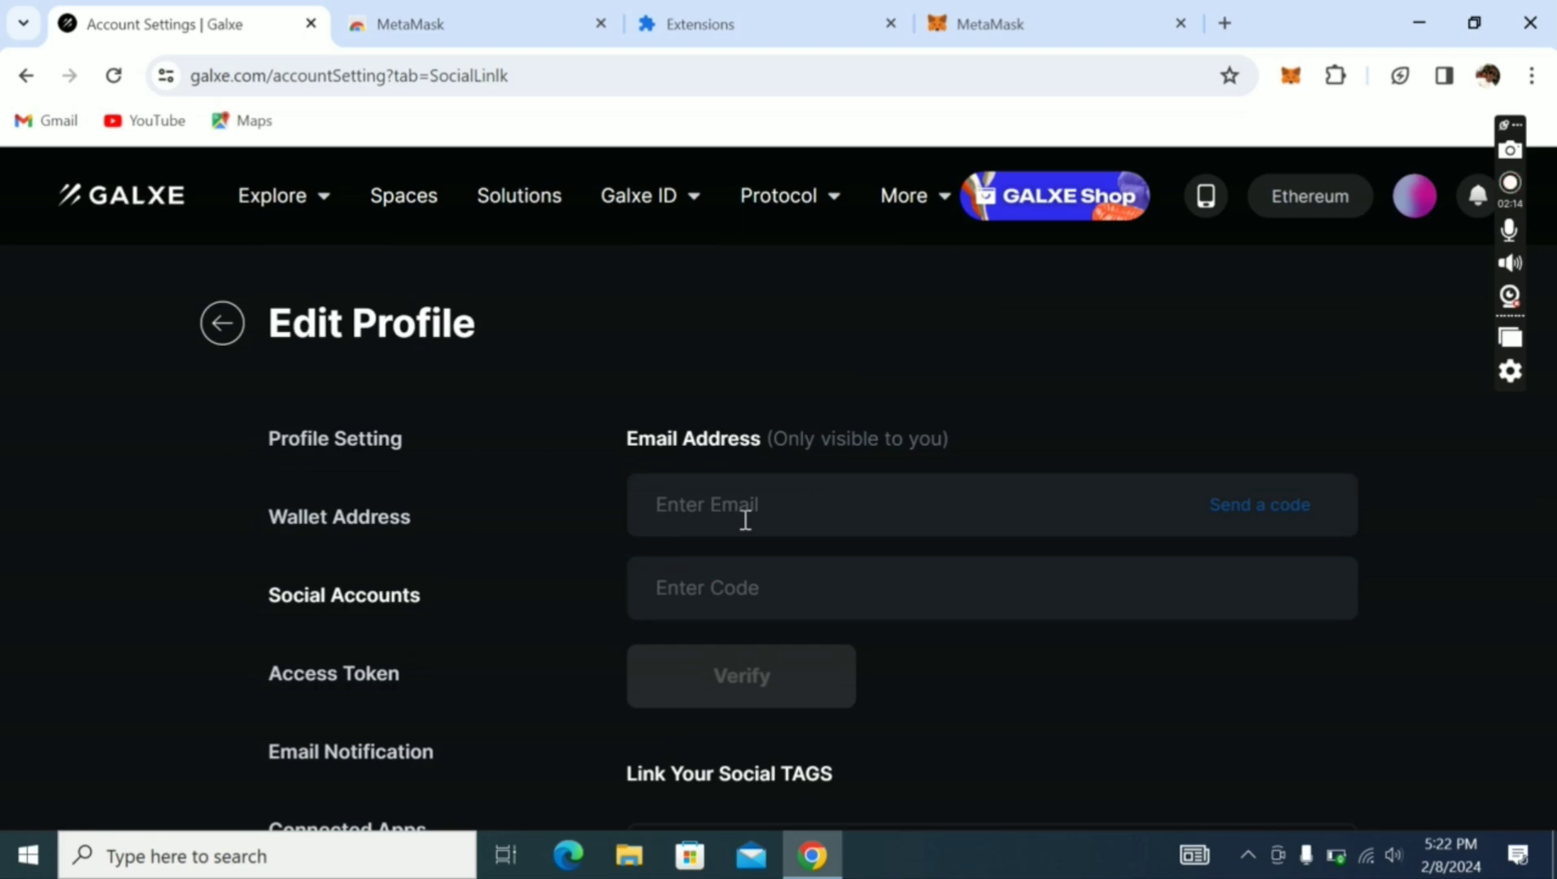
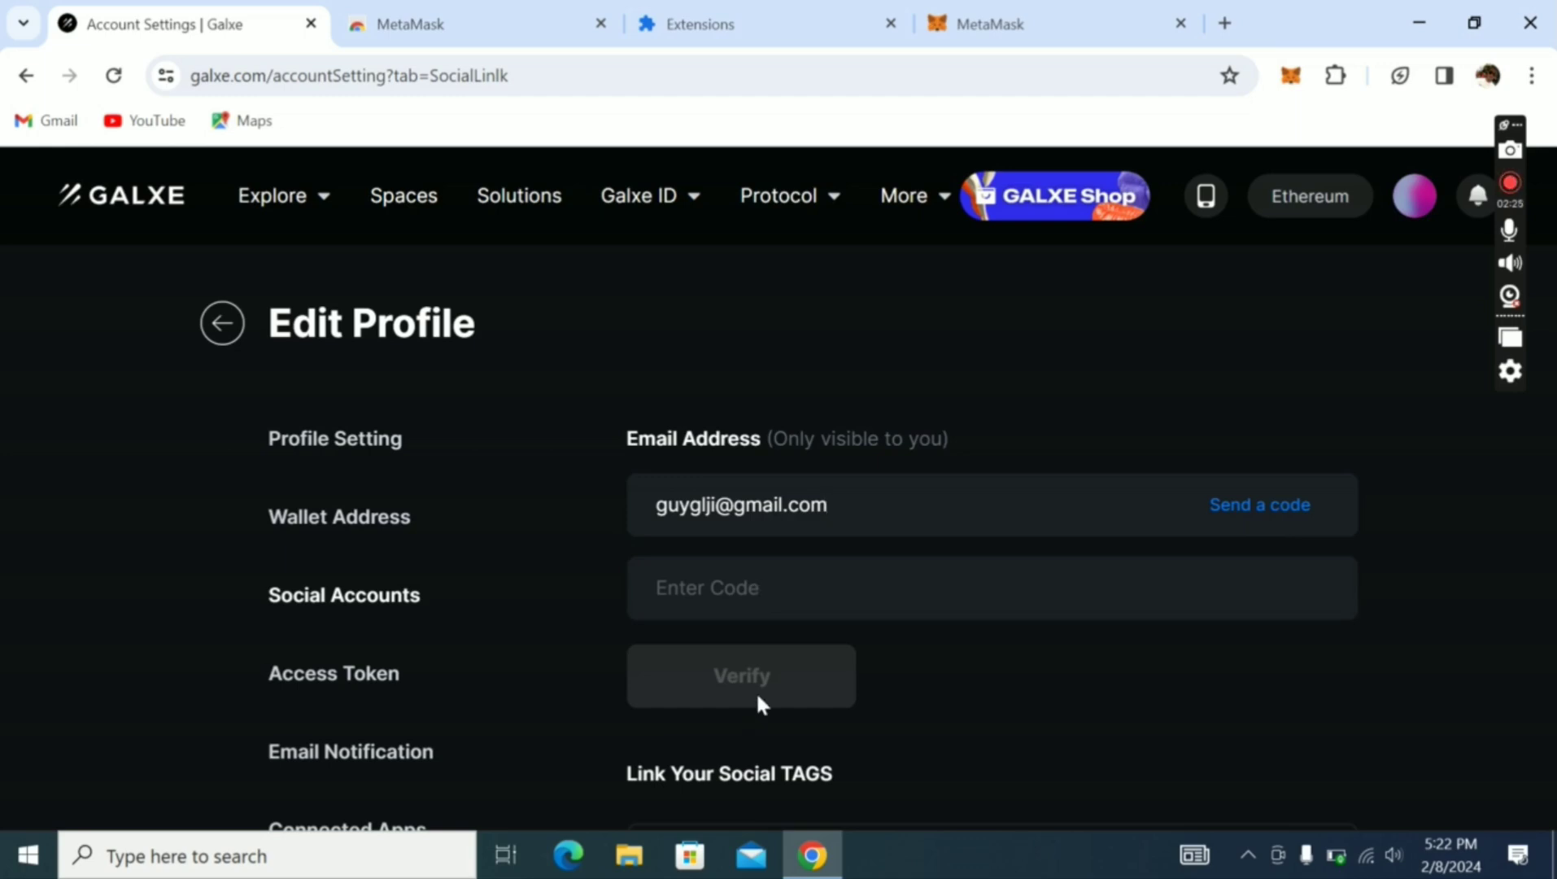
pyautogui.scroll(-3)
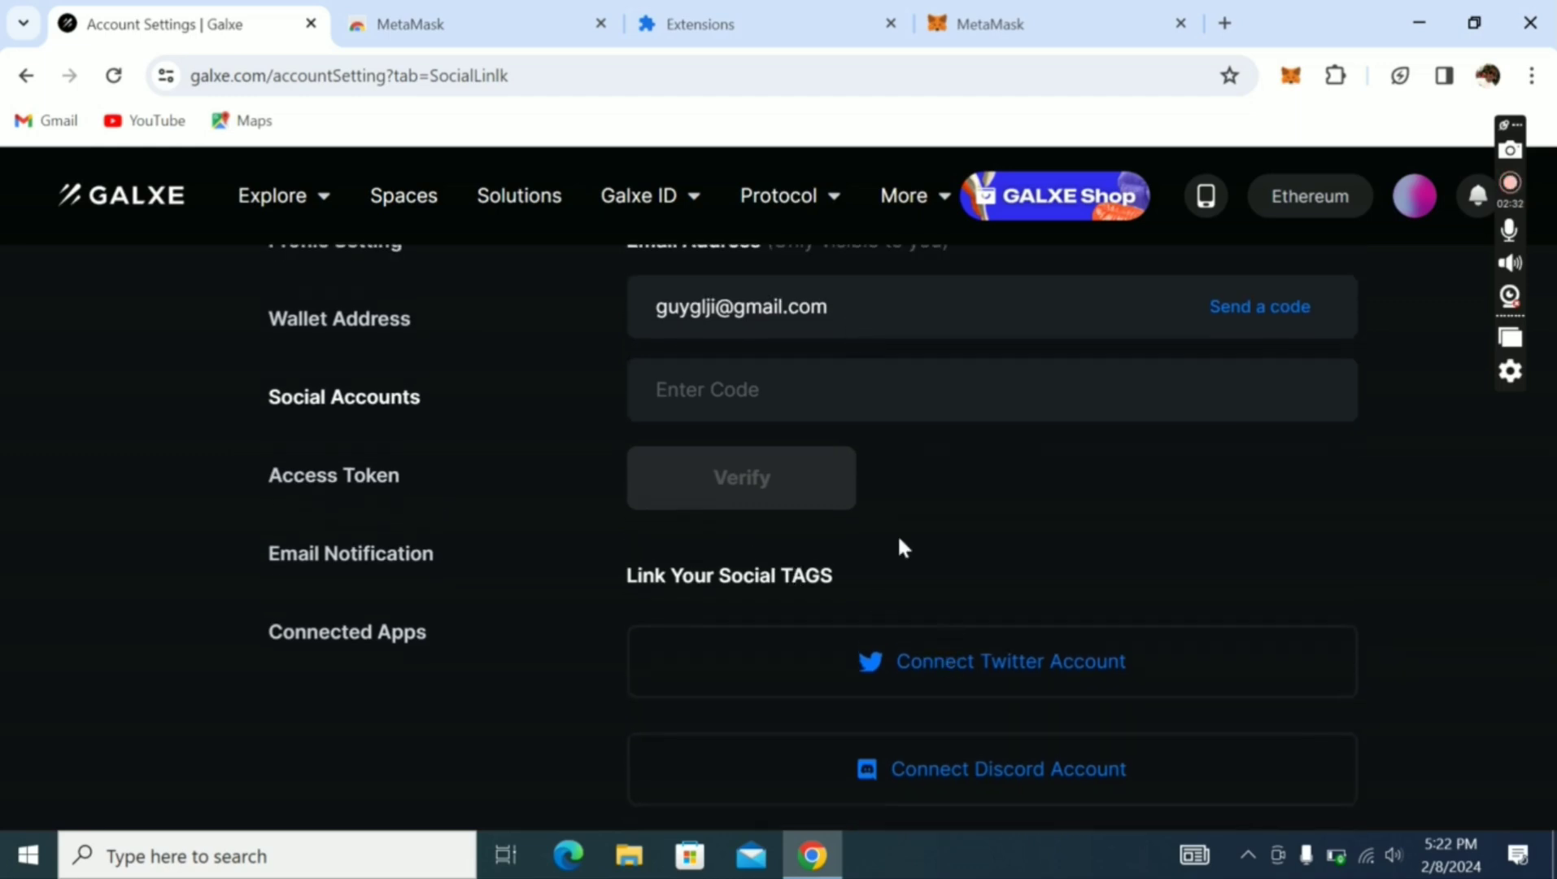
pyautogui.moveTo(924, 671)
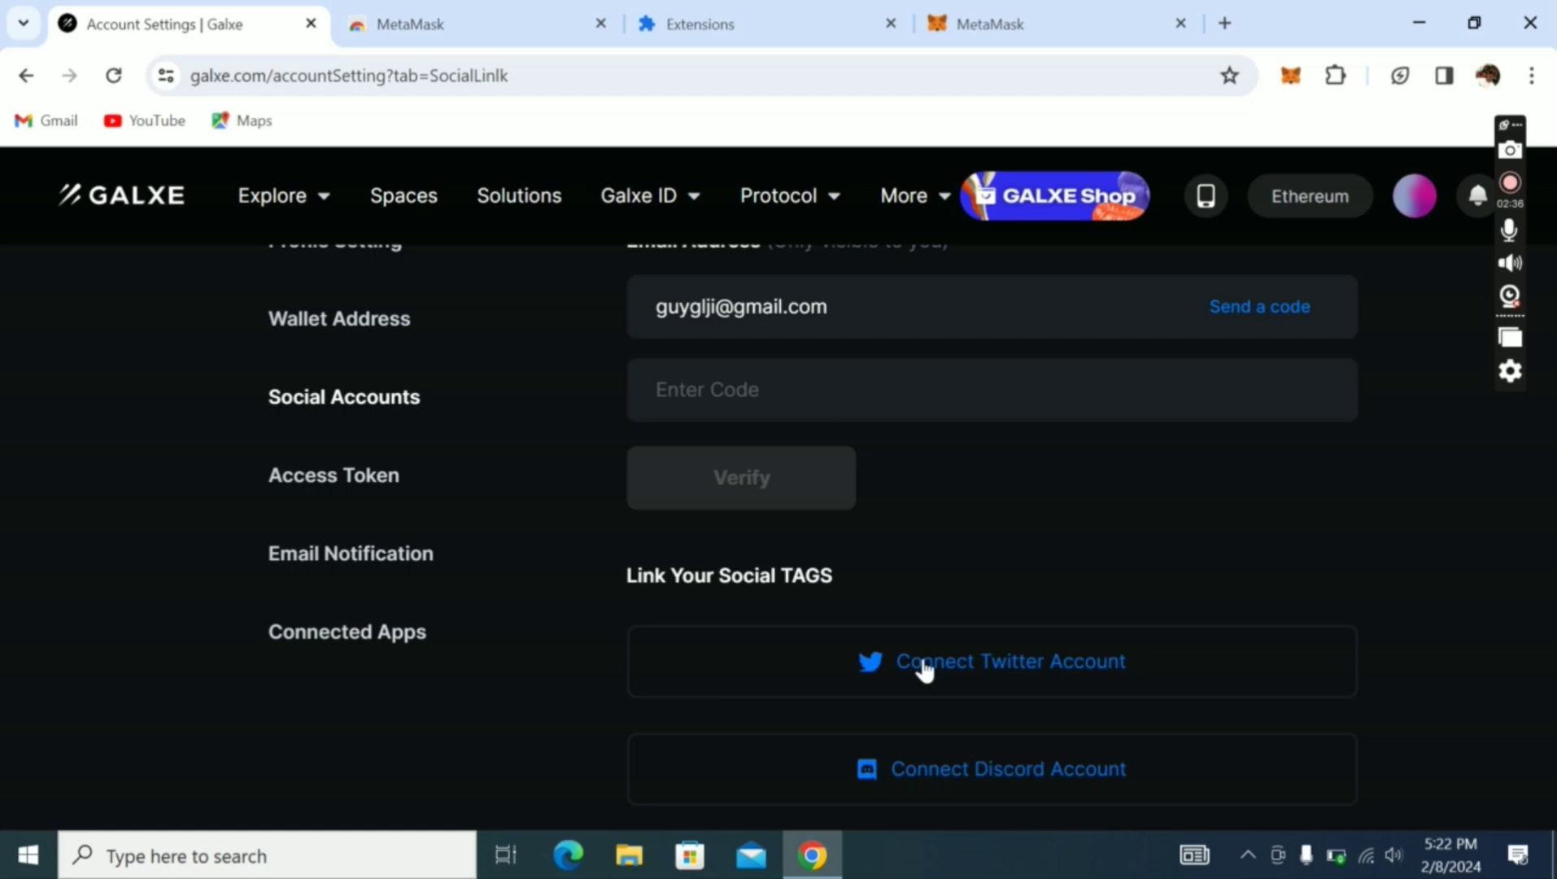
# Start Connect Twitter Account and launch the prefilled verification post on Twitter
pyautogui.click(1011, 660)
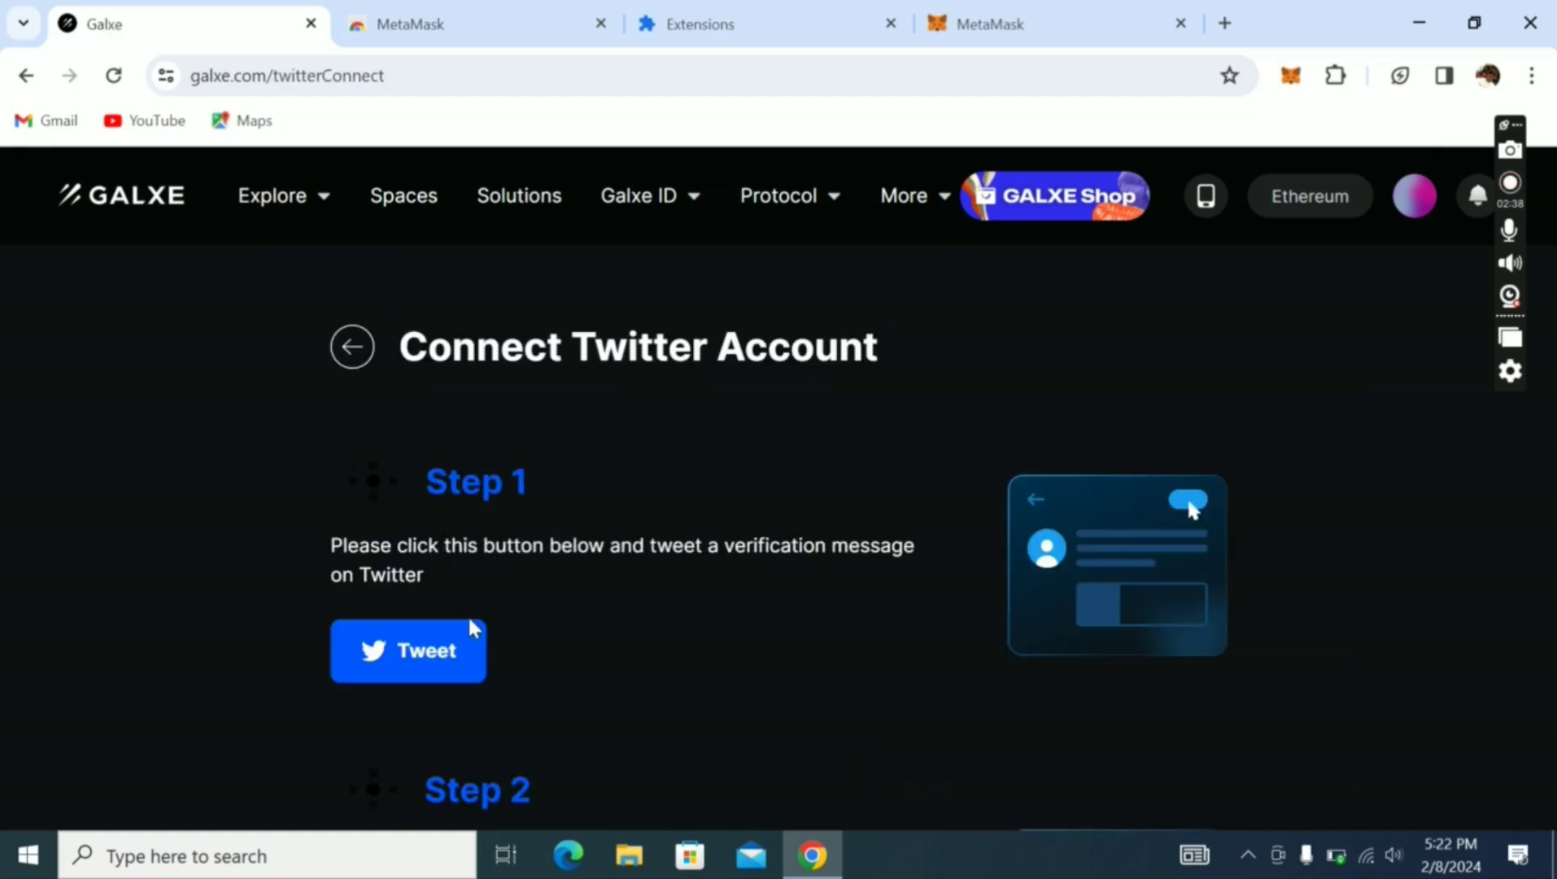
pyautogui.scroll(-3)
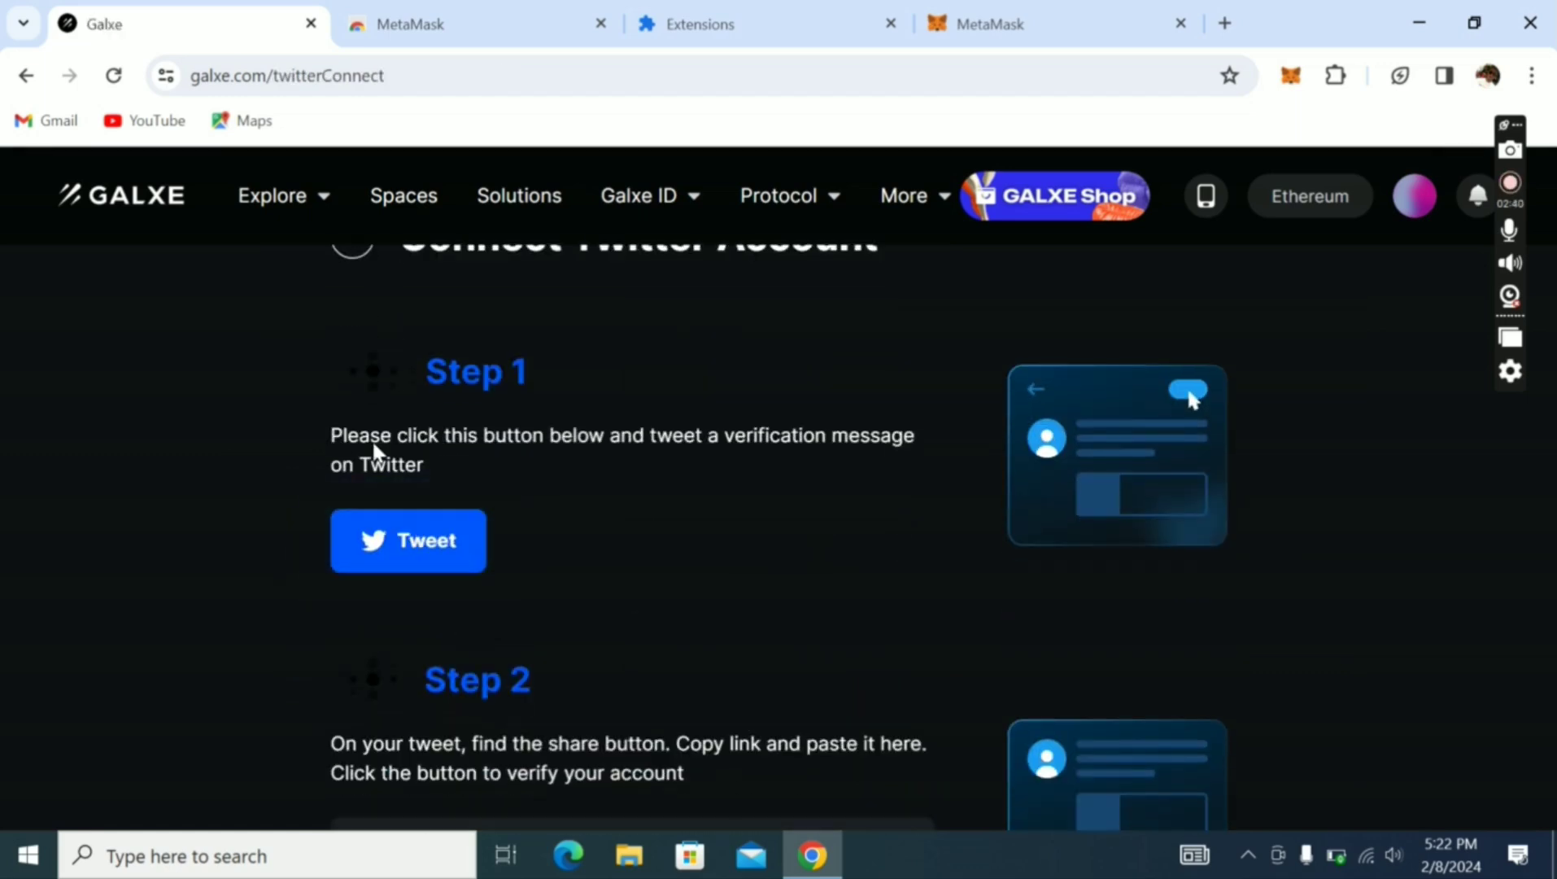
pyautogui.moveTo(556, 462)
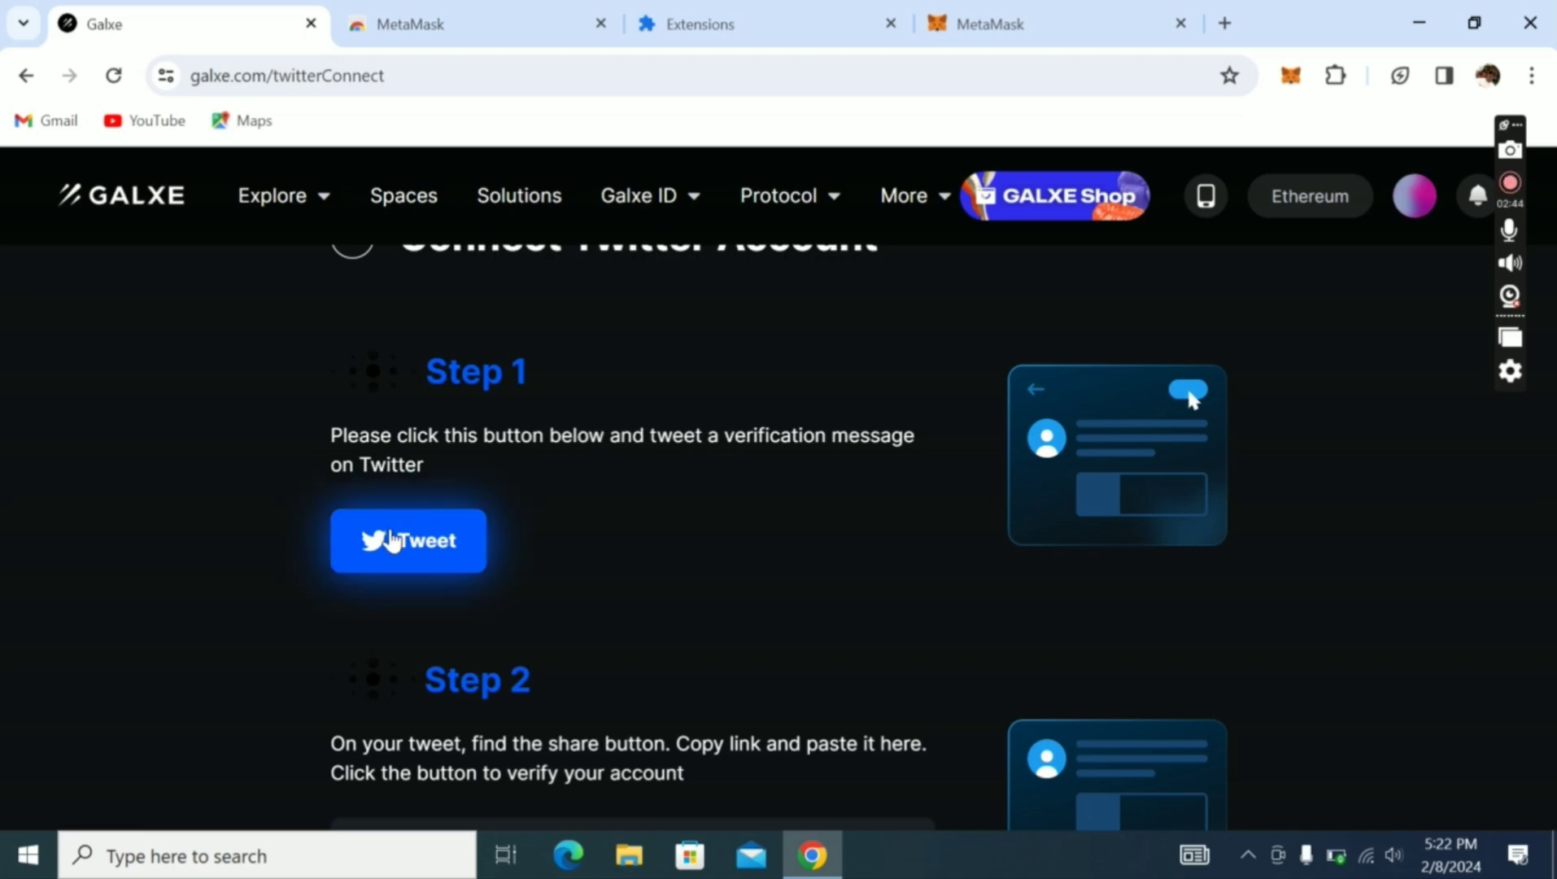
pyautogui.click(407, 540)
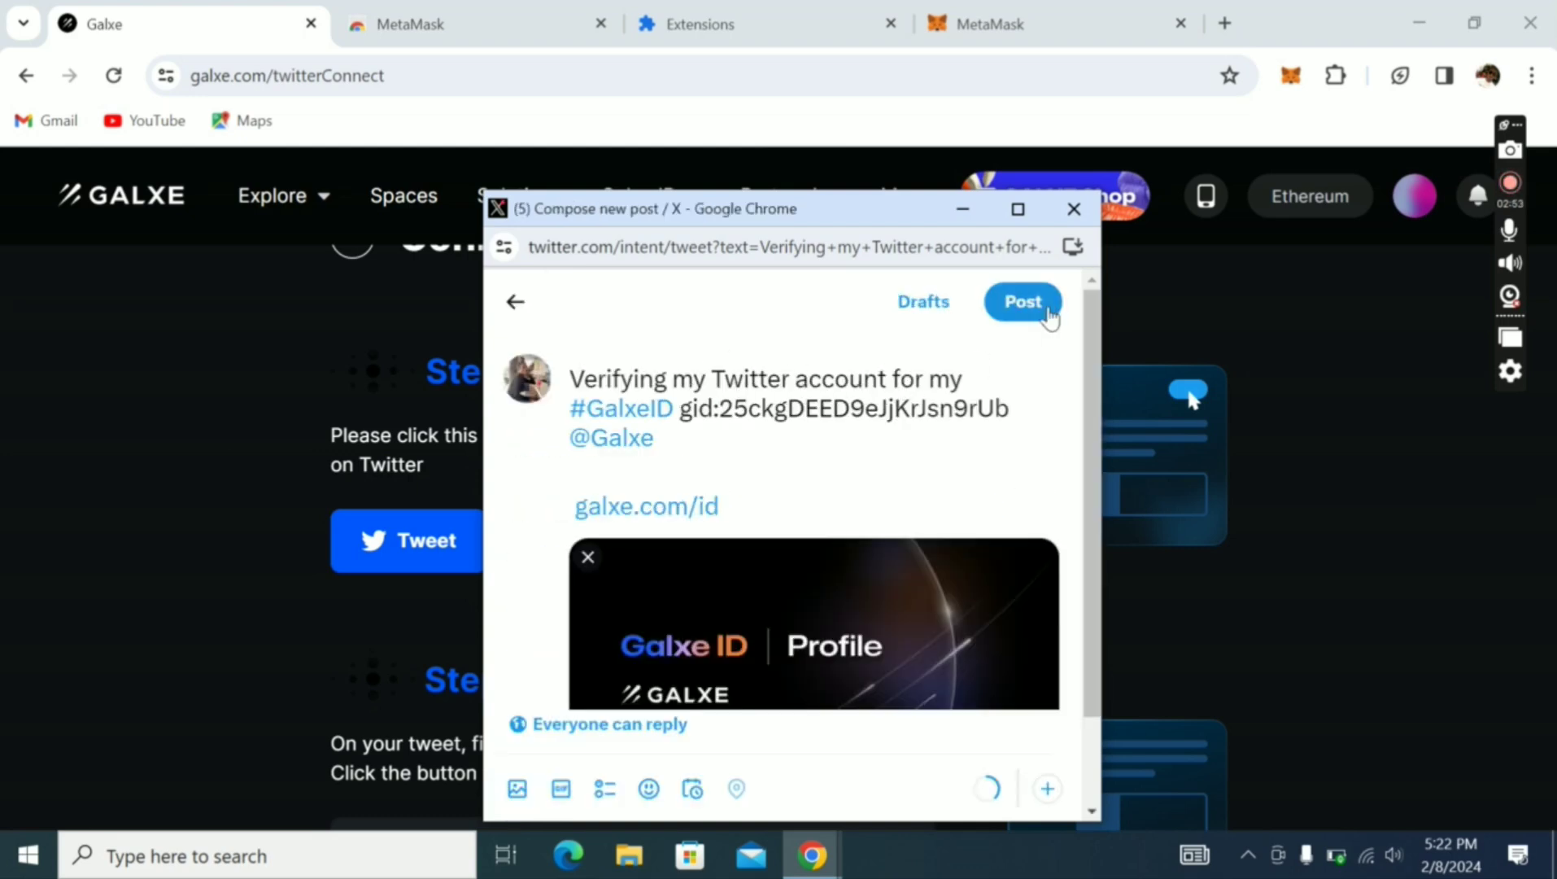
# Publish the Galxe verification post on X, view it, and return to the Galxe page
pyautogui.click(1022, 301)
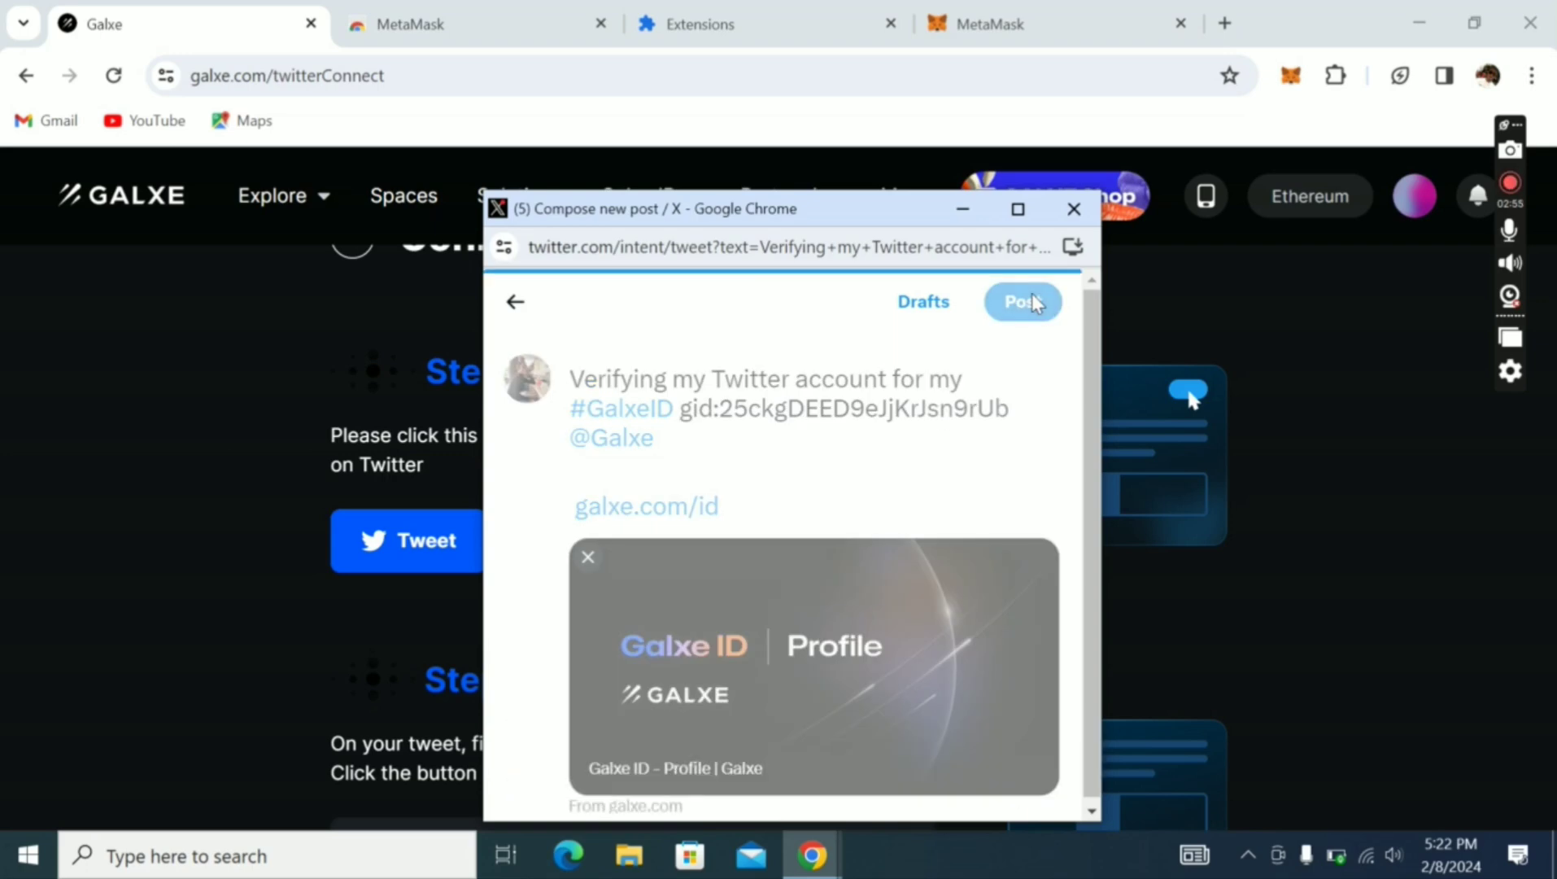
pyautogui.click(1022, 301)
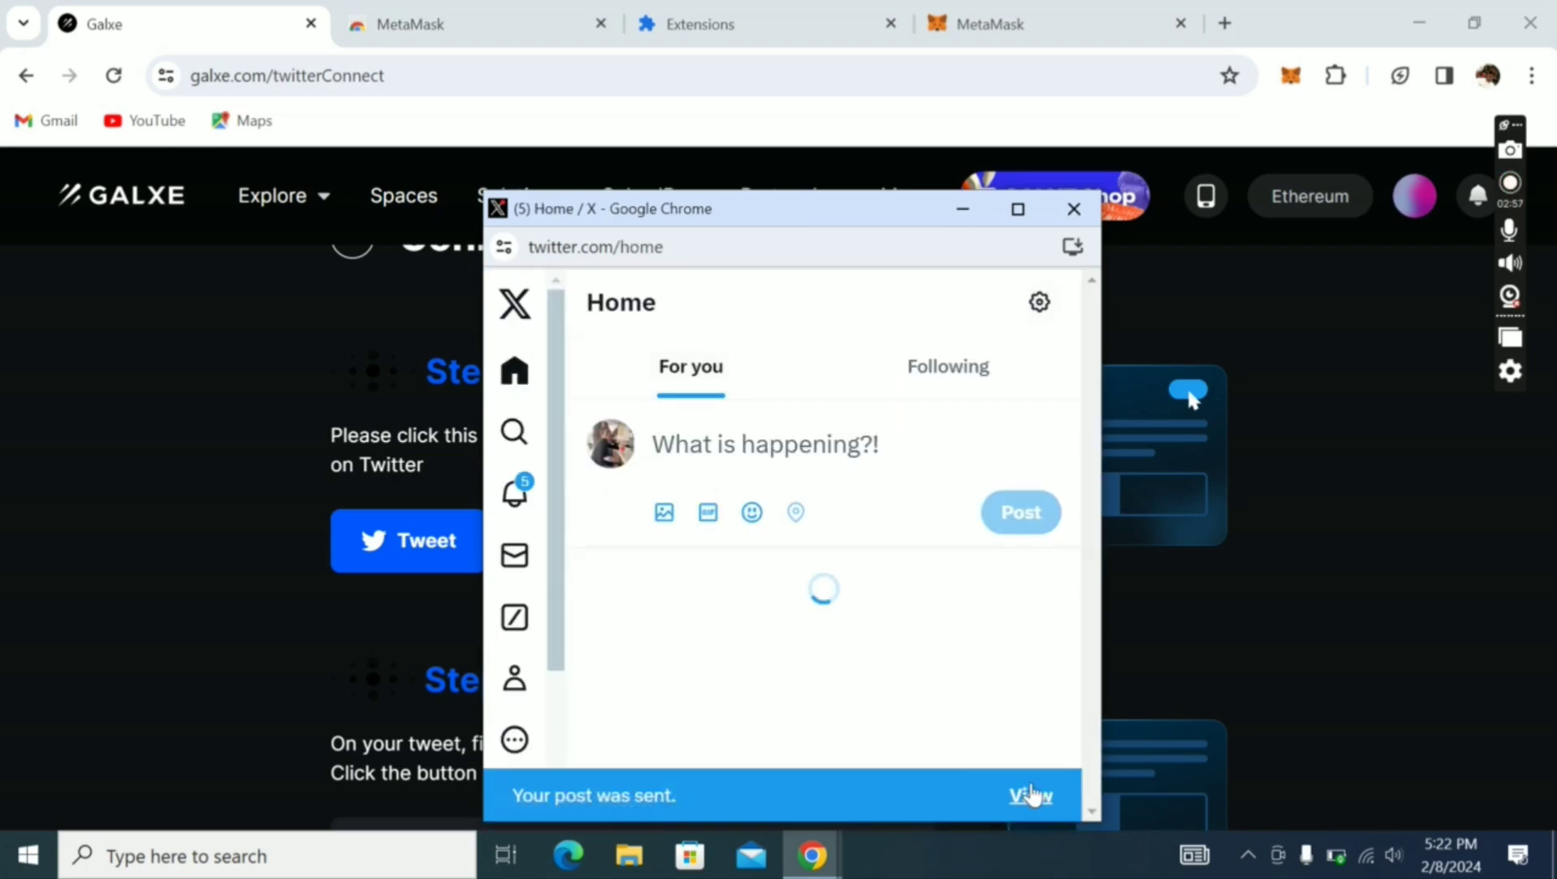
pyautogui.click(1029, 796)
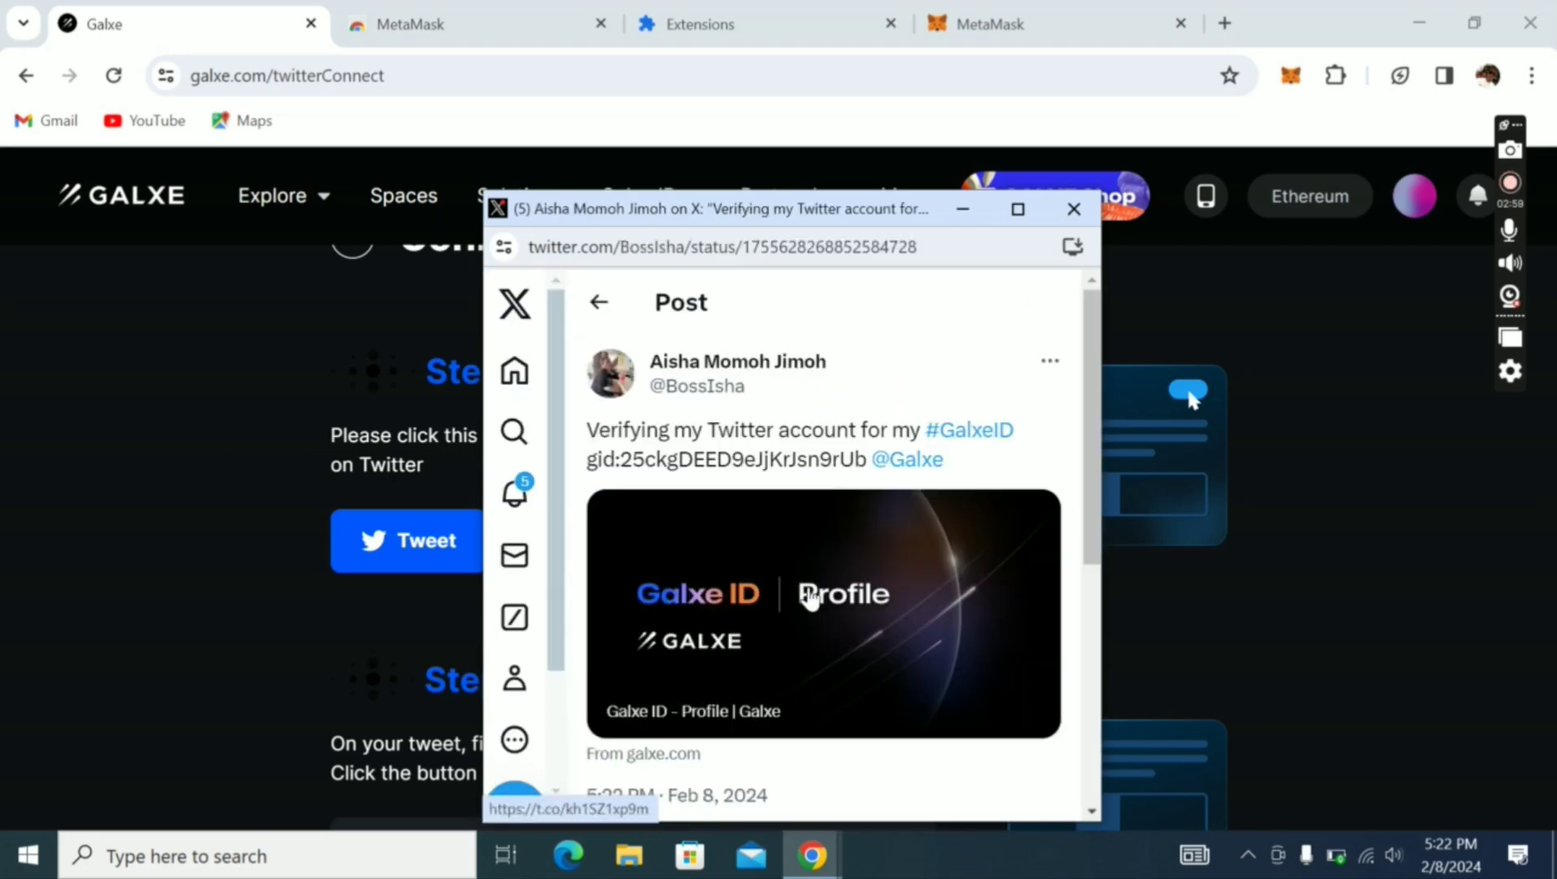
pyautogui.scroll(-3)
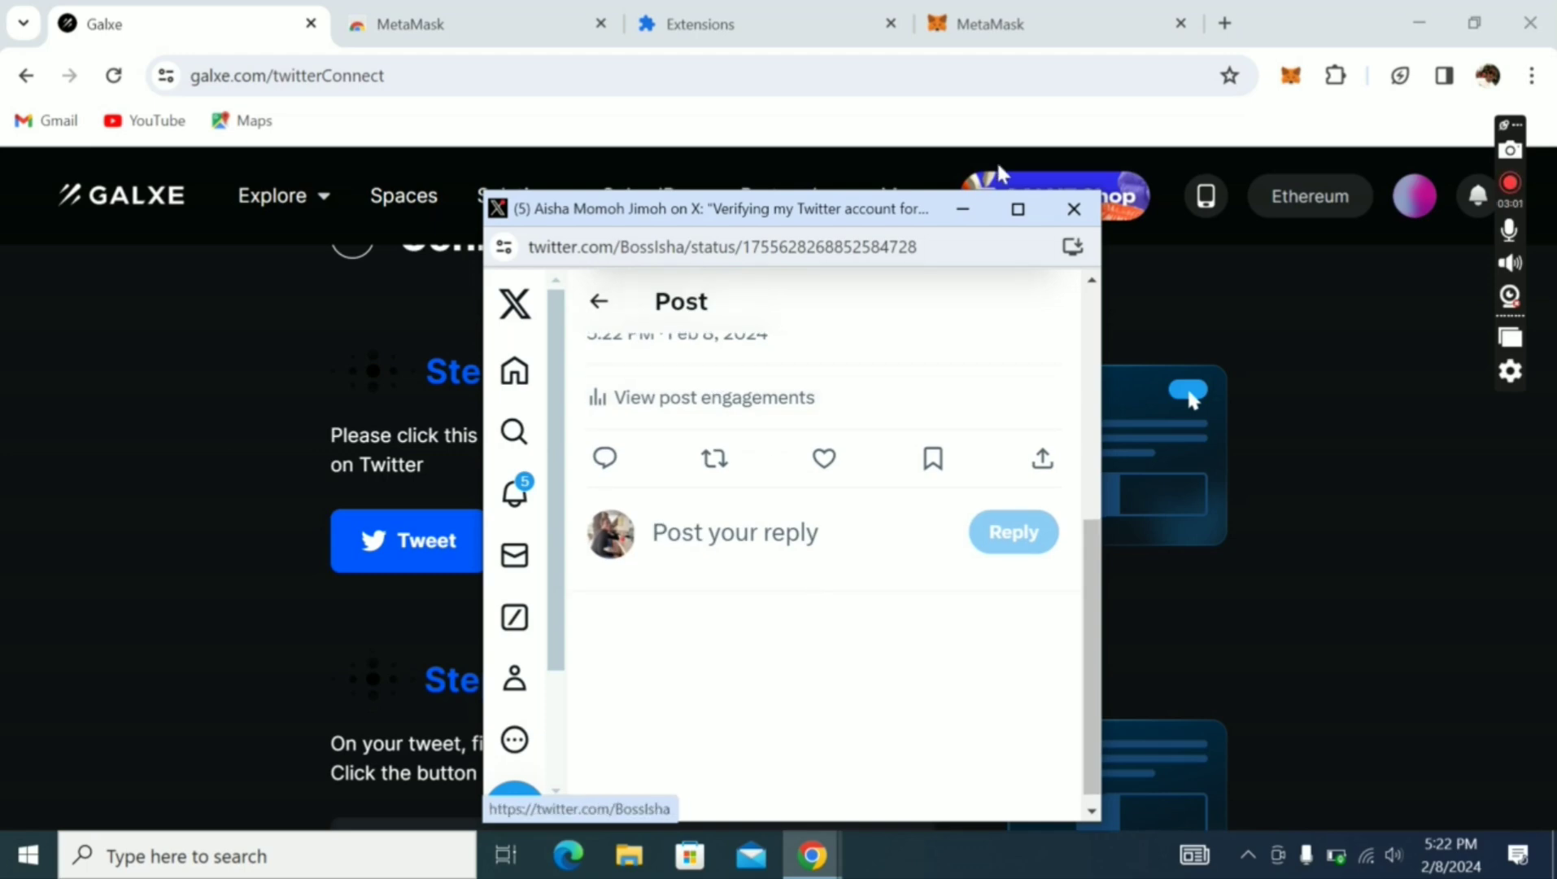
pyautogui.click(1072, 208)
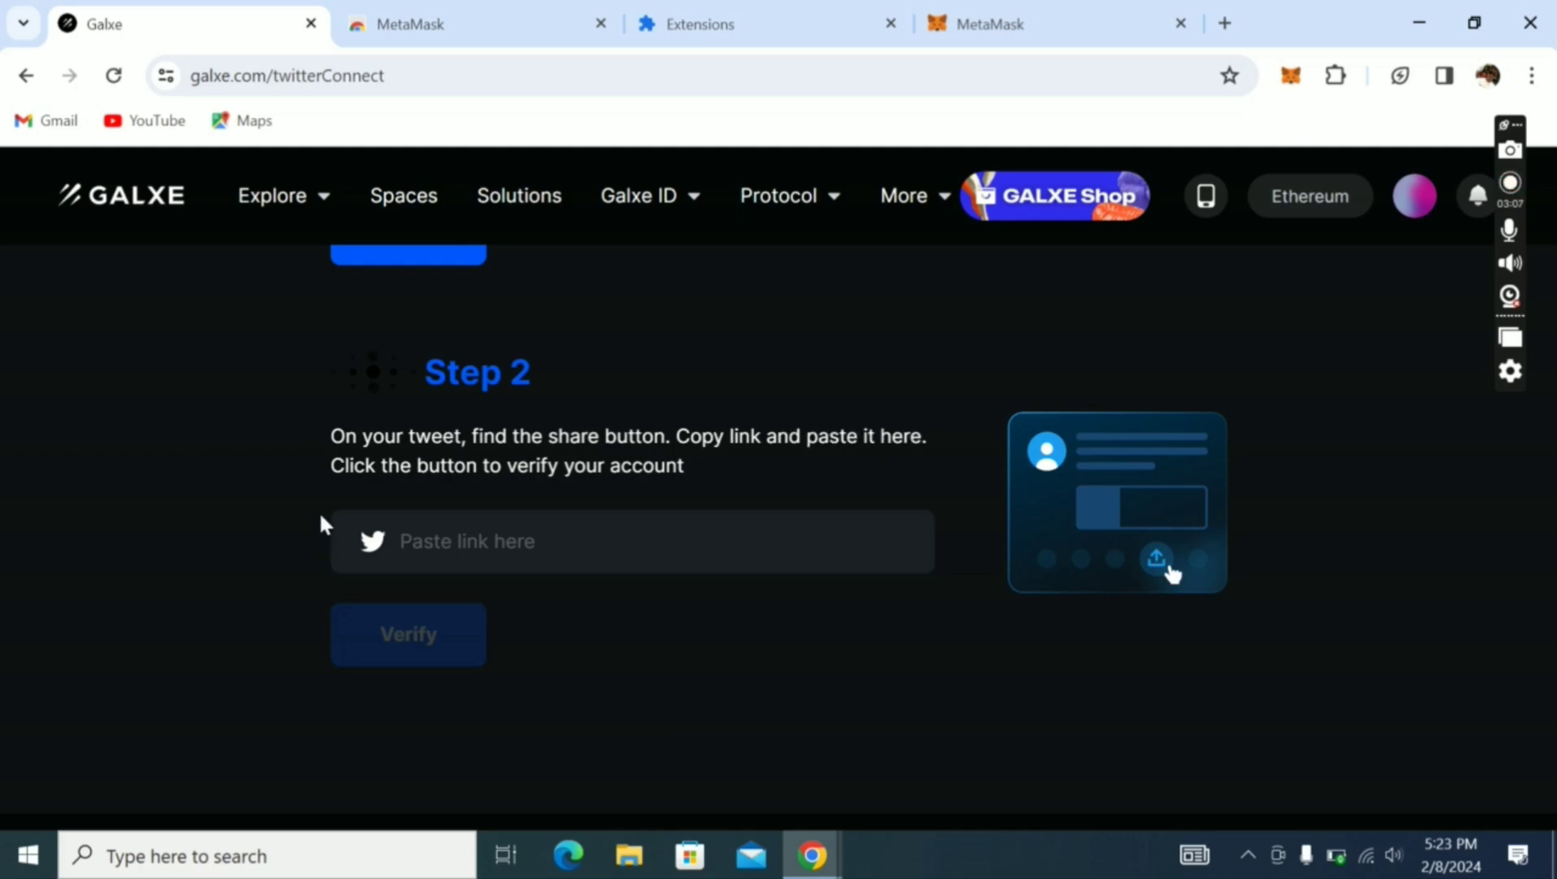
pyautogui.moveTo(765, 813)
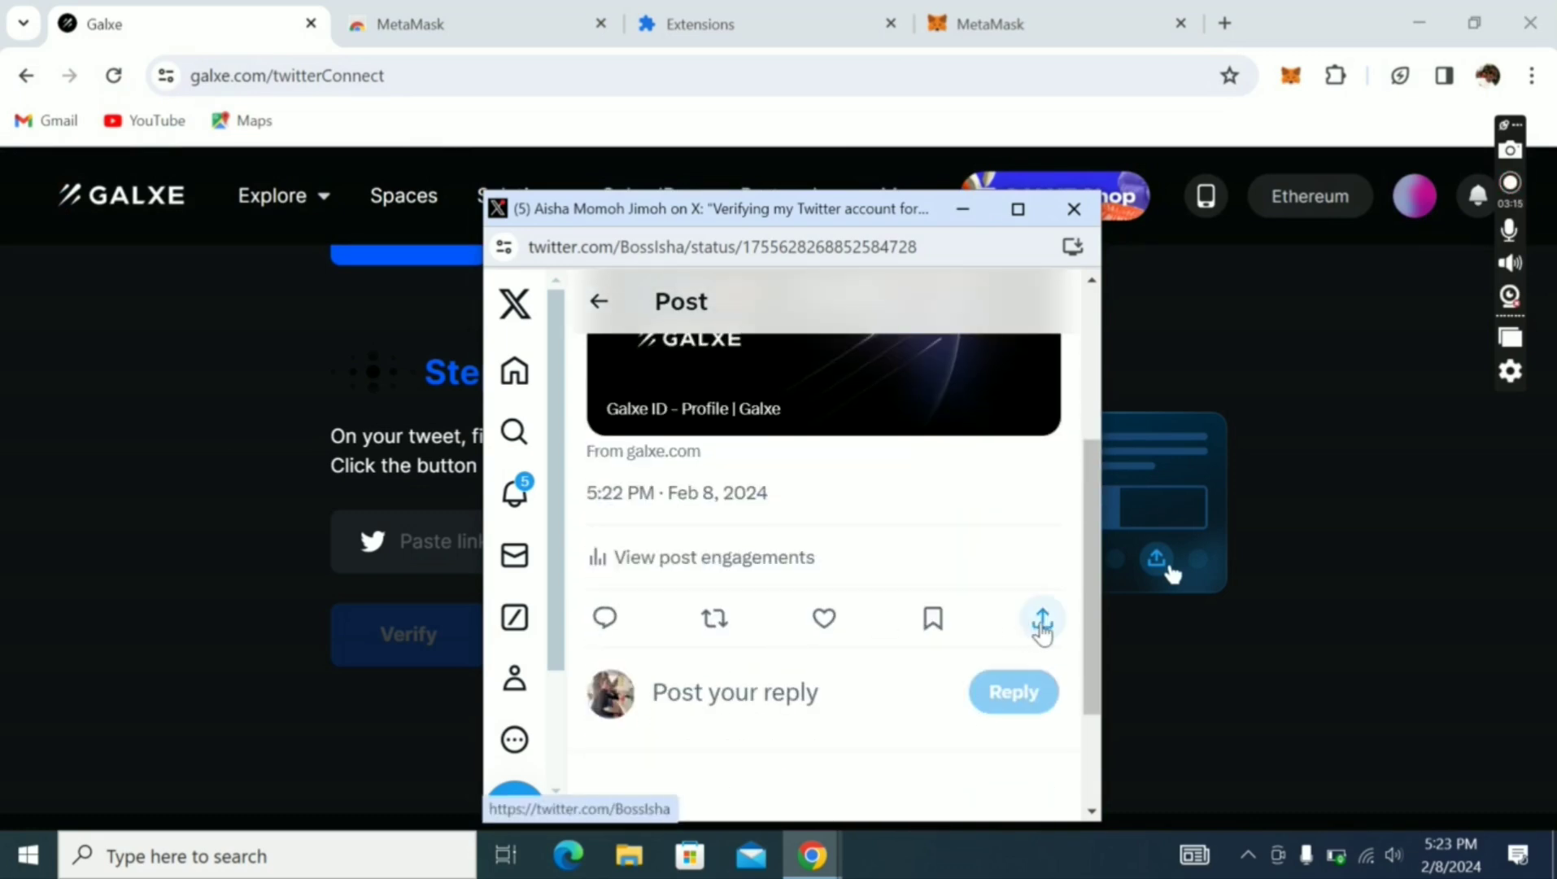
# Copy the post link via Share, paste it into the link field and verify the Twitter account
pyautogui.click(1043, 618)
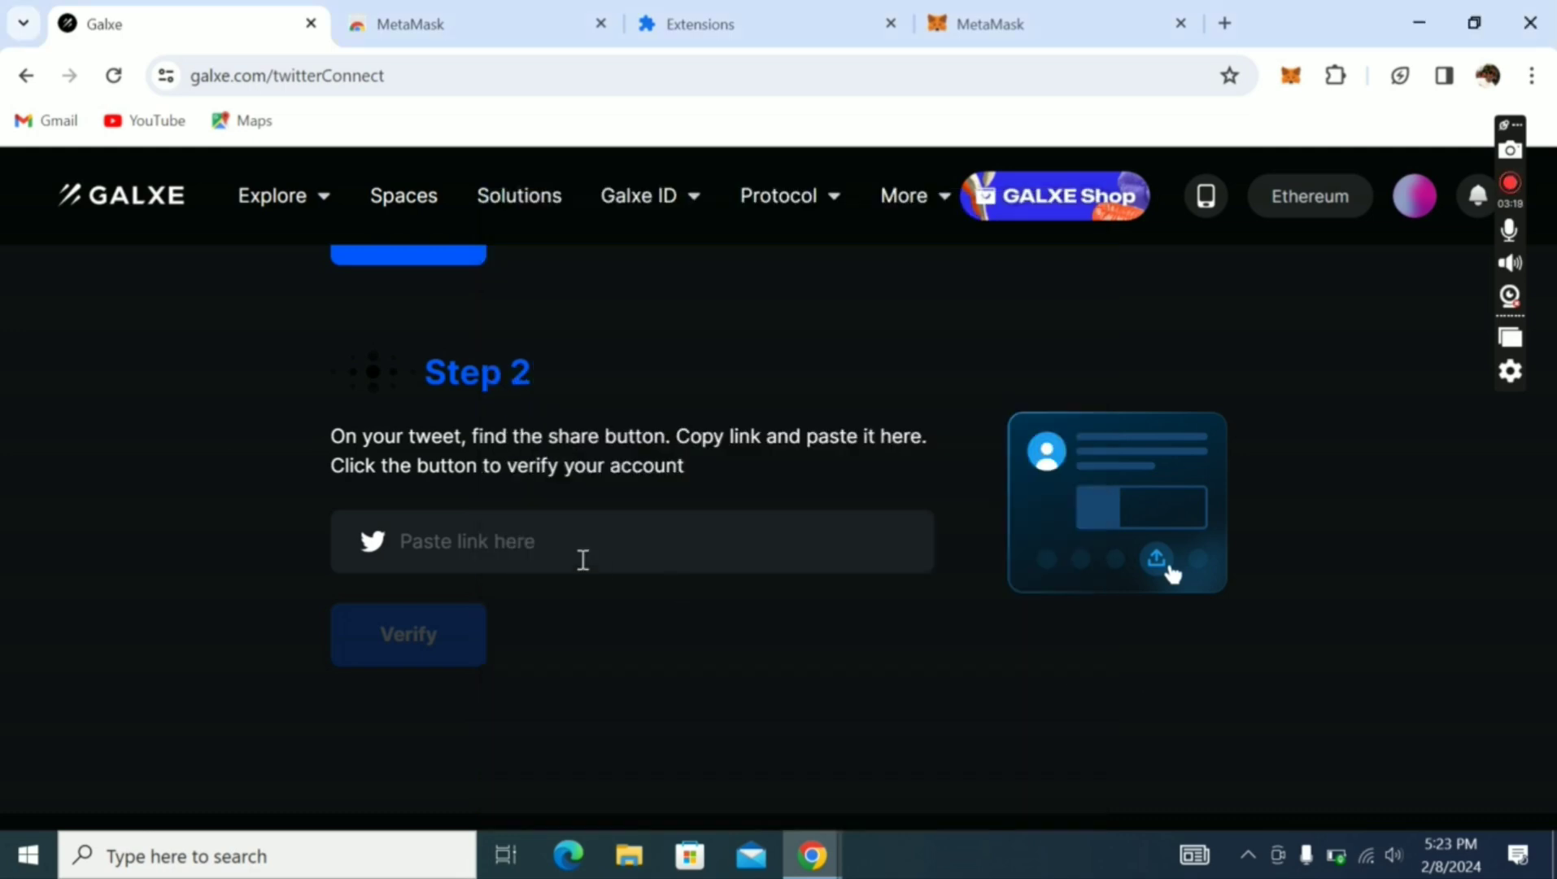
pyautogui.rightClick(581, 542)
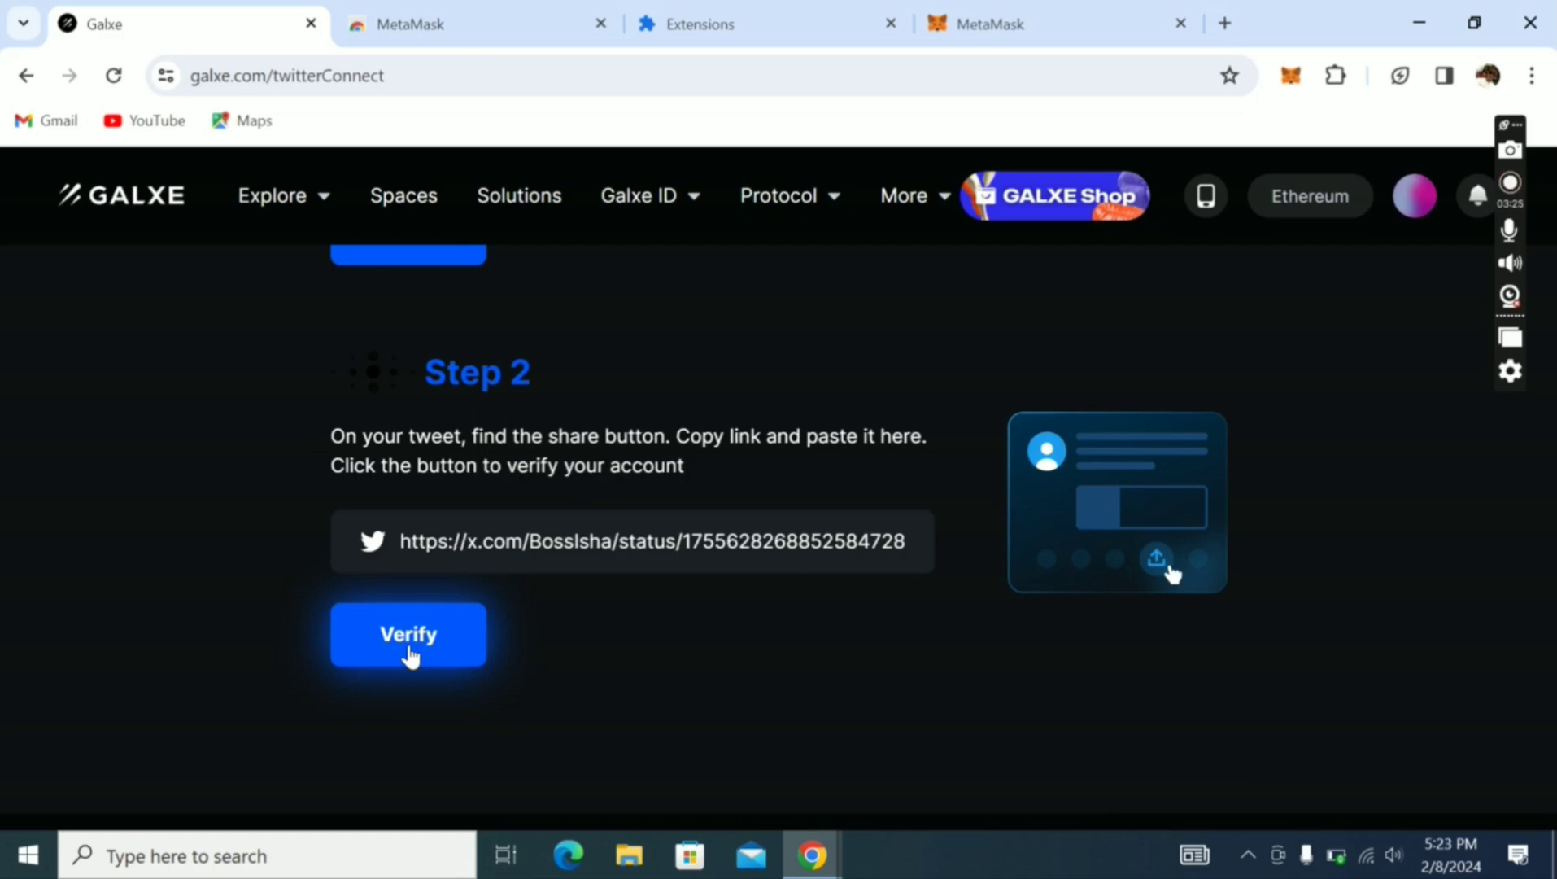
pyautogui.click(407, 633)
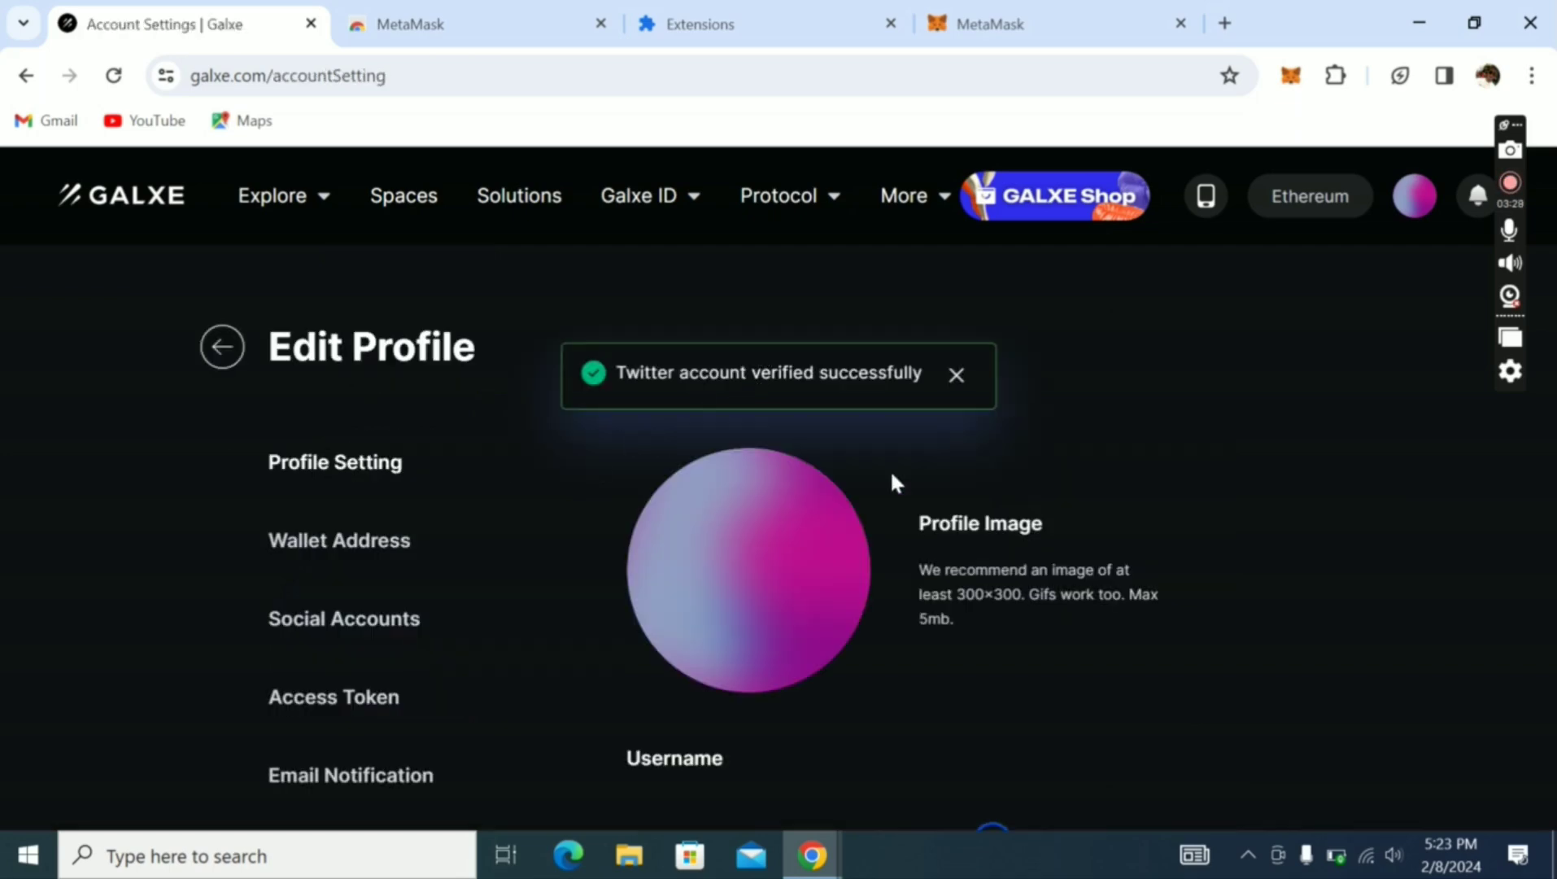
# Confirm Twitter is listed under Social Accounts, then start Connect Discord Account
pyautogui.scroll(-3)
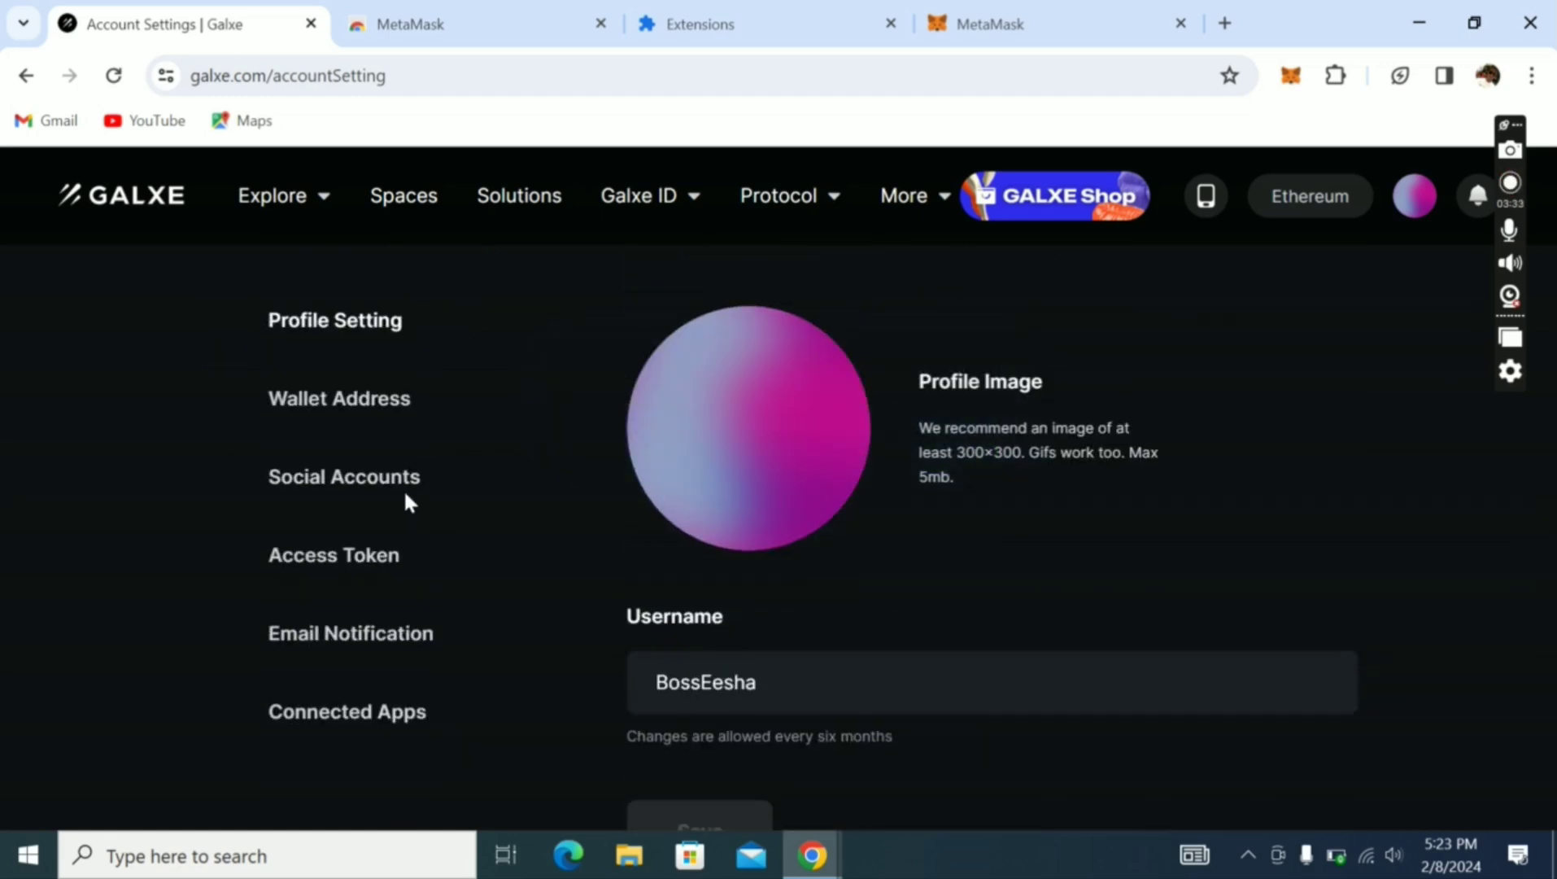
pyautogui.click(344, 477)
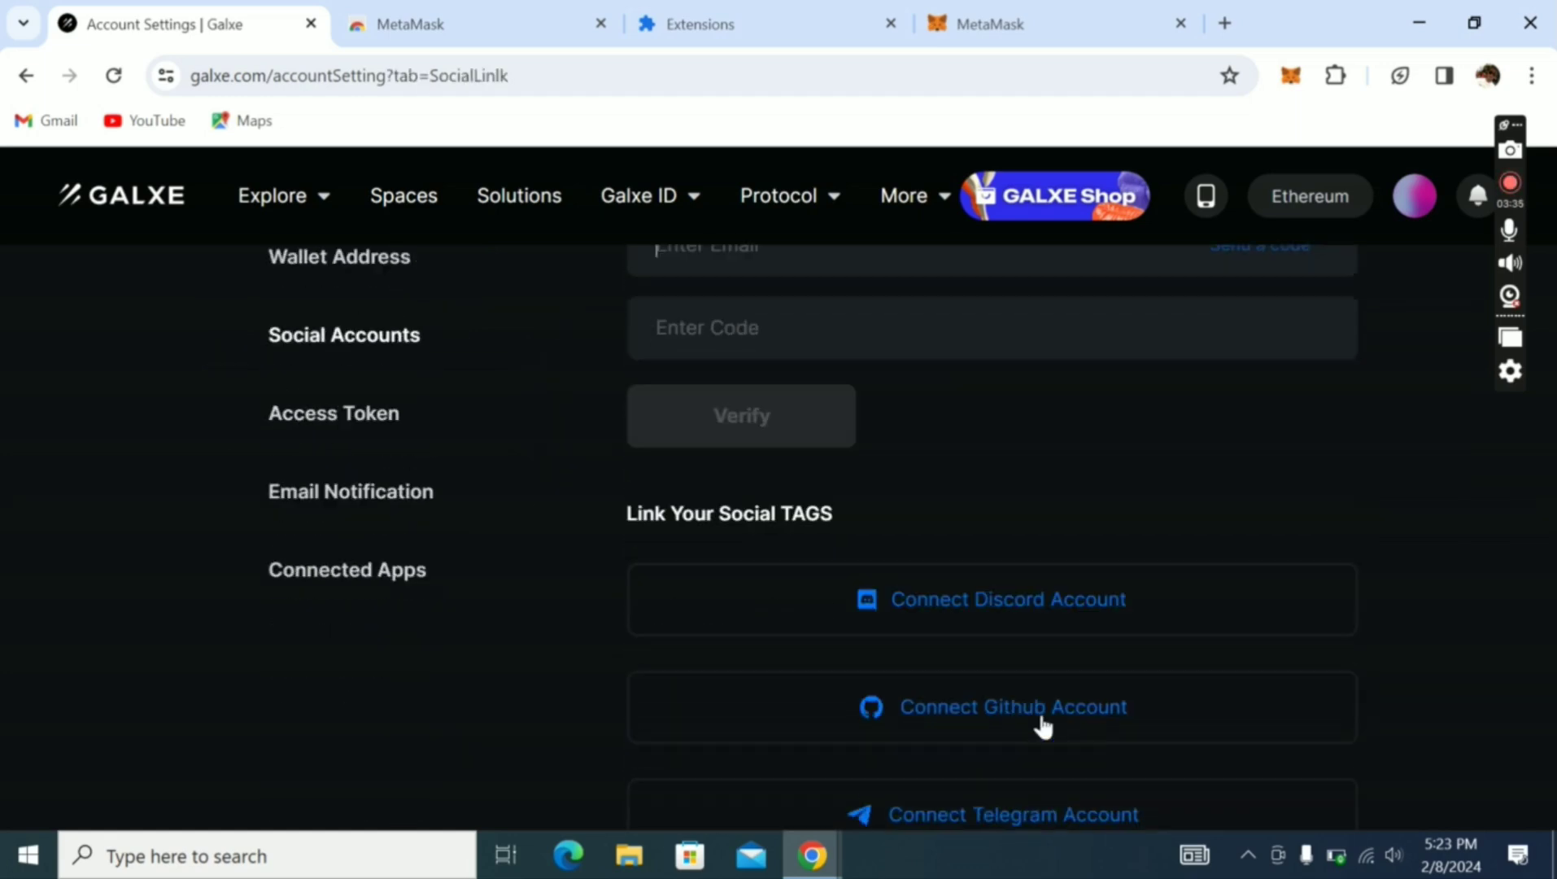
pyautogui.scroll(-3)
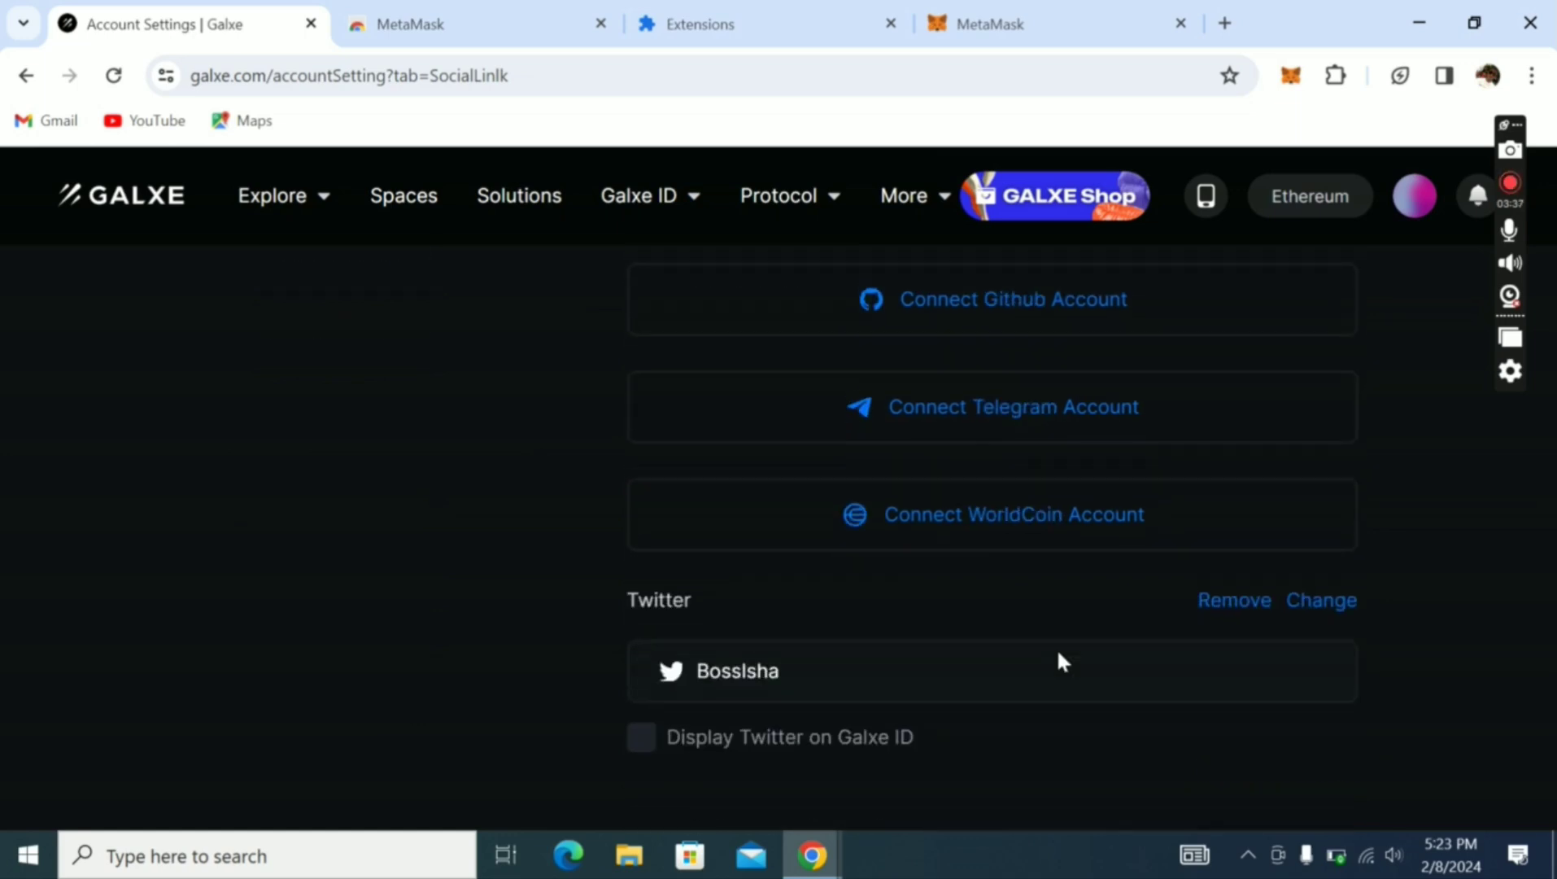
pyautogui.scroll(3)
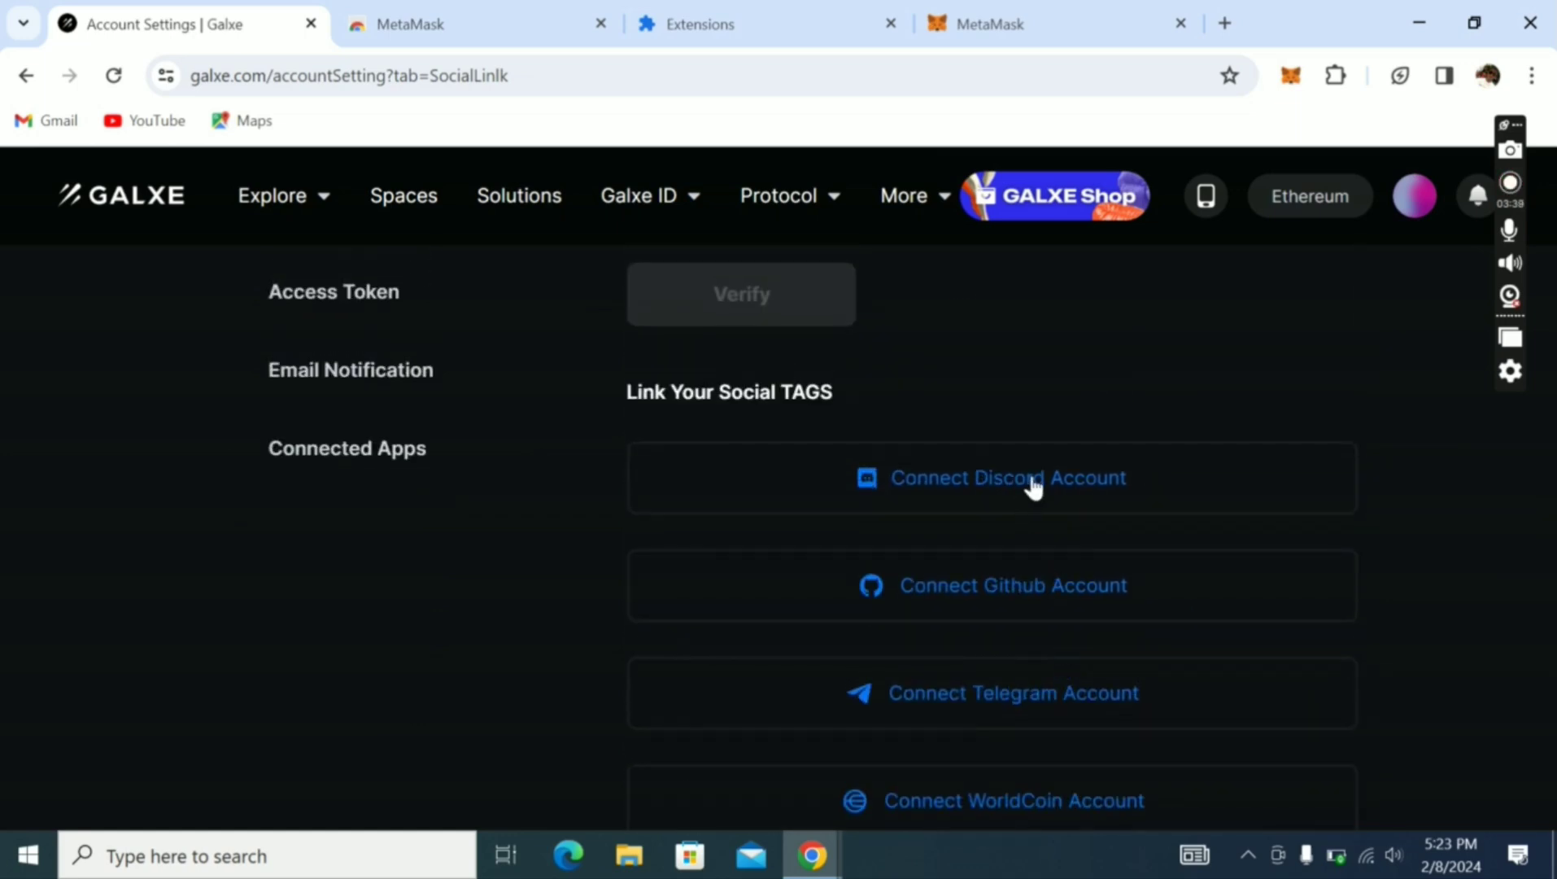
pyautogui.click(1007, 477)
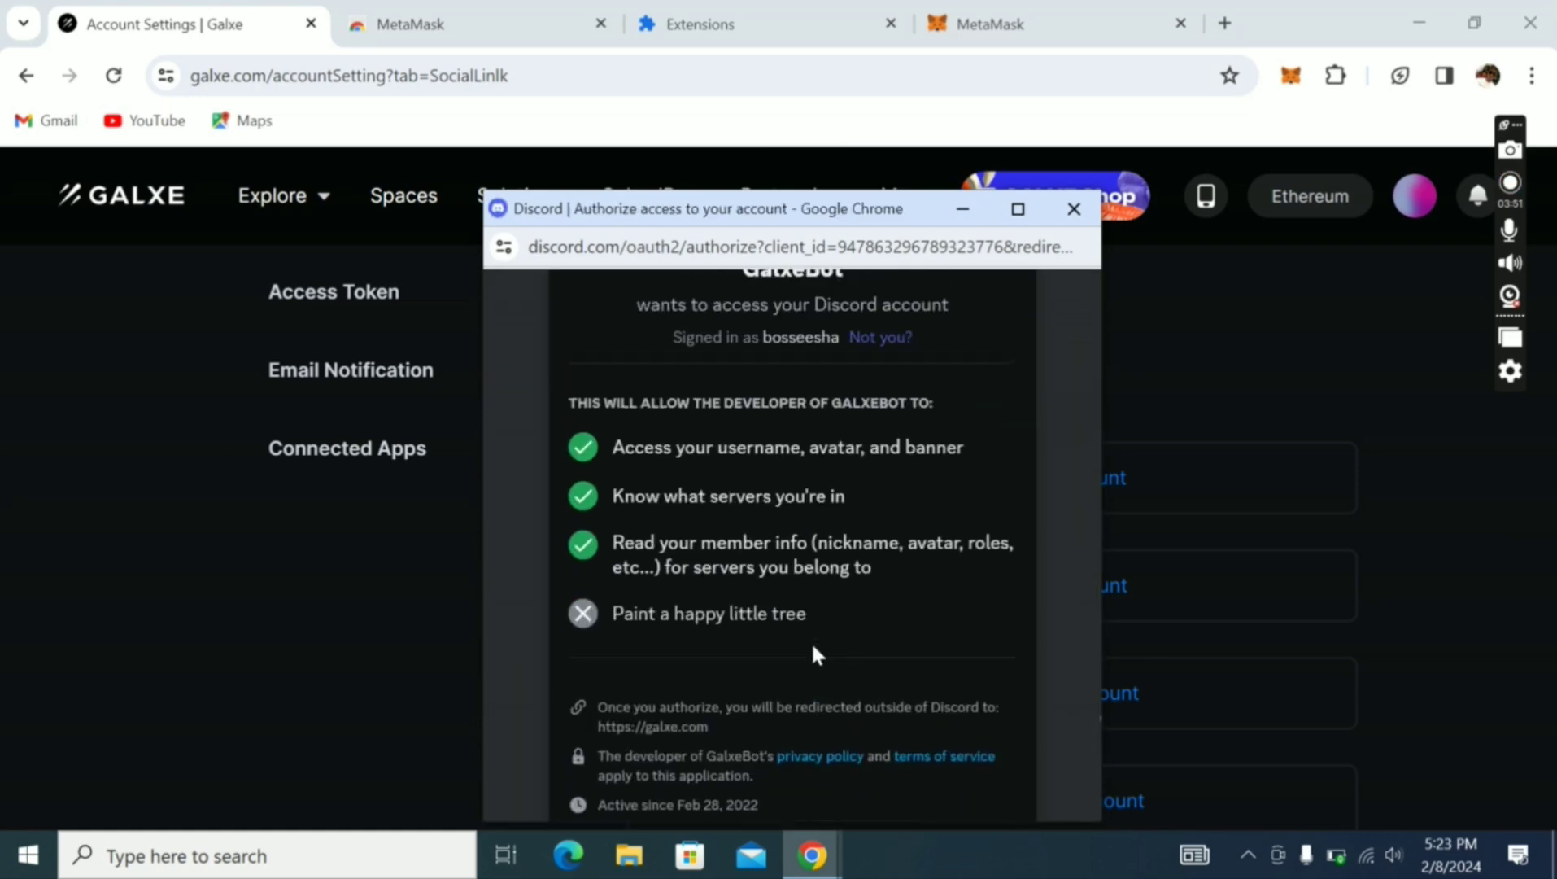
# Authorize GalxeBot access in Discord and return to Galxe settings showing Discord linked
pyautogui.scroll(-3)
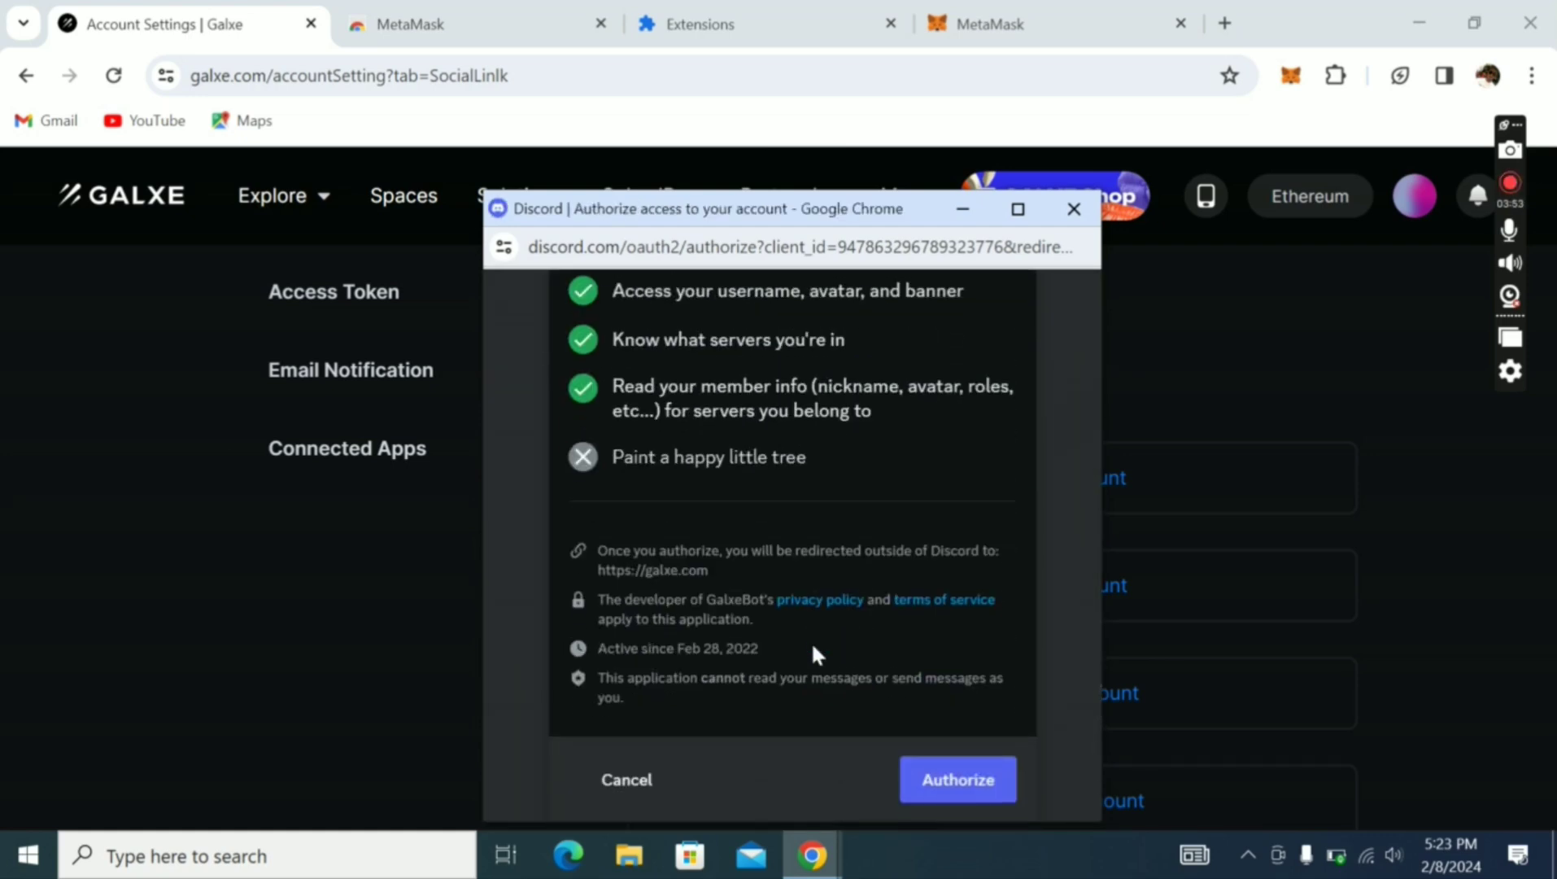
pyautogui.click(957, 780)
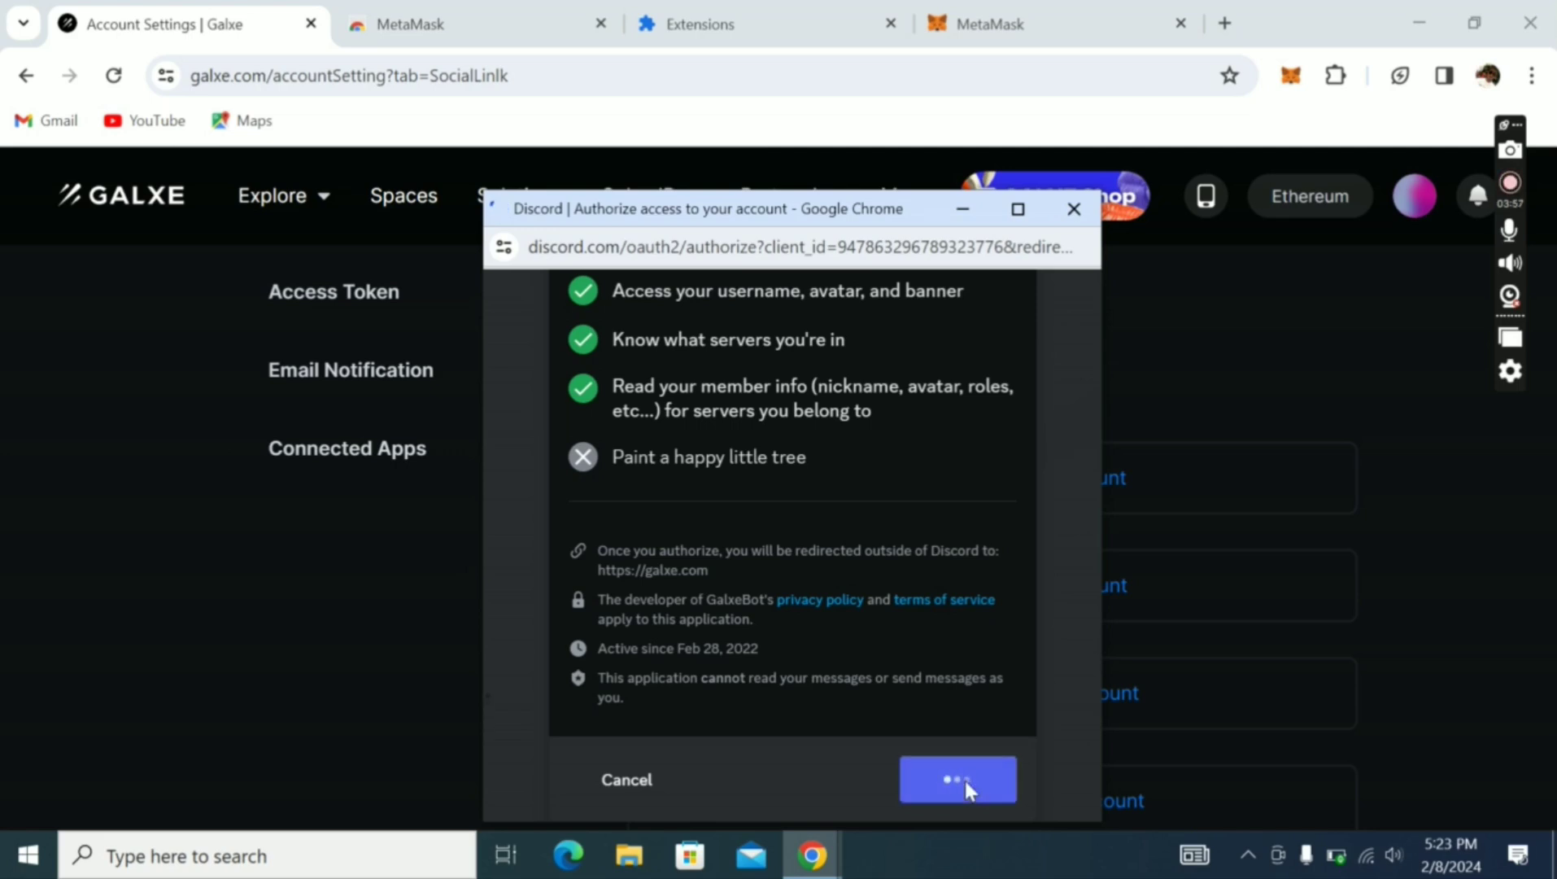
pyautogui.click(957, 778)
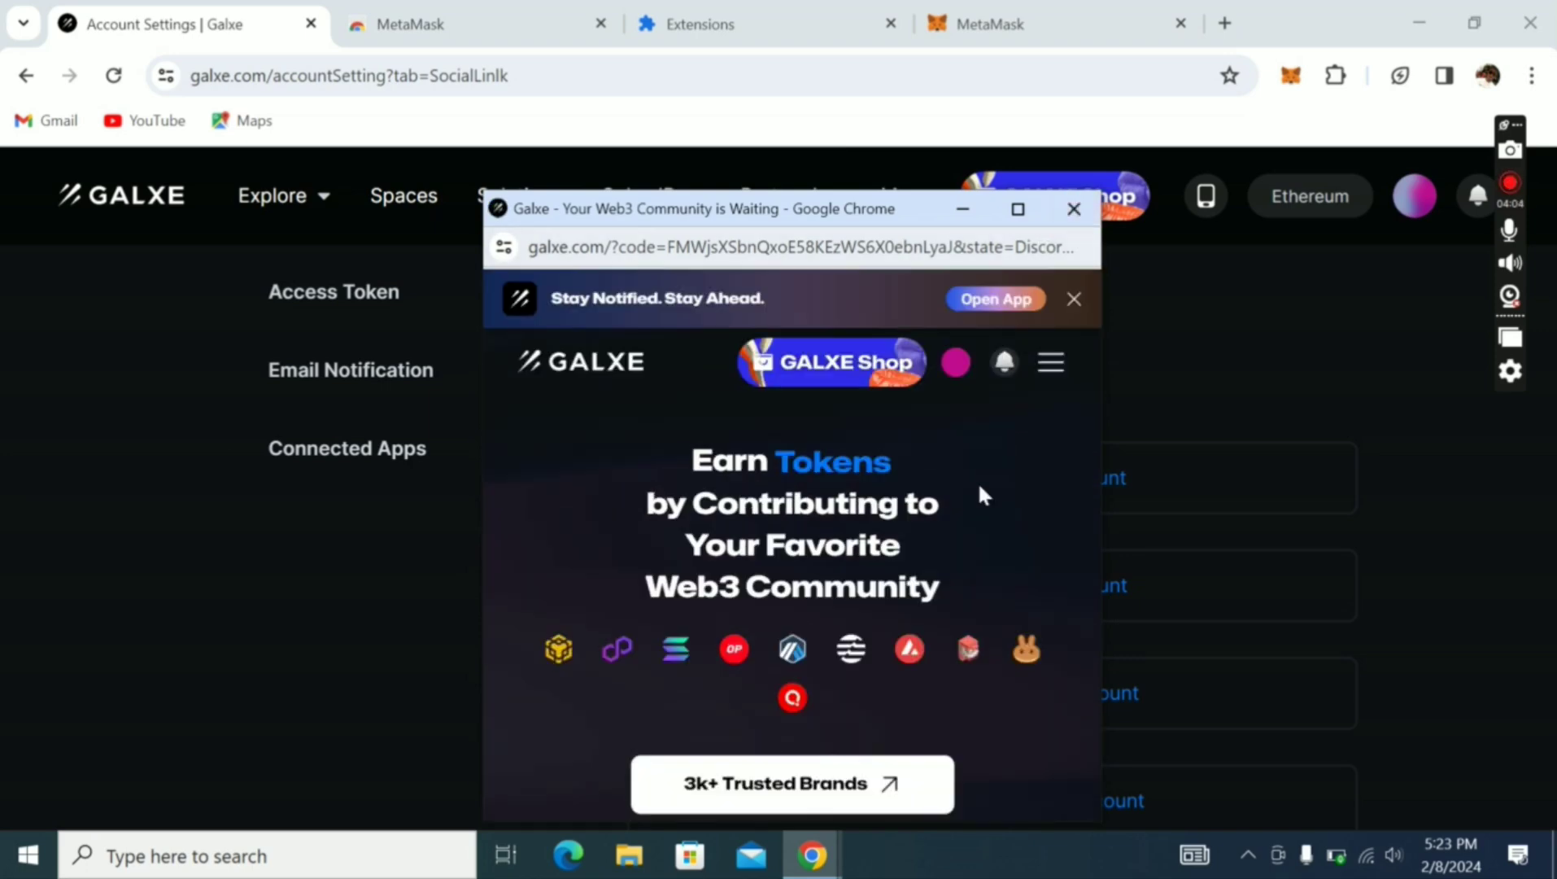
pyautogui.click(1072, 208)
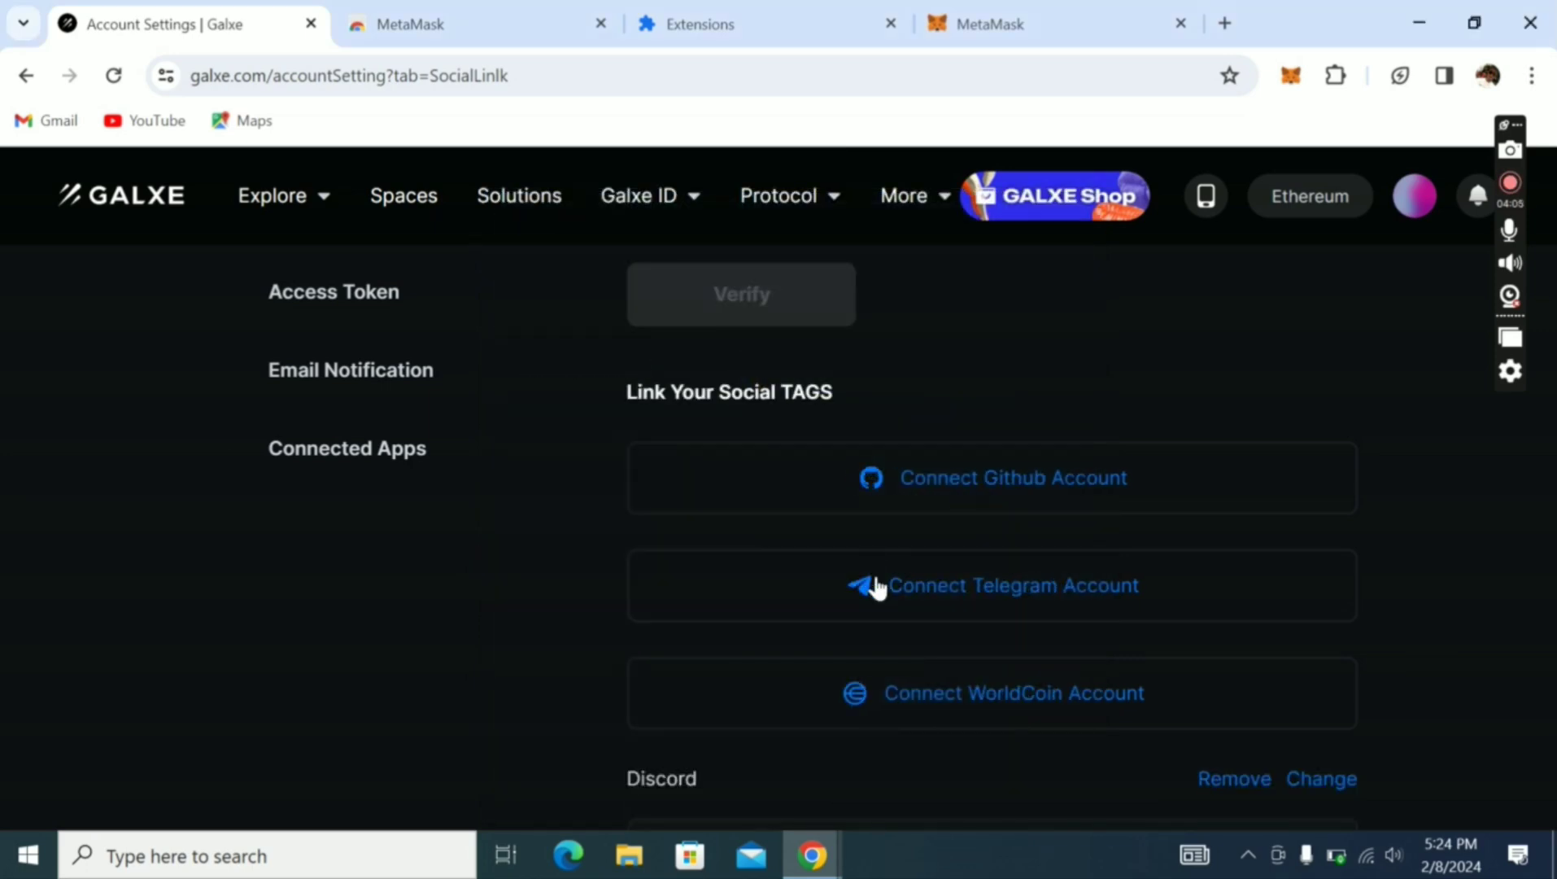
# Start connecting a Telegram account from the Social Accounts list below Discord
pyautogui.scroll(-3)
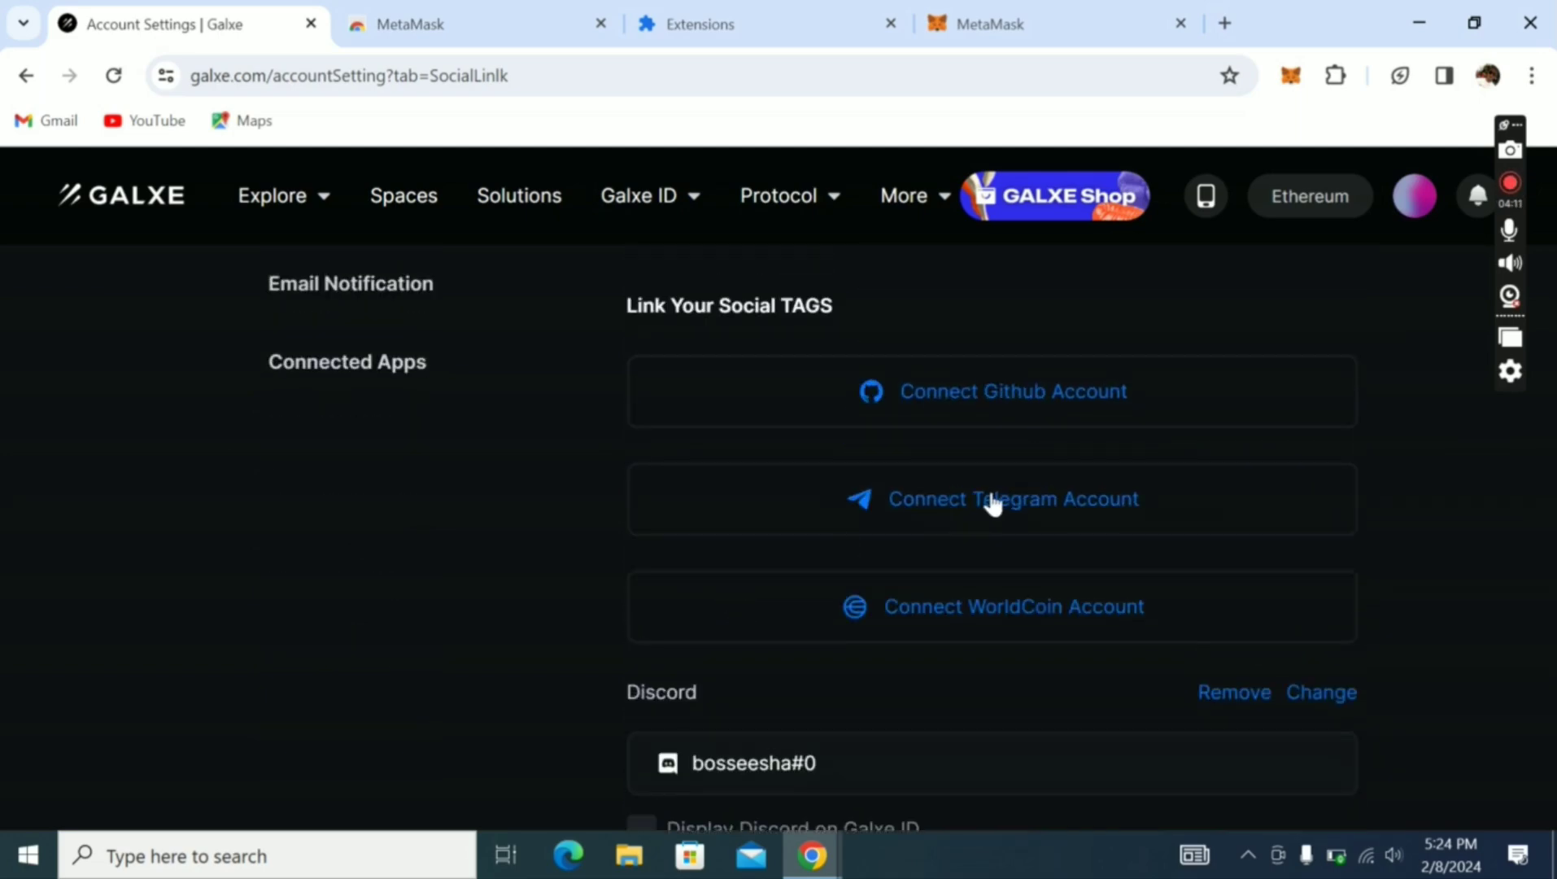
pyautogui.click(1014, 497)
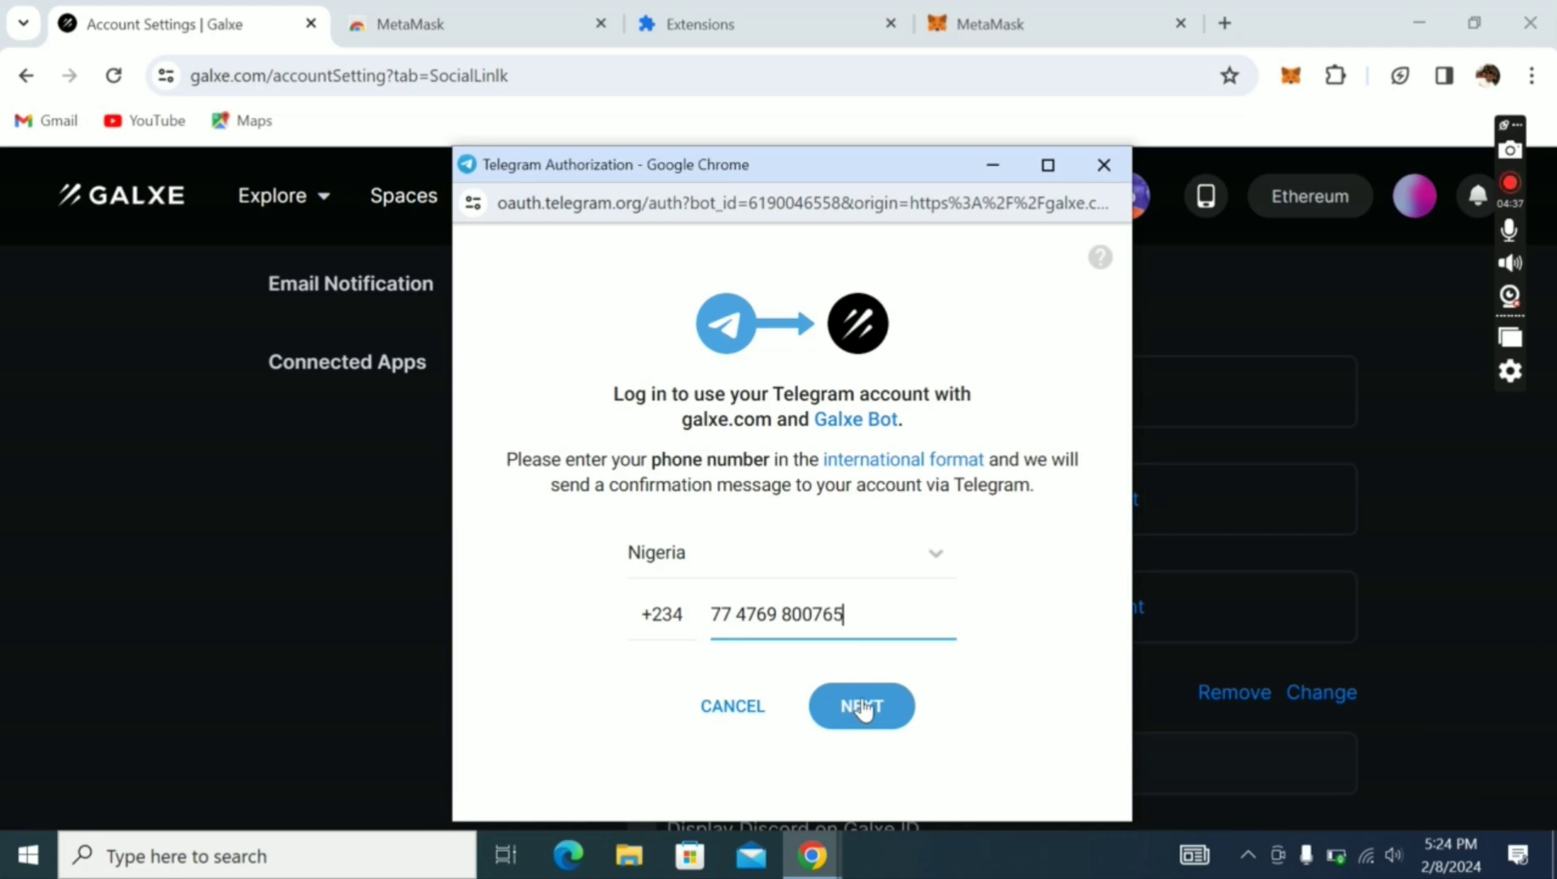
pyautogui.moveTo(1103, 164)
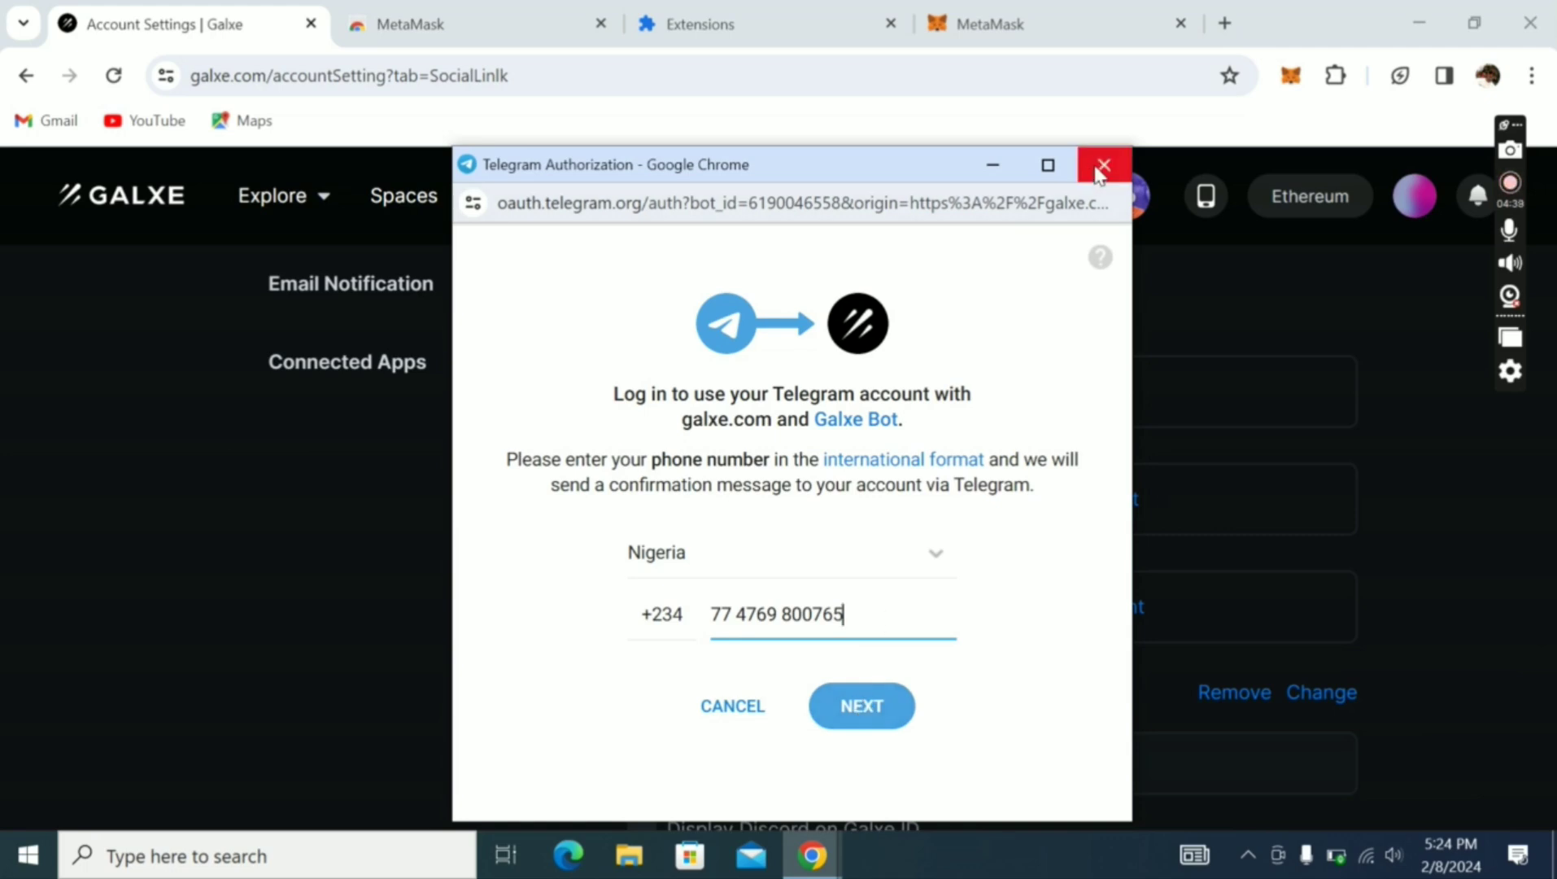
# Abandon the Telegram Galxe Bot login window, returning to Edit Profile with Twitter and Discord linked
pyautogui.click(1102, 165)
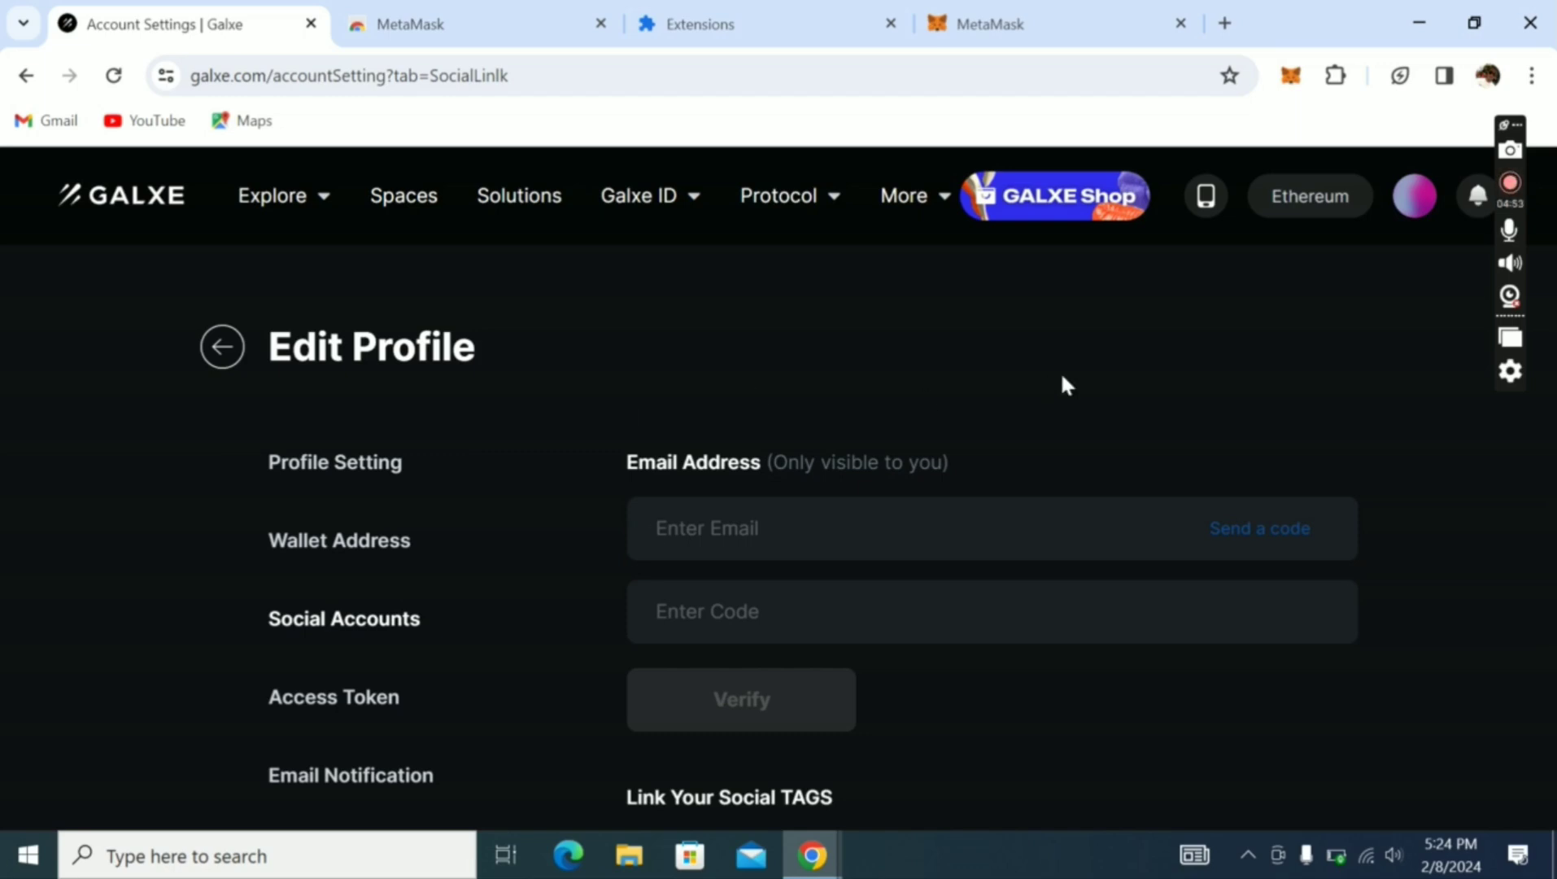
pyautogui.moveTo(223, 347)
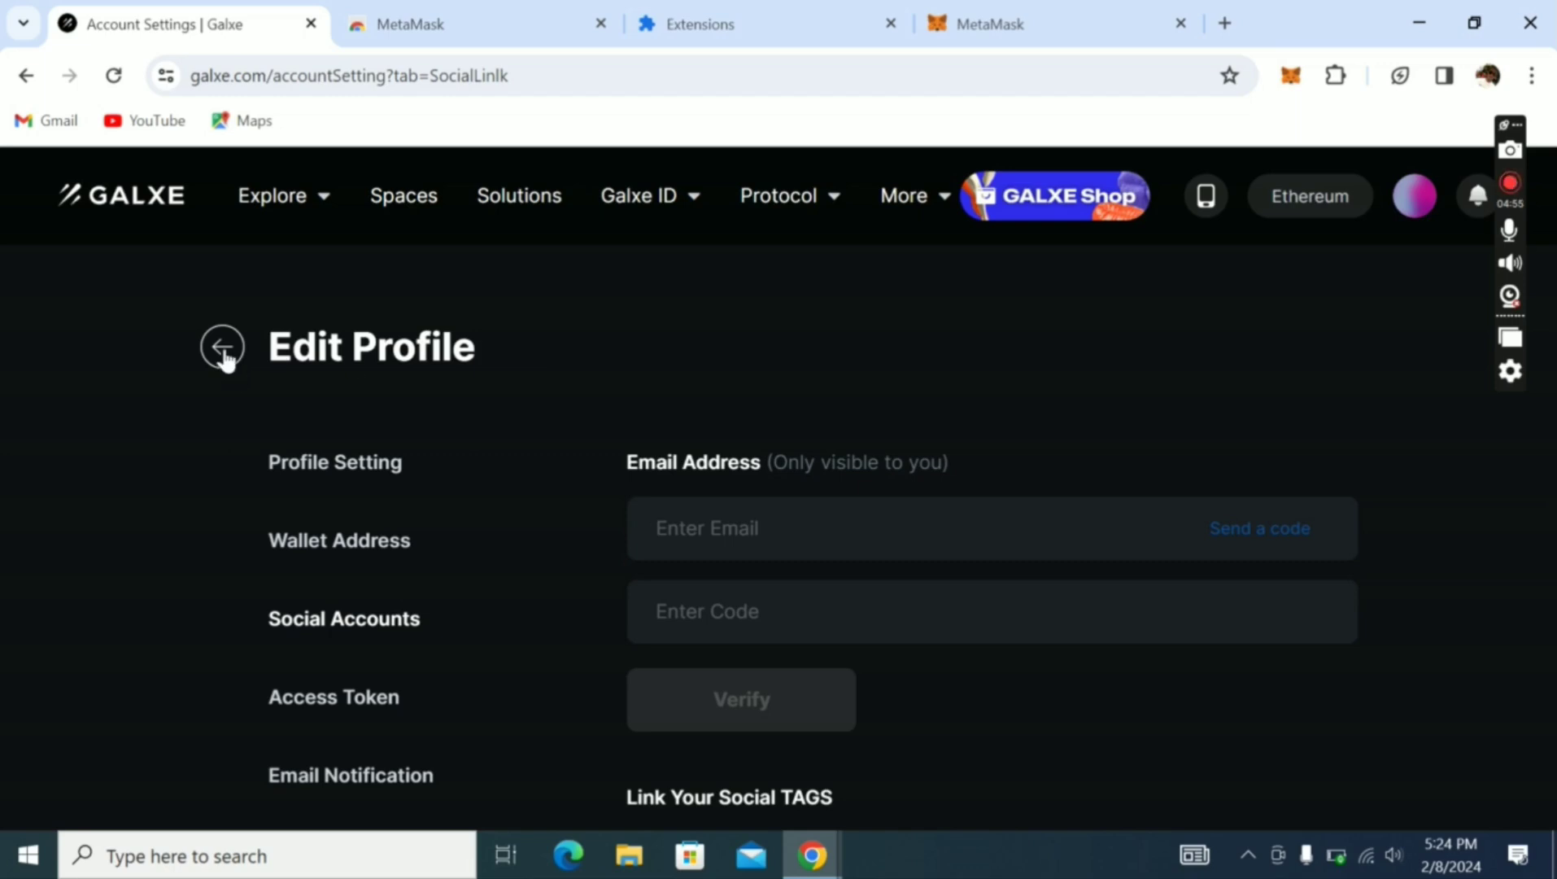